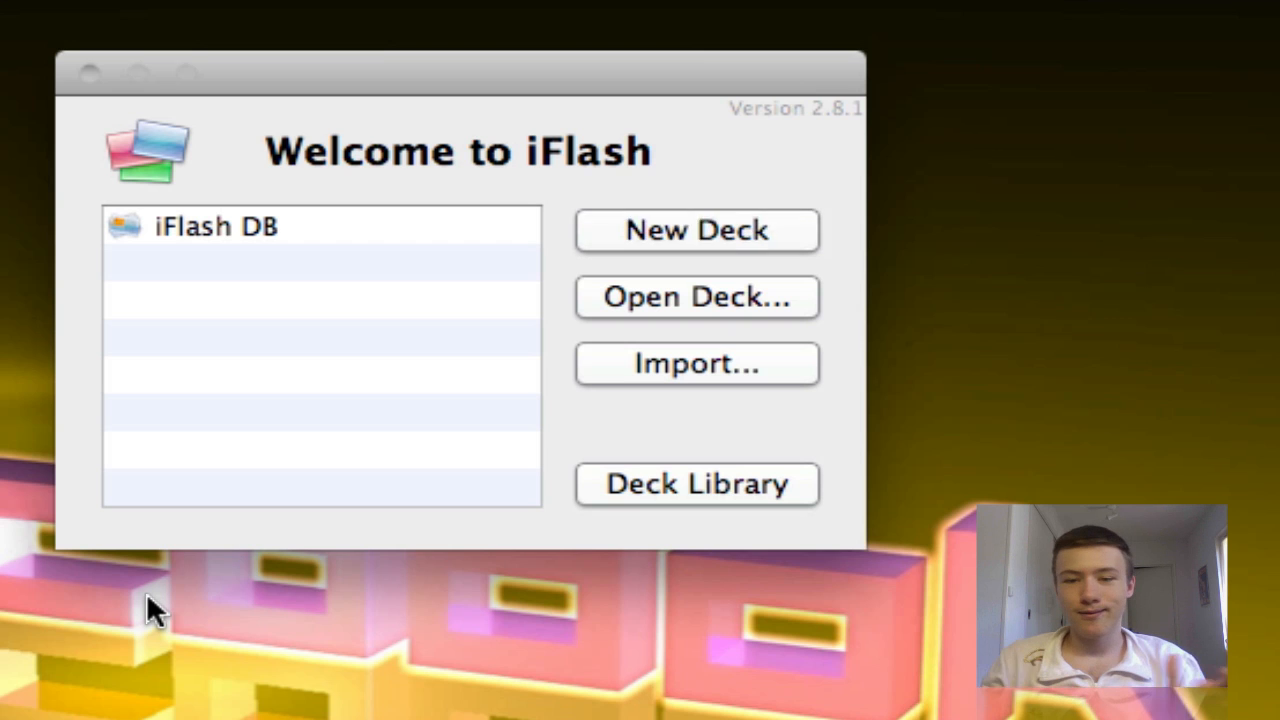
mouse_move(78, 597)
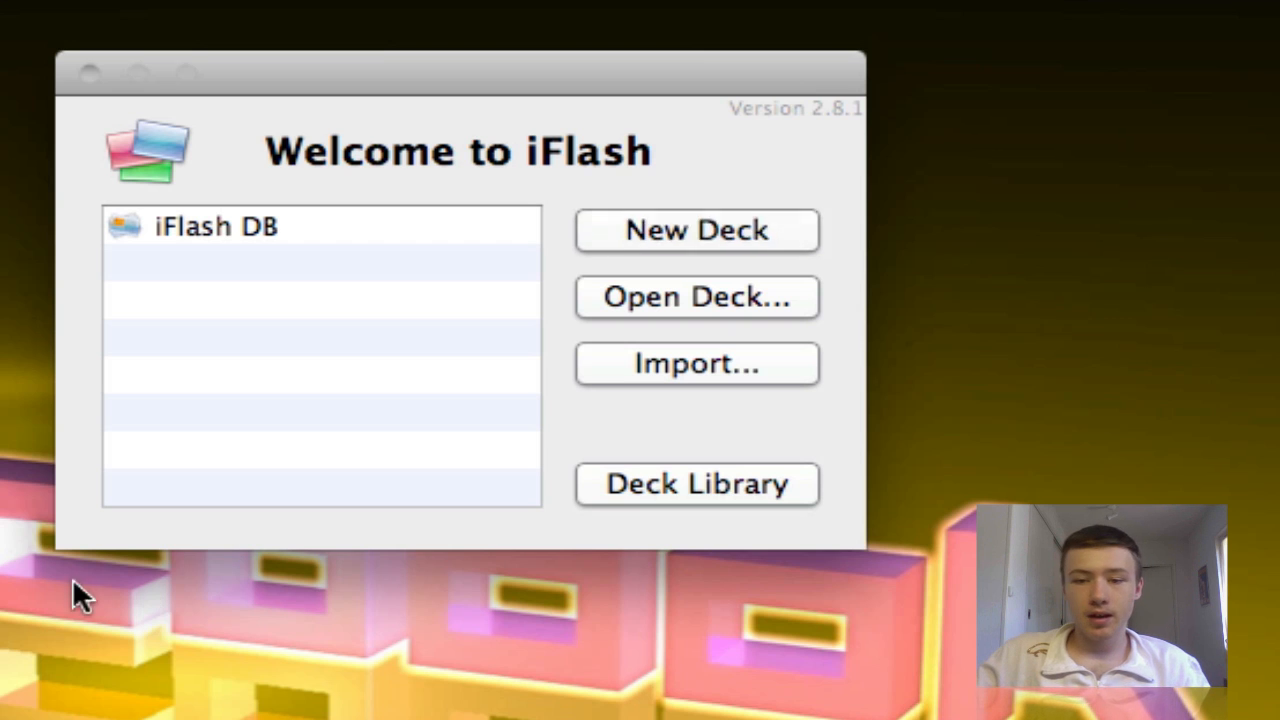
Step: Create a new untitled, empty deck from the Welcome to iFlash window
left_click(697, 230)
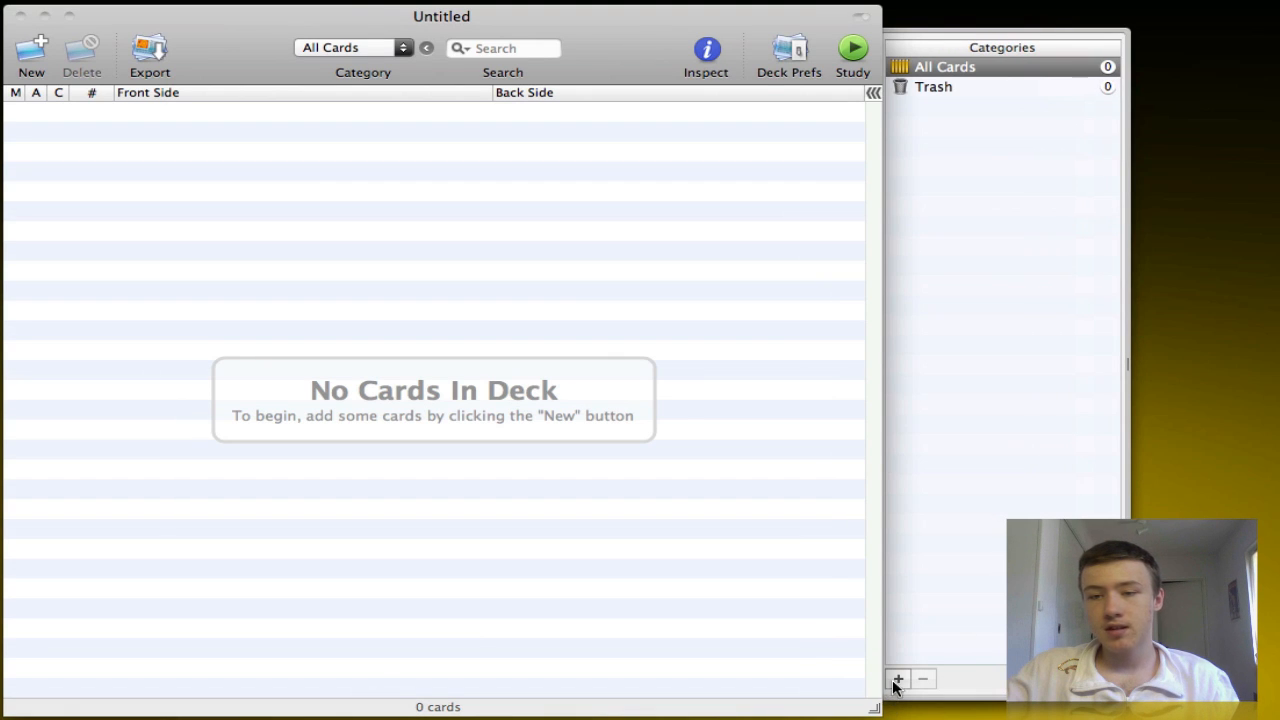
Step: Add a French category holding a card with Dog on the front and Chien on the back
type("French")
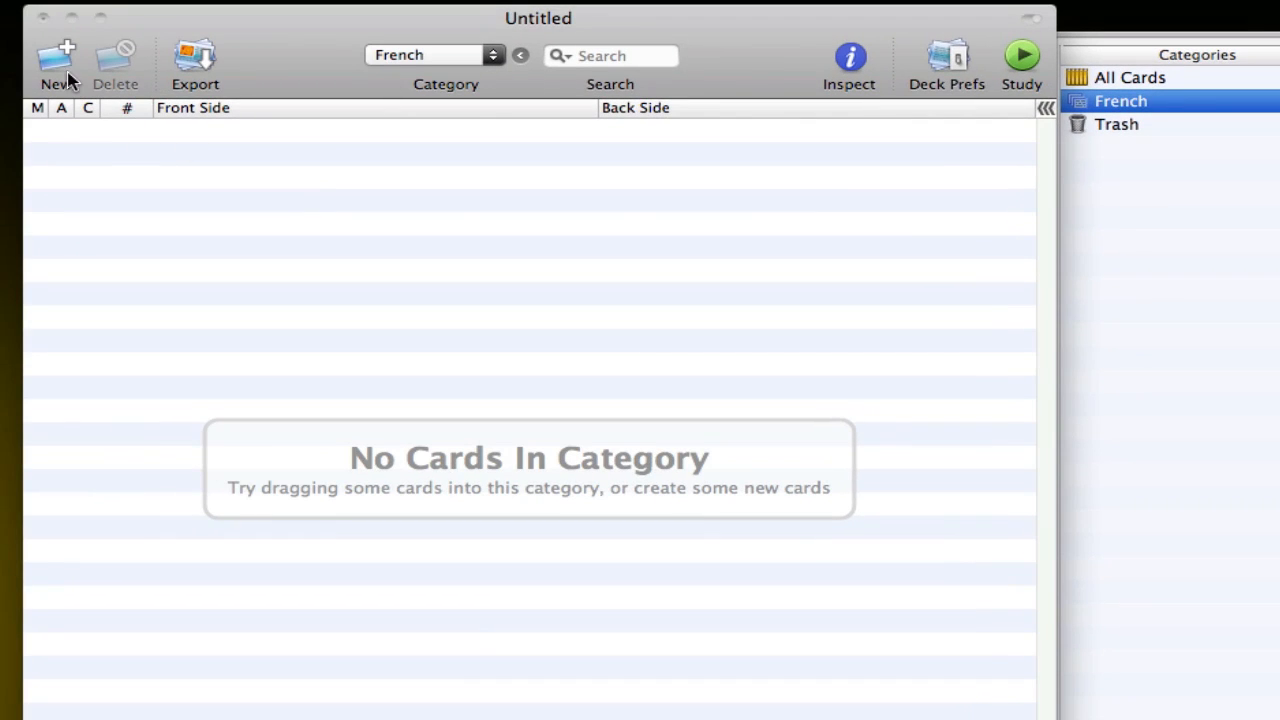
left_click(58, 55)
type("Dog")
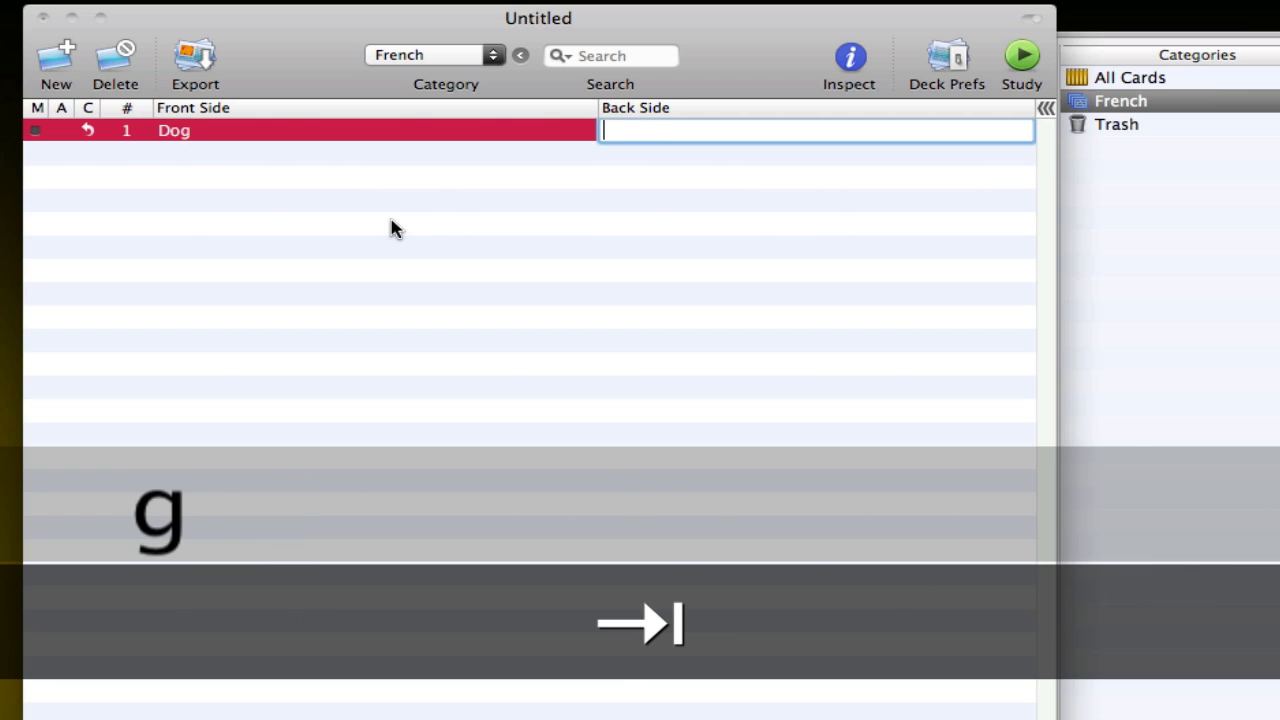
type("Chien")
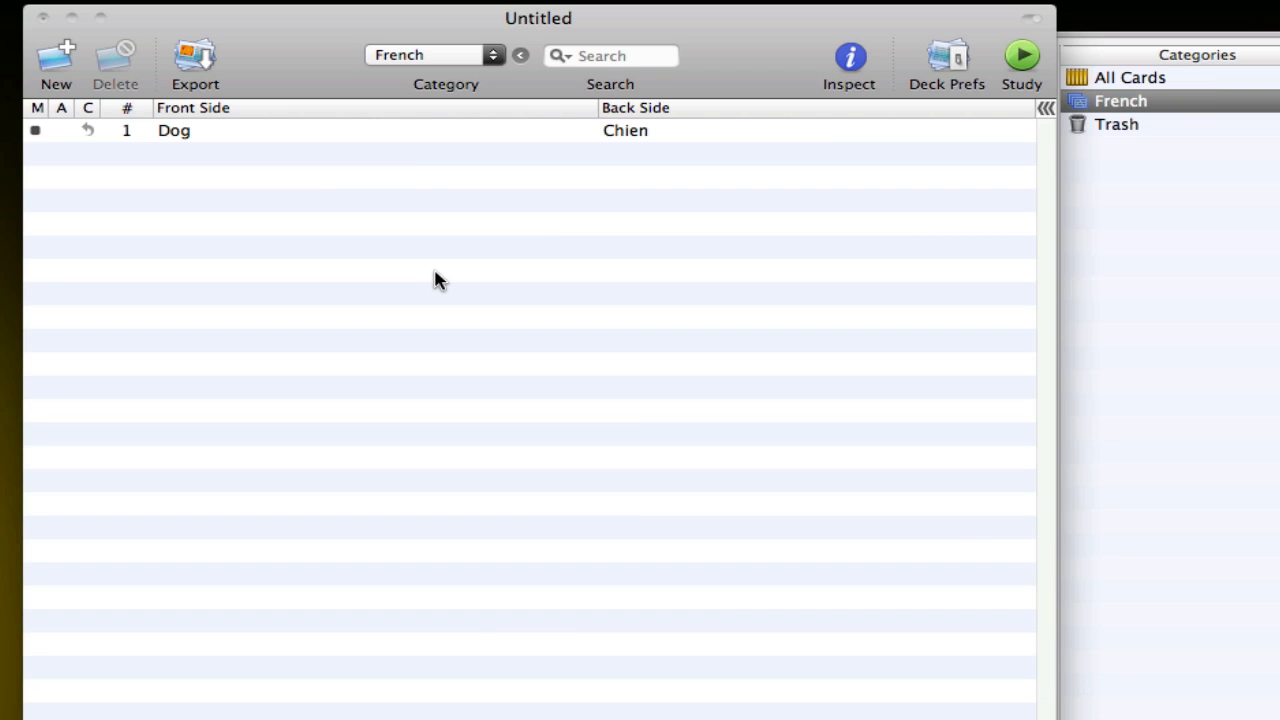
mouse_move(225, 65)
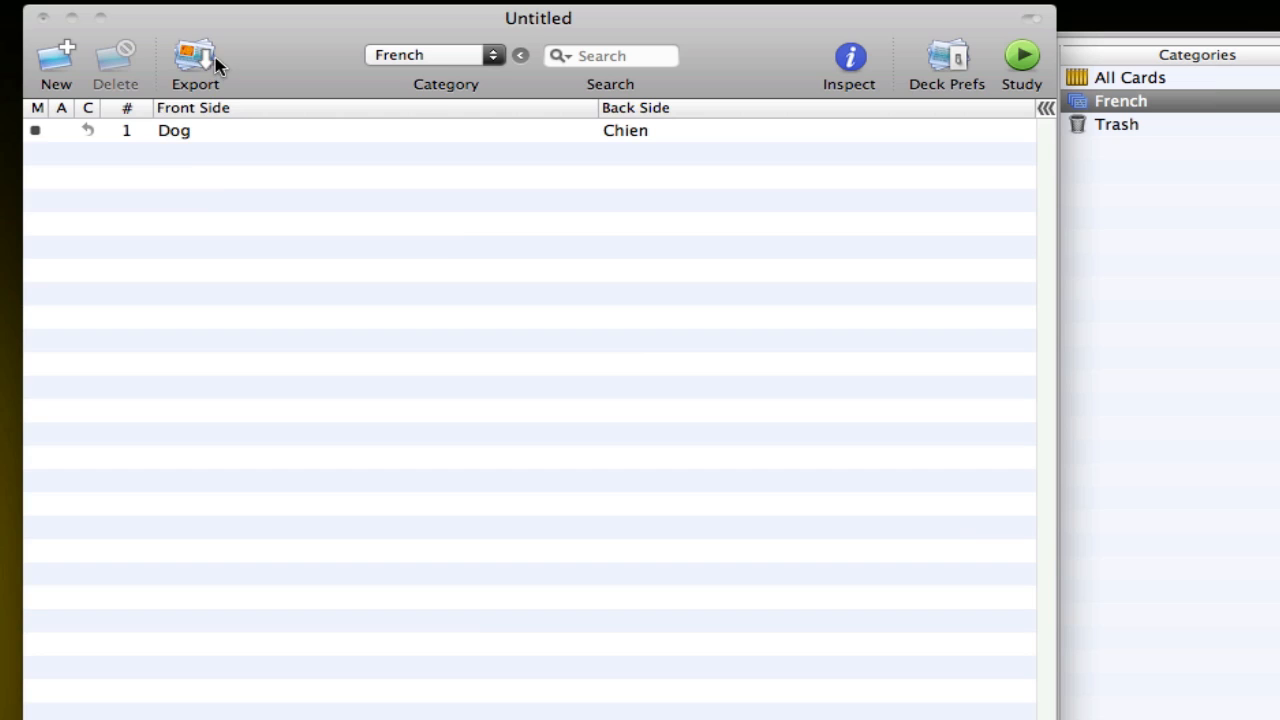
Step: View the export destinations: iPhone or iPod touch, text file, or older iPod
left_click(195, 50)
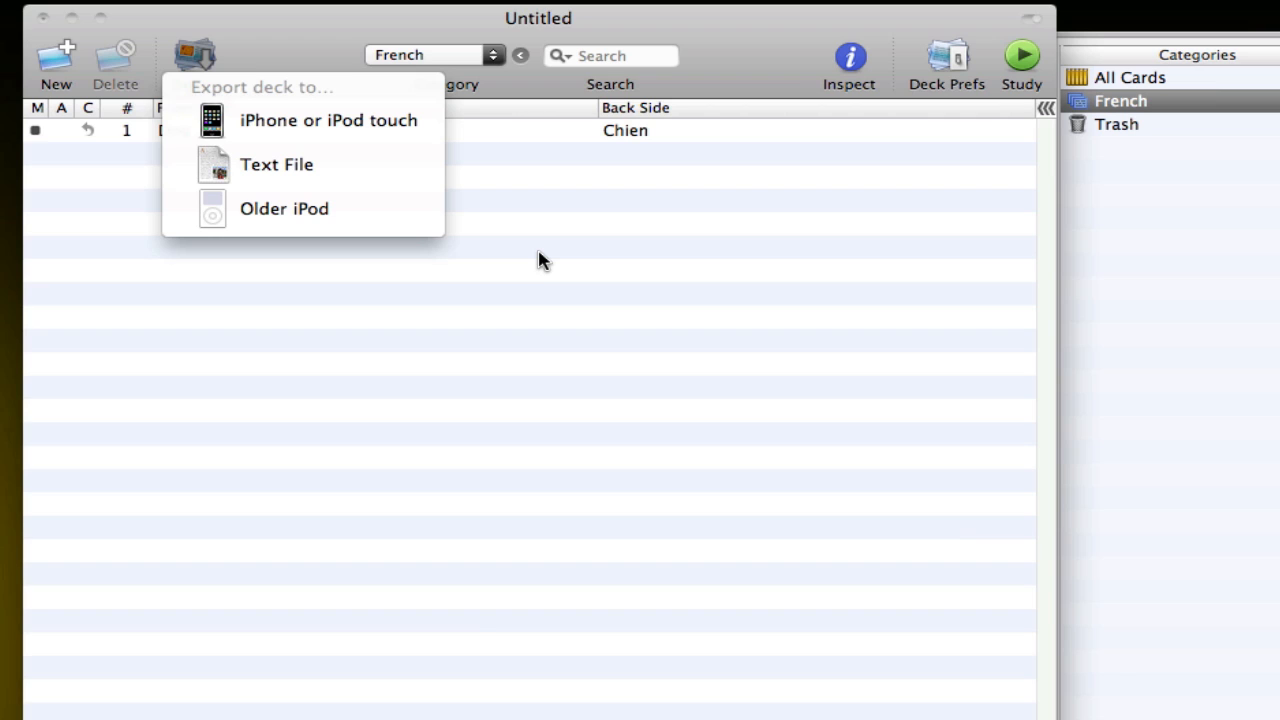
mouse_move(548, 249)
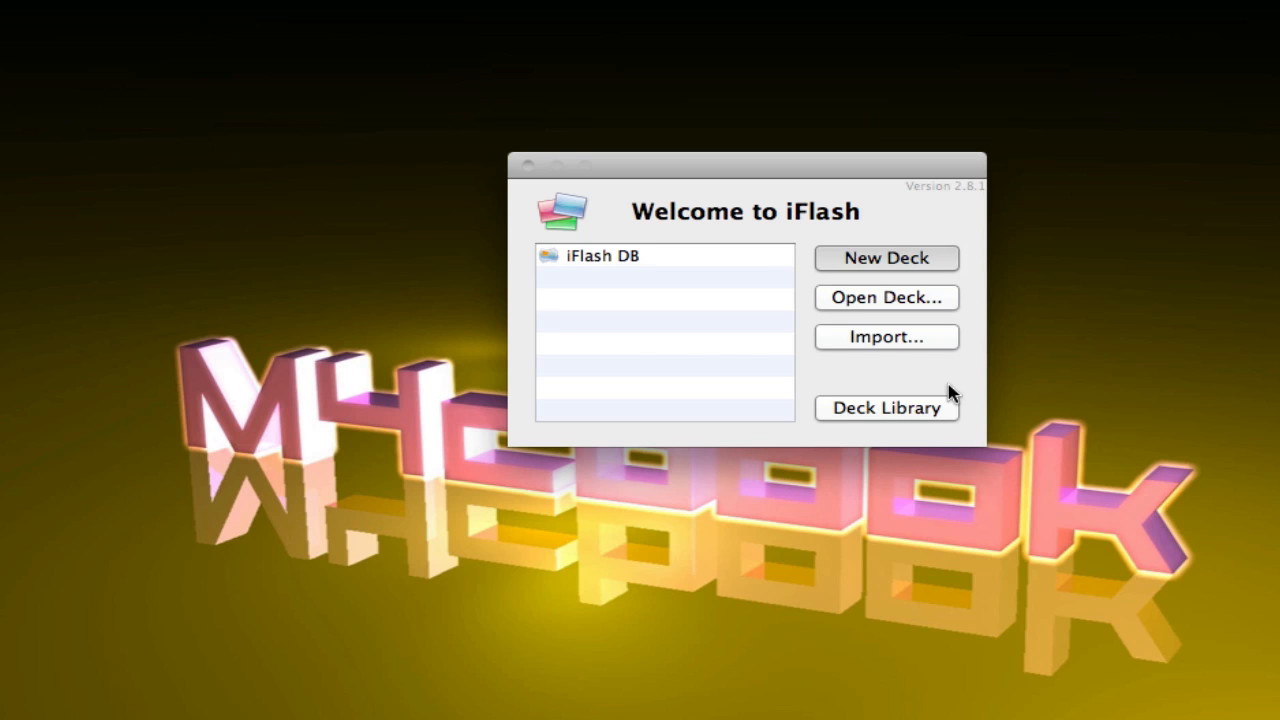
mouse_move(850, 418)
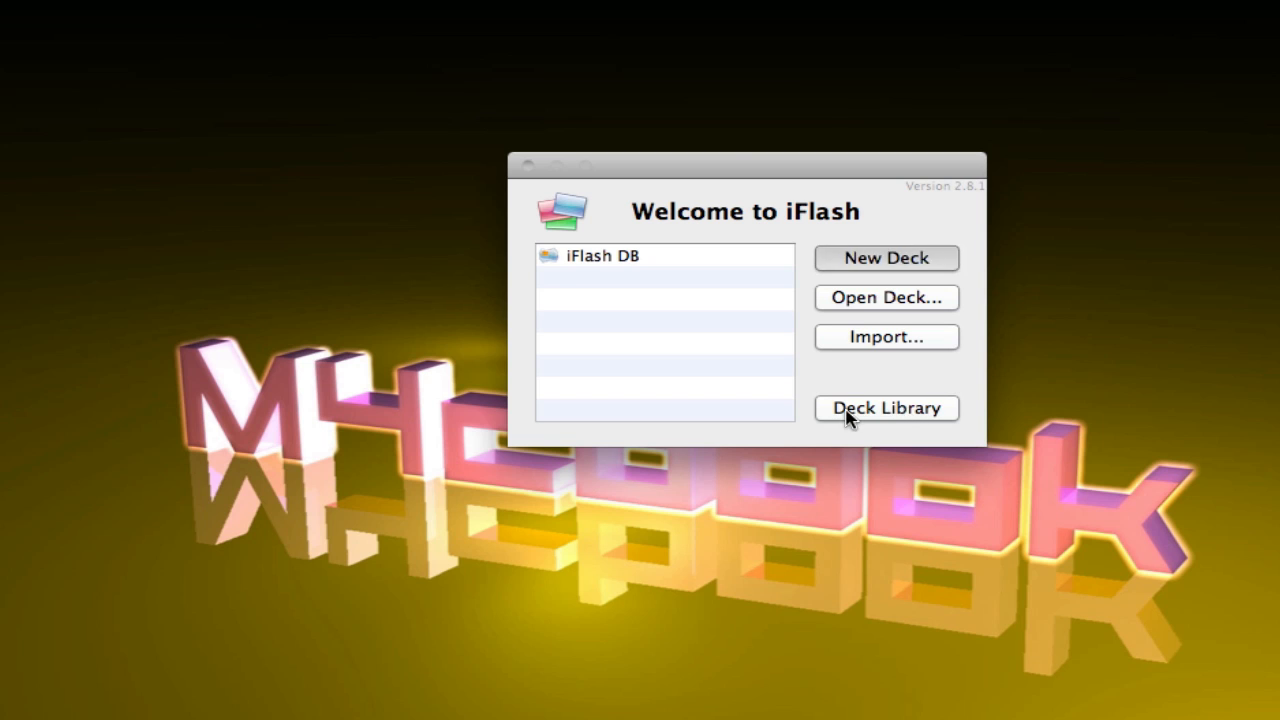
Step: Download the 4766-card 'French words and phrases' deck from the Deck Library
left_click(886, 408)
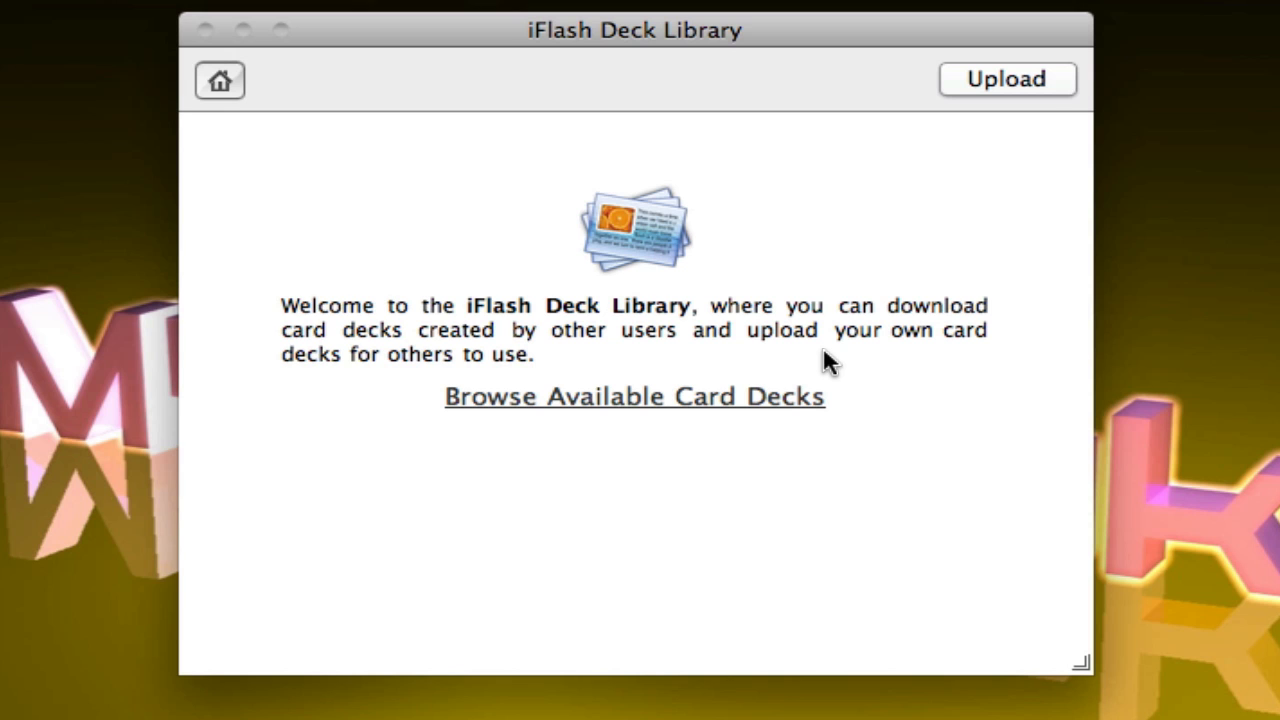
left_click(634, 397)
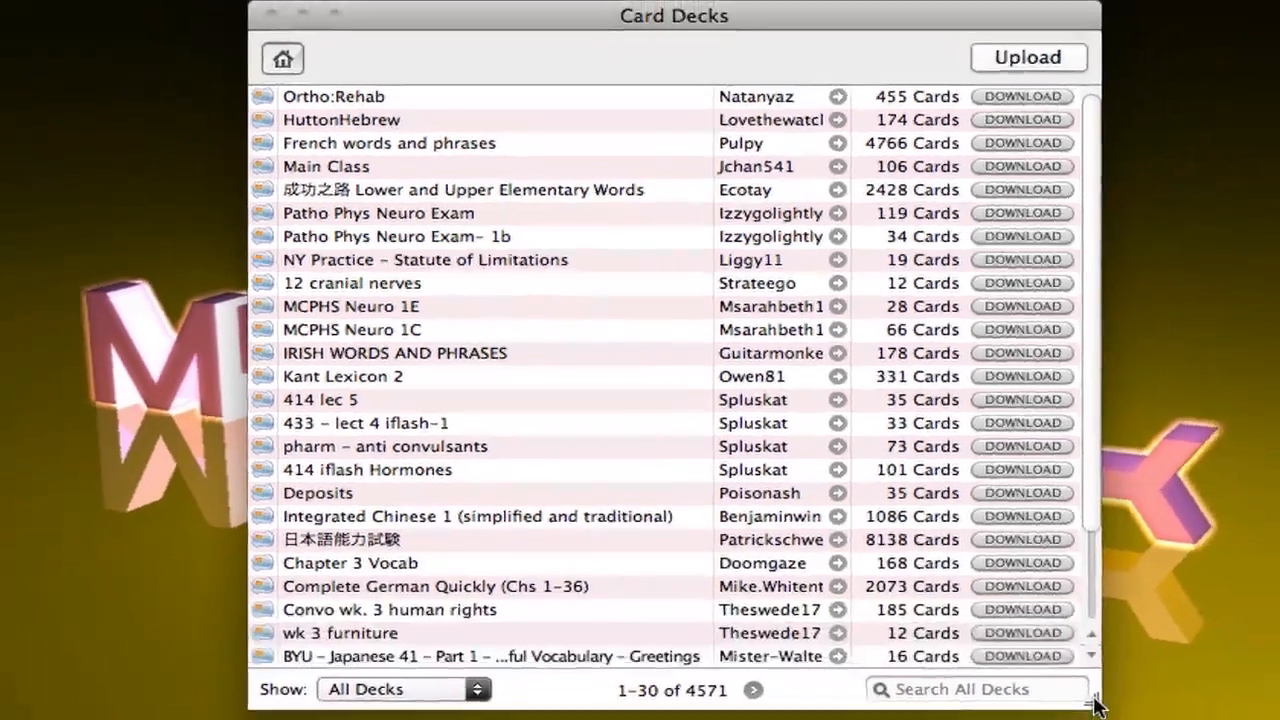
mouse_move(412, 190)
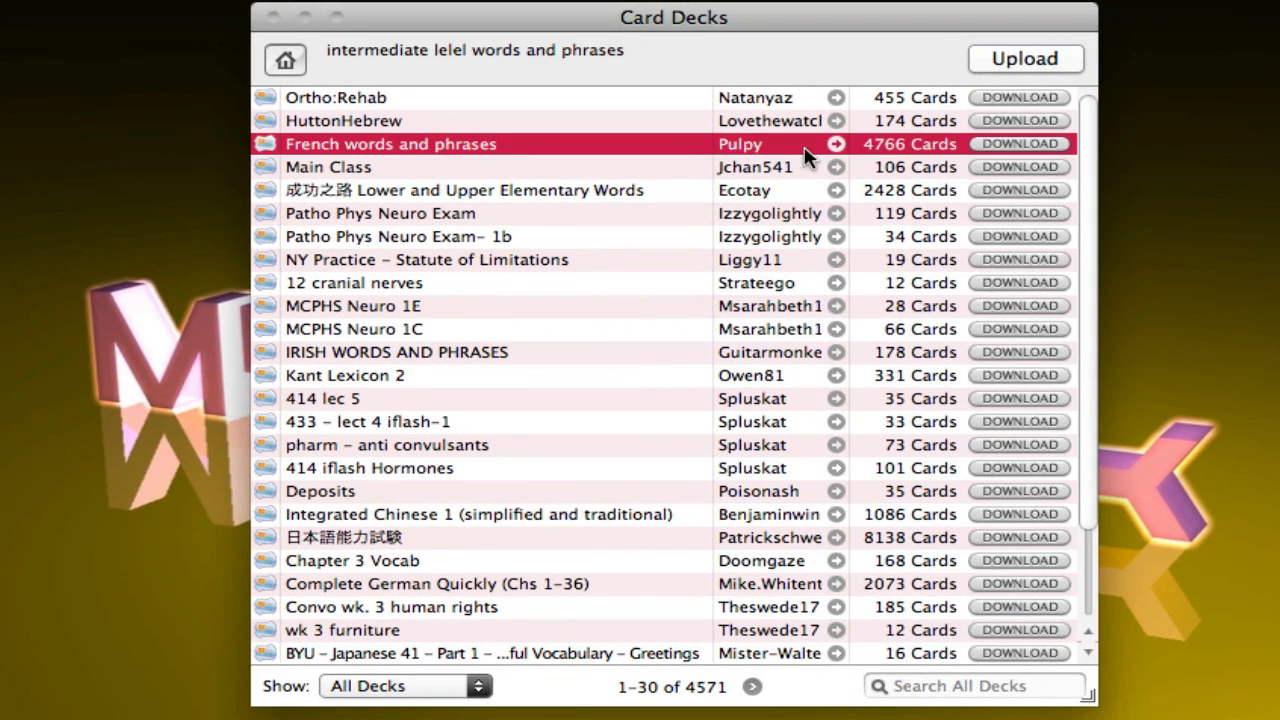
mouse_move(400, 238)
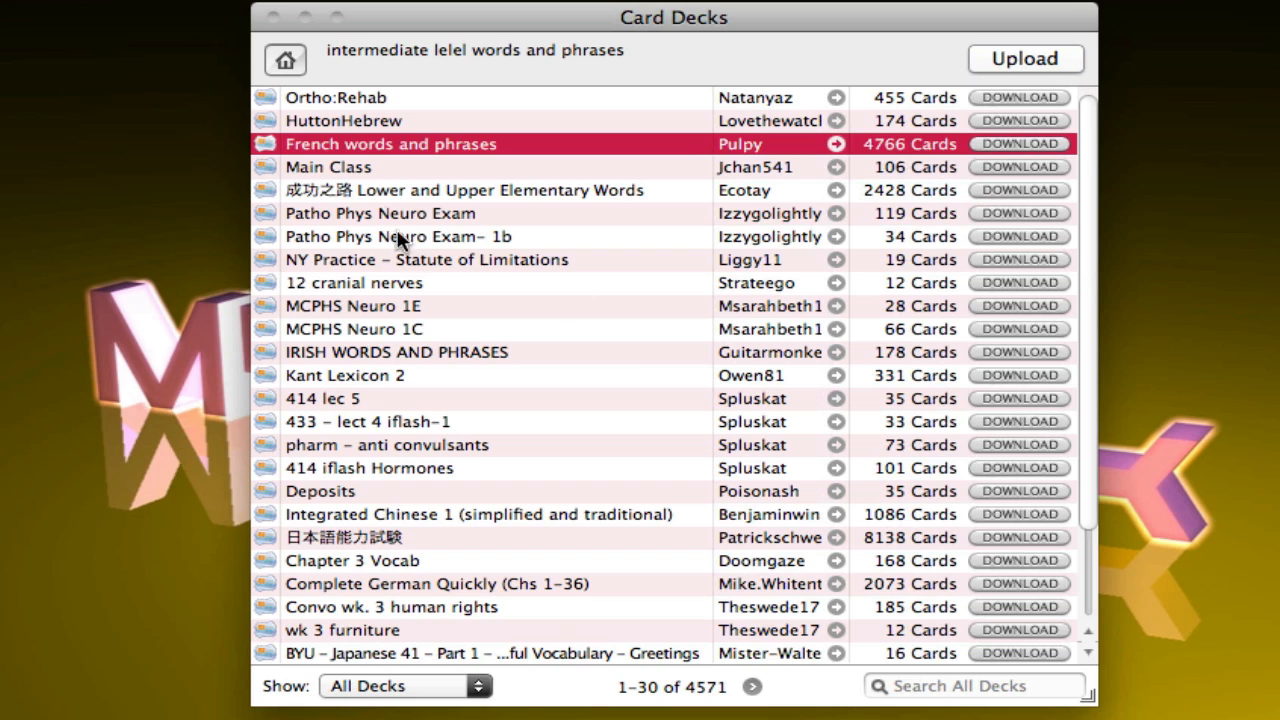
mouse_move(1018, 167)
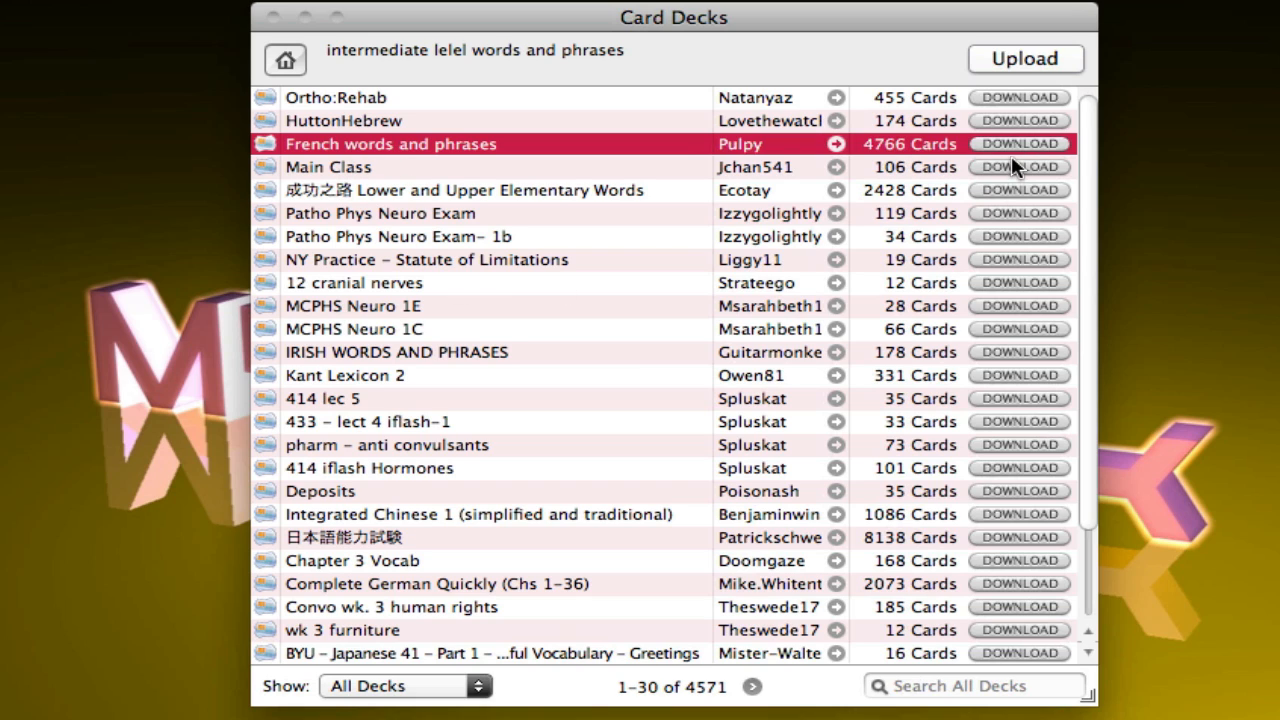
left_click(1021, 143)
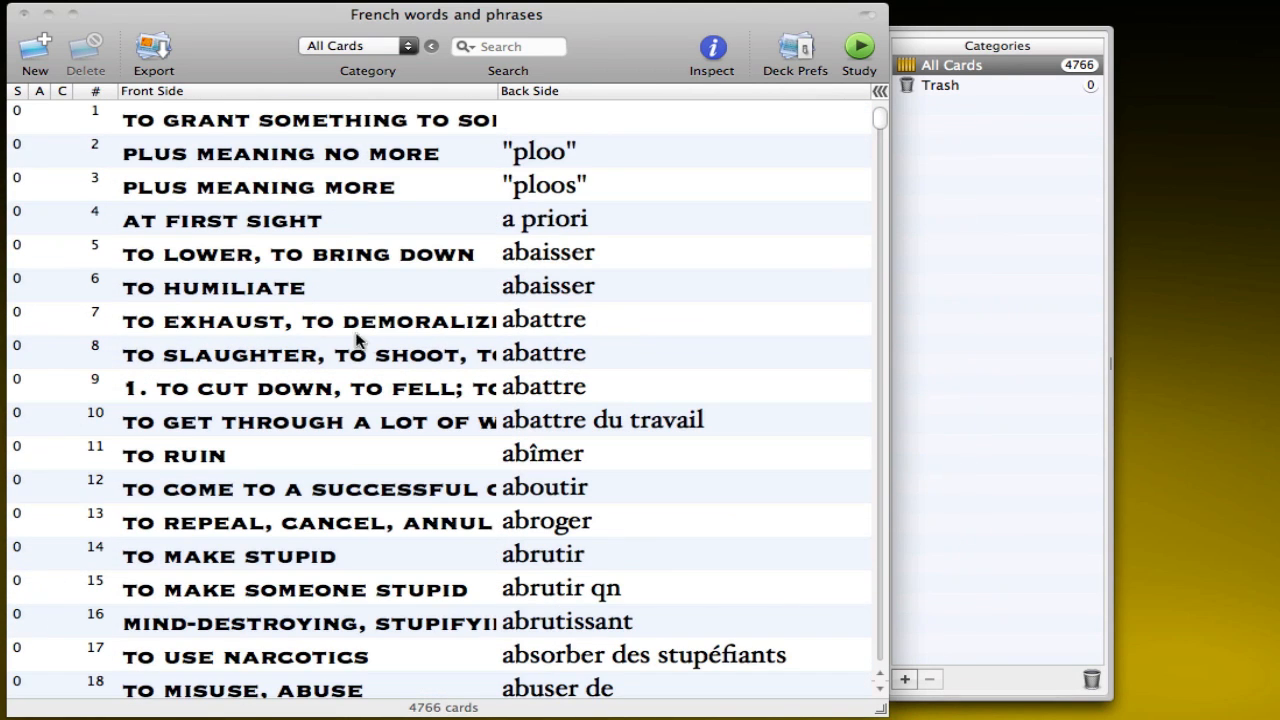
Step: Create a French category and copy cards 1–45 from All Cards into it
left_click(300, 253)
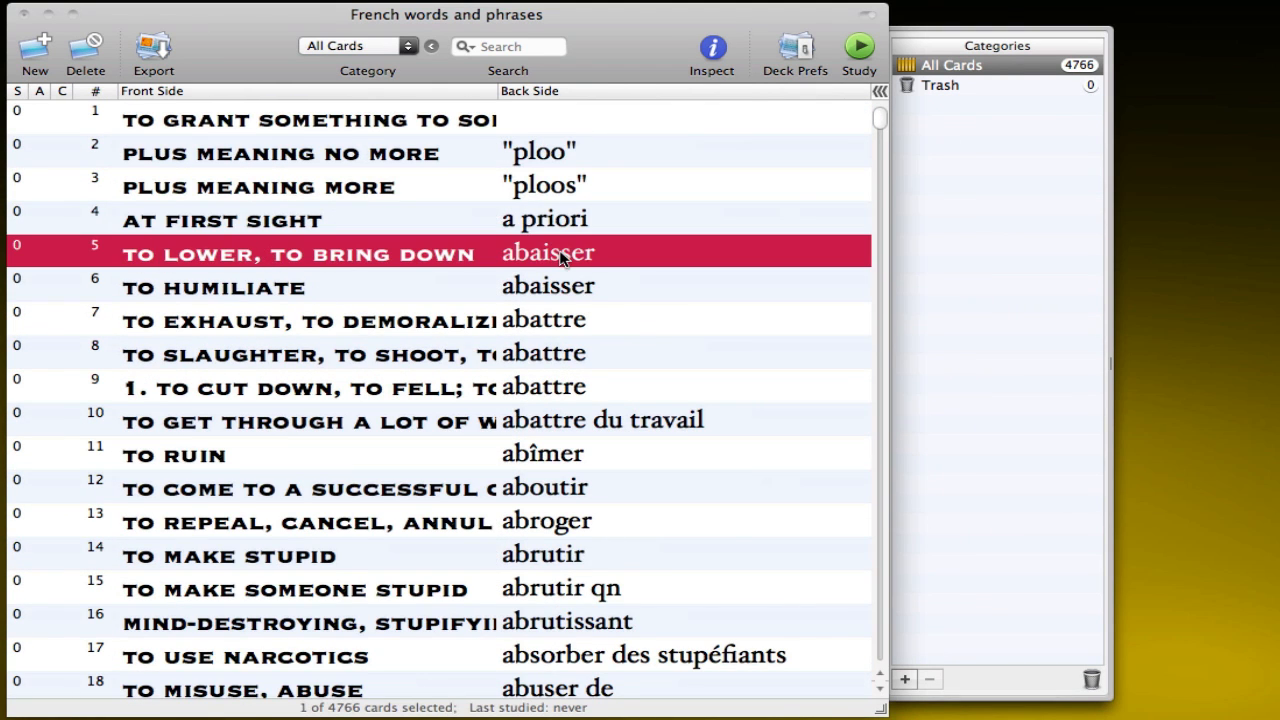
mouse_move(504, 90)
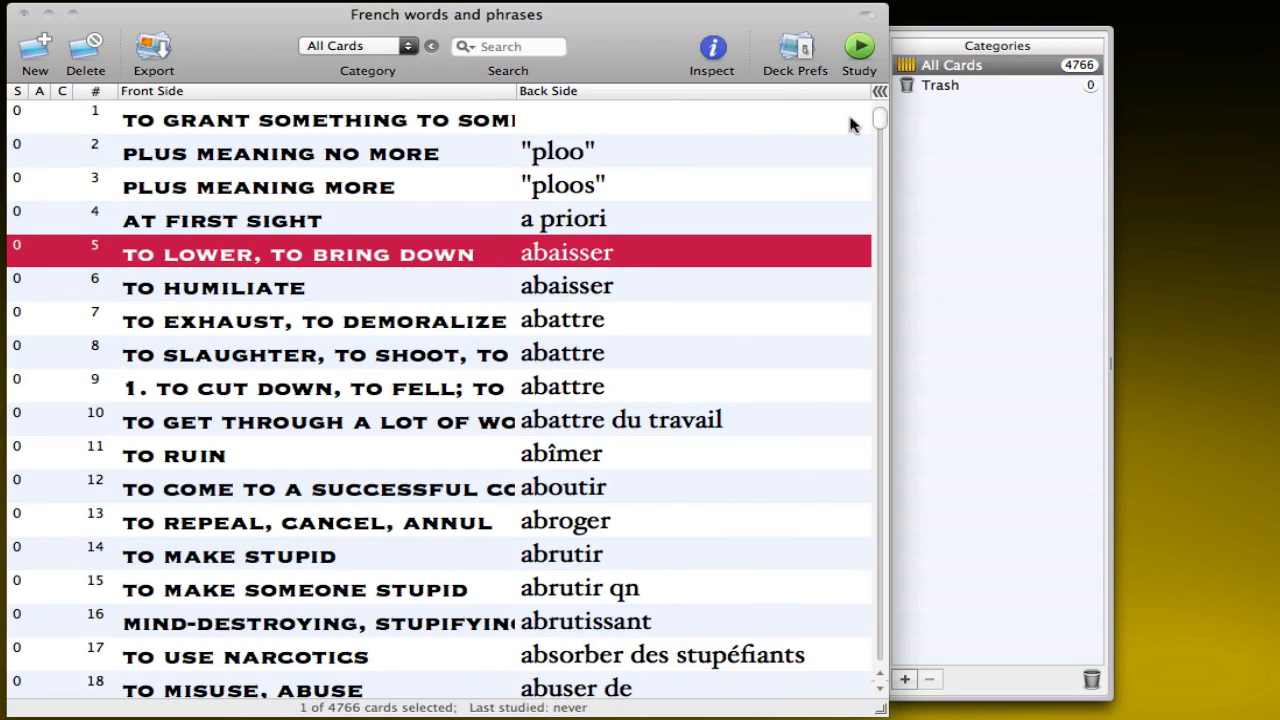
scroll("down", 3)
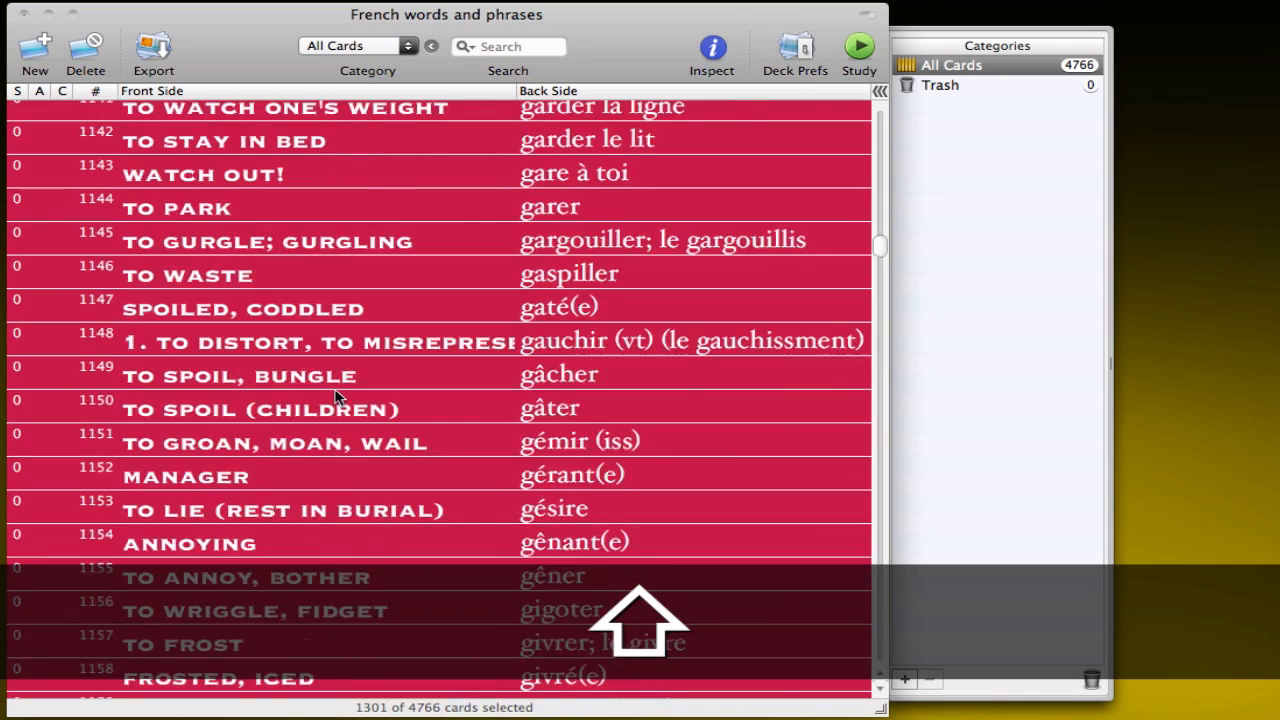
left_click(911, 679)
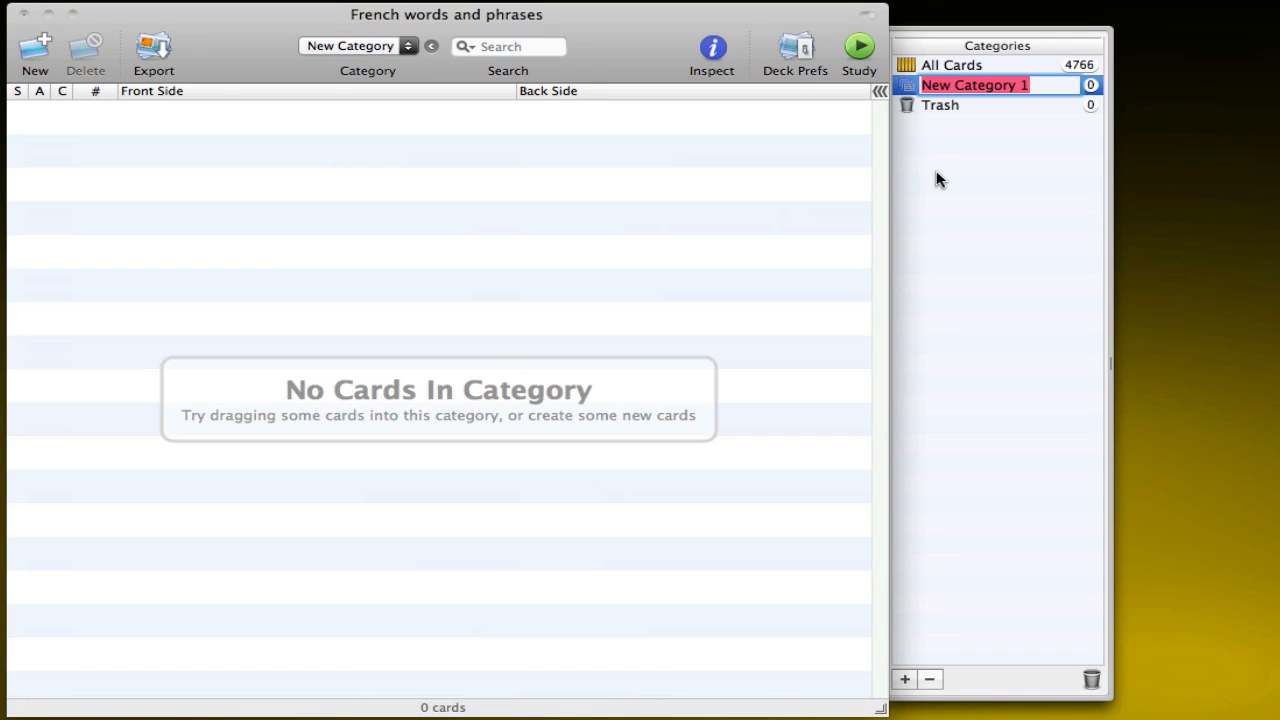
type("French")
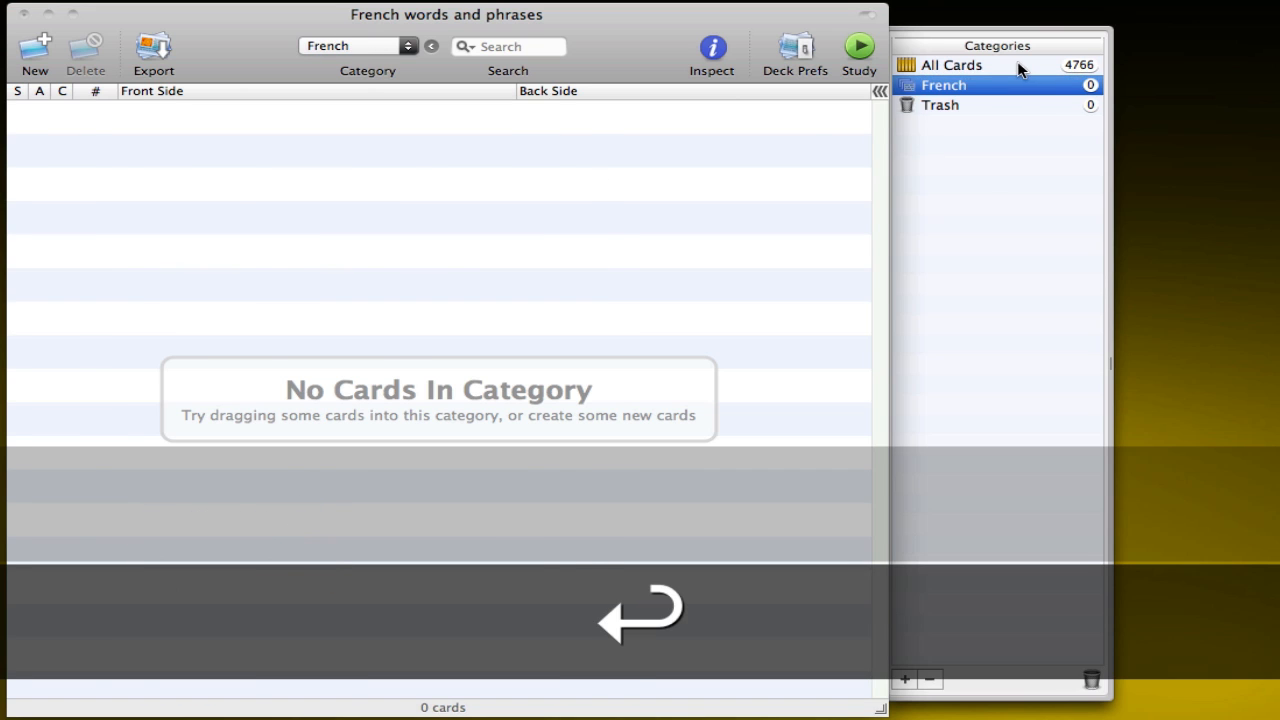
left_click(956, 64)
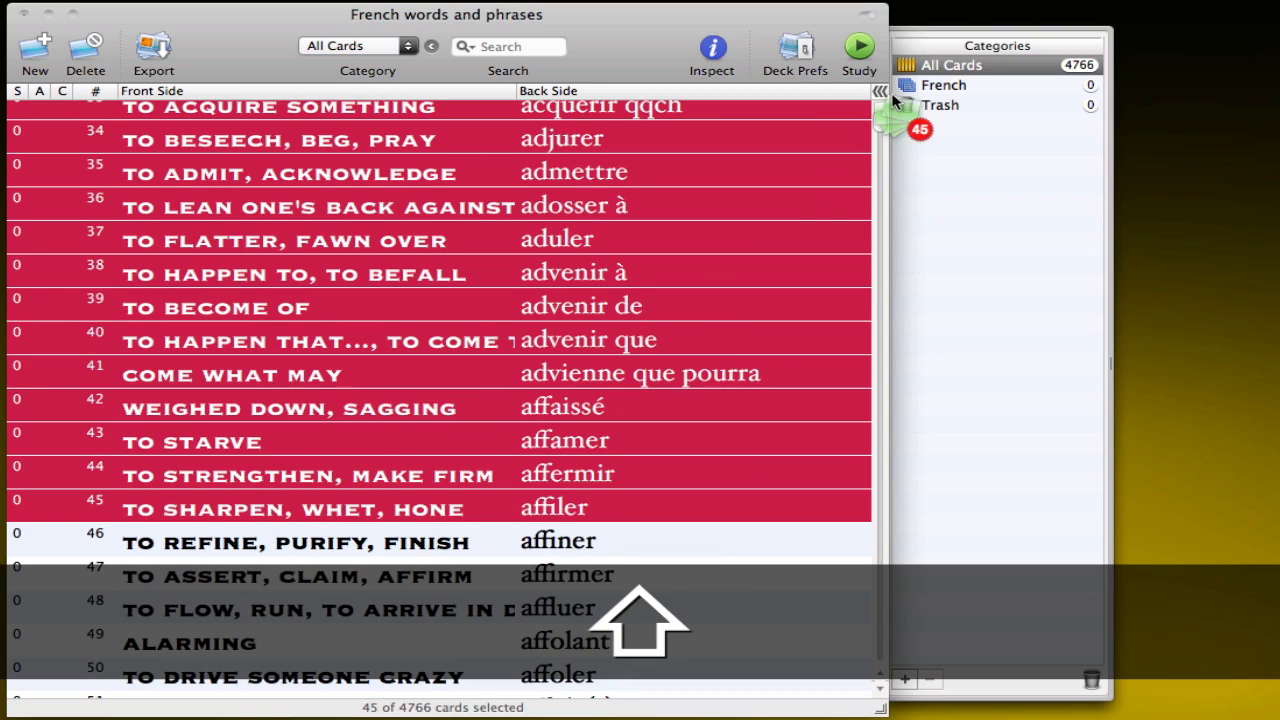
left_click(945, 85)
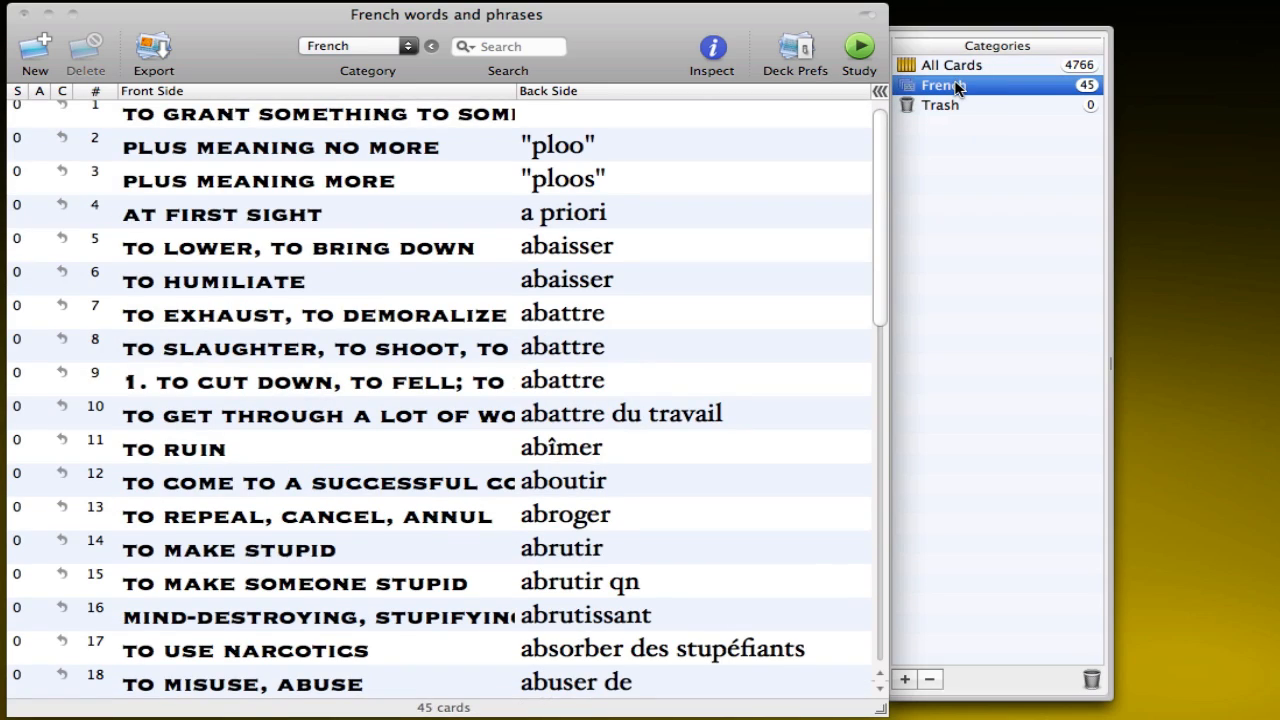
left_click(950, 64)
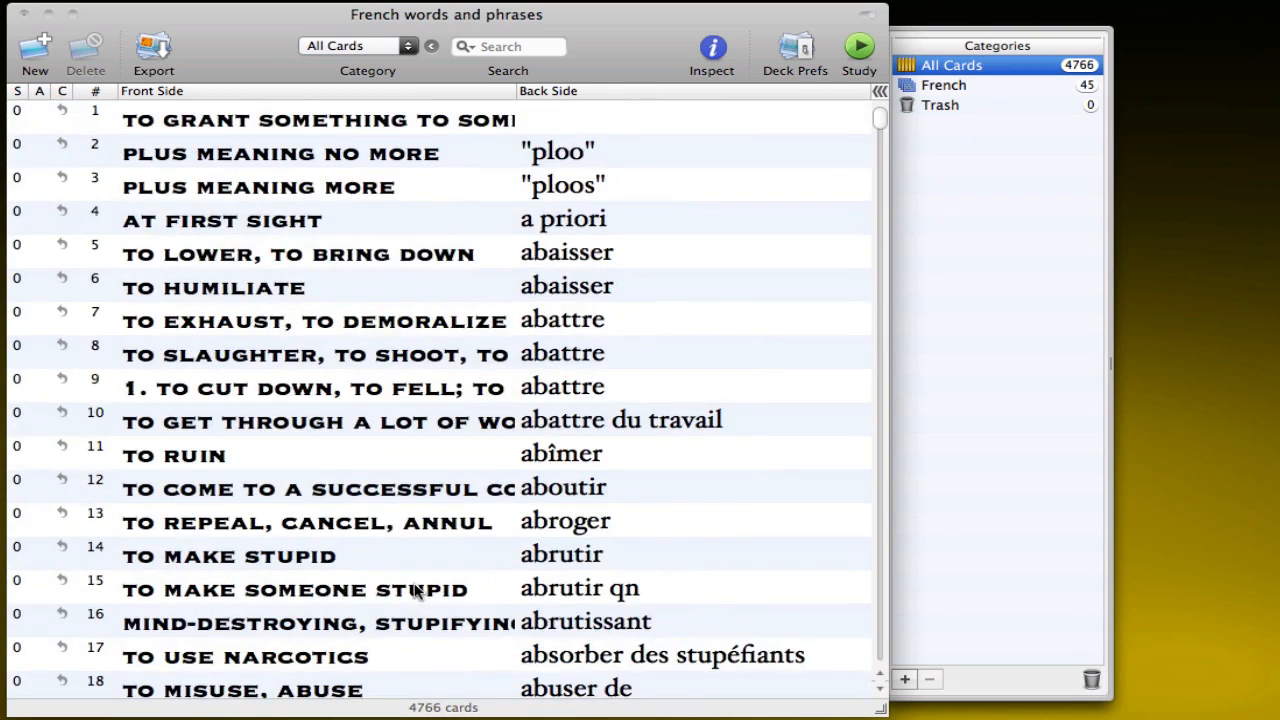
scroll("down", 3)
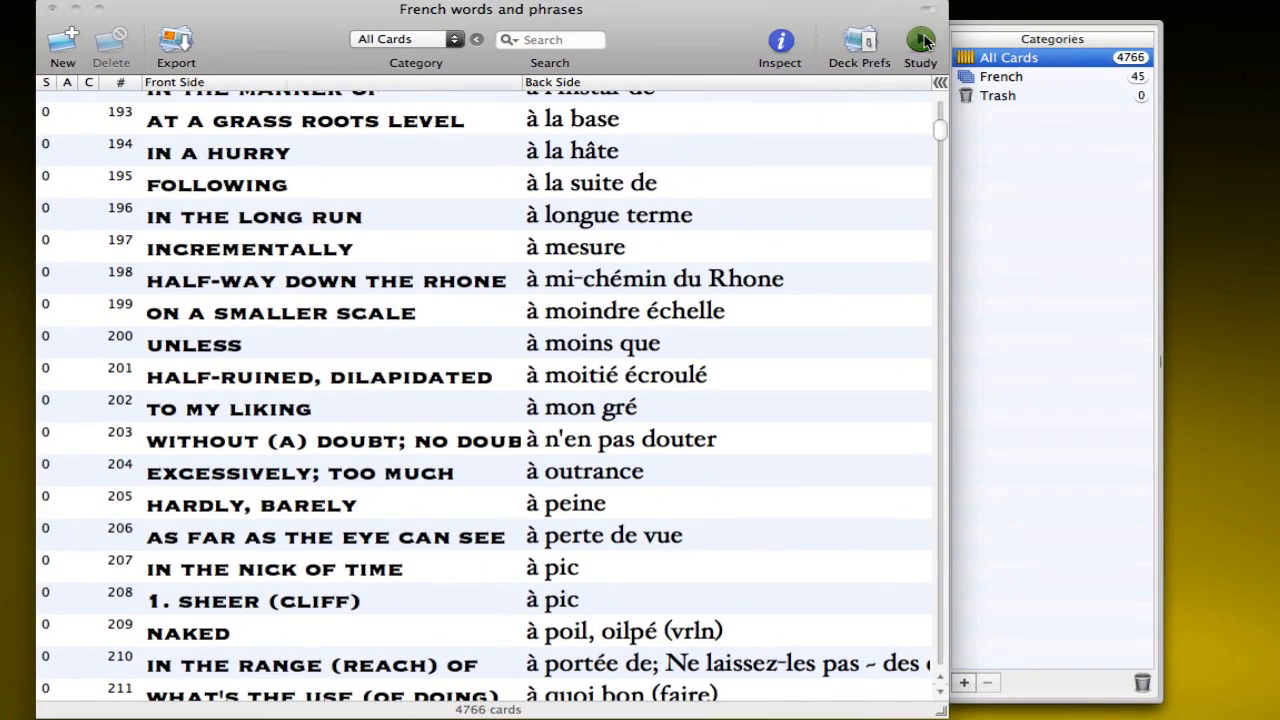
Step: Study all 4766 cards with the 'Limit to 20 card(s)' option unchecked
left_click(919, 40)
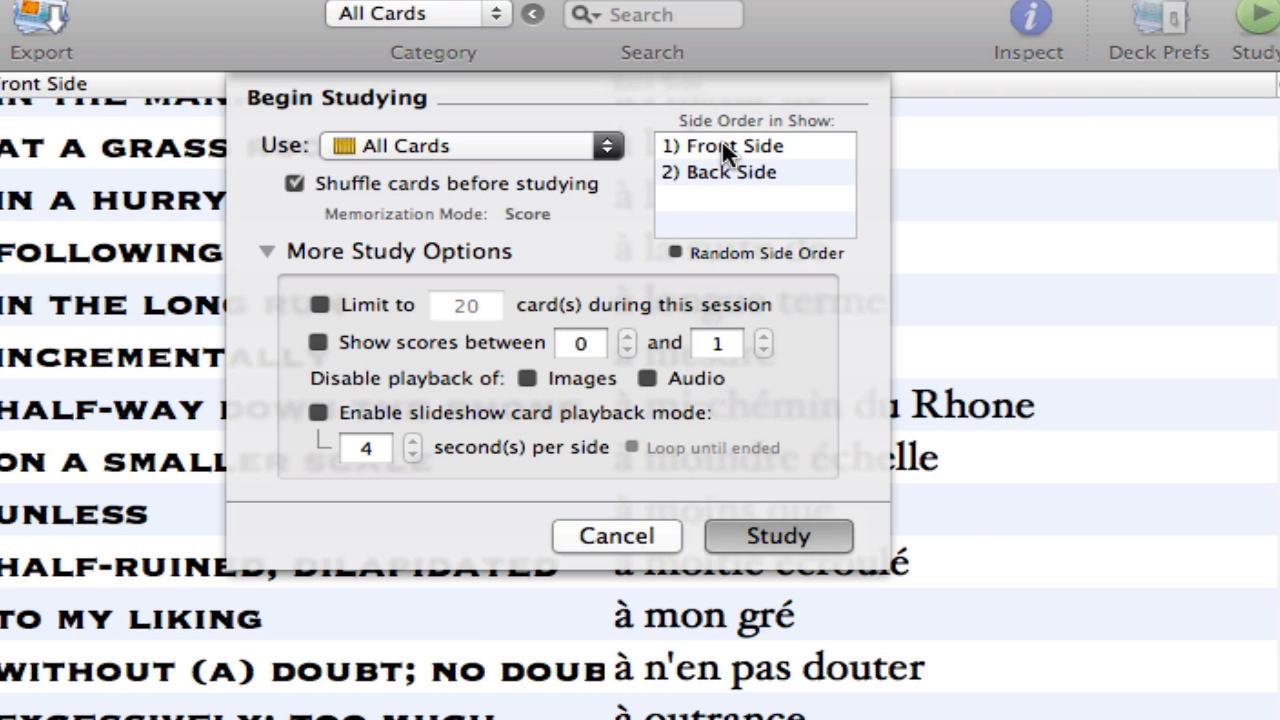
left_click(465, 145)
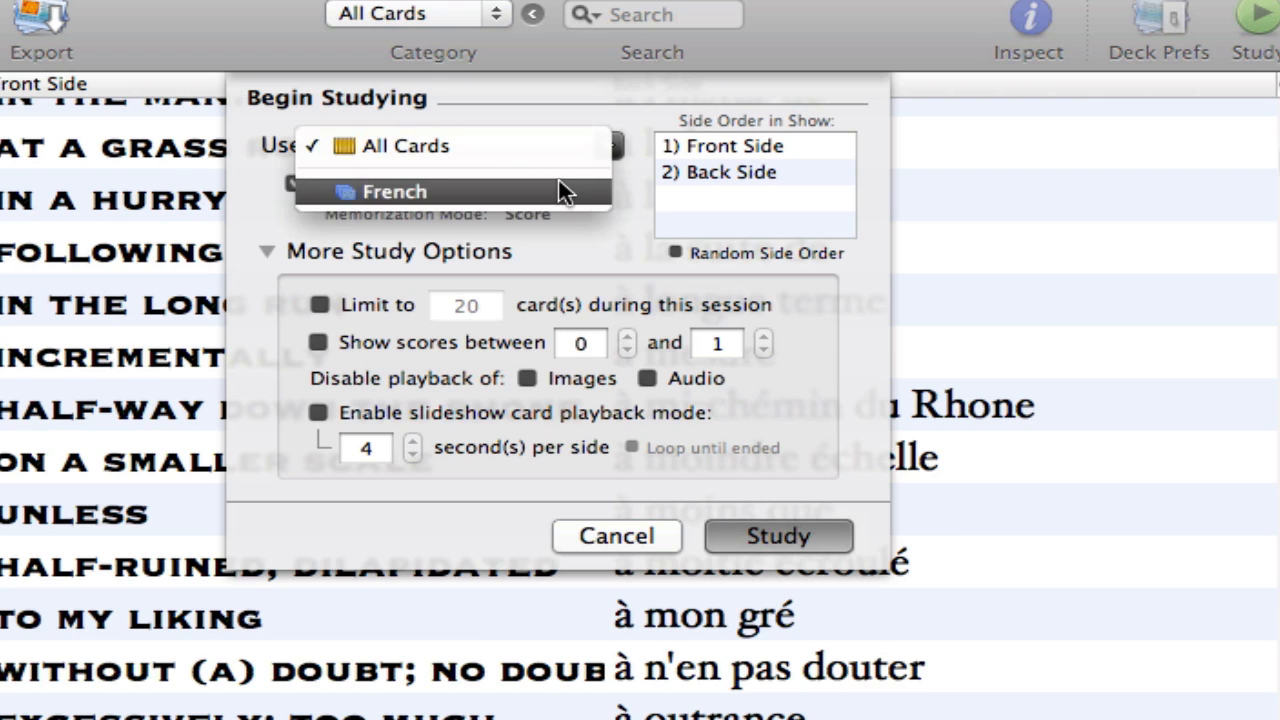
left_click(405, 145)
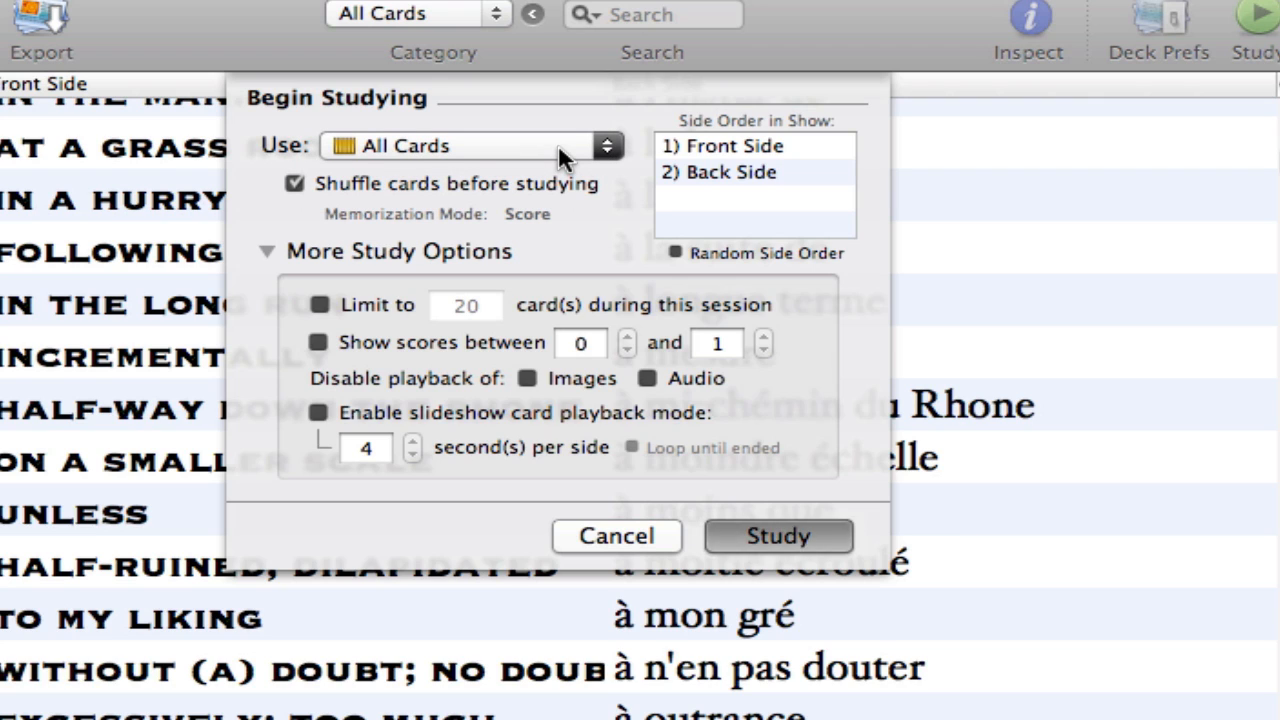
mouse_move(580, 148)
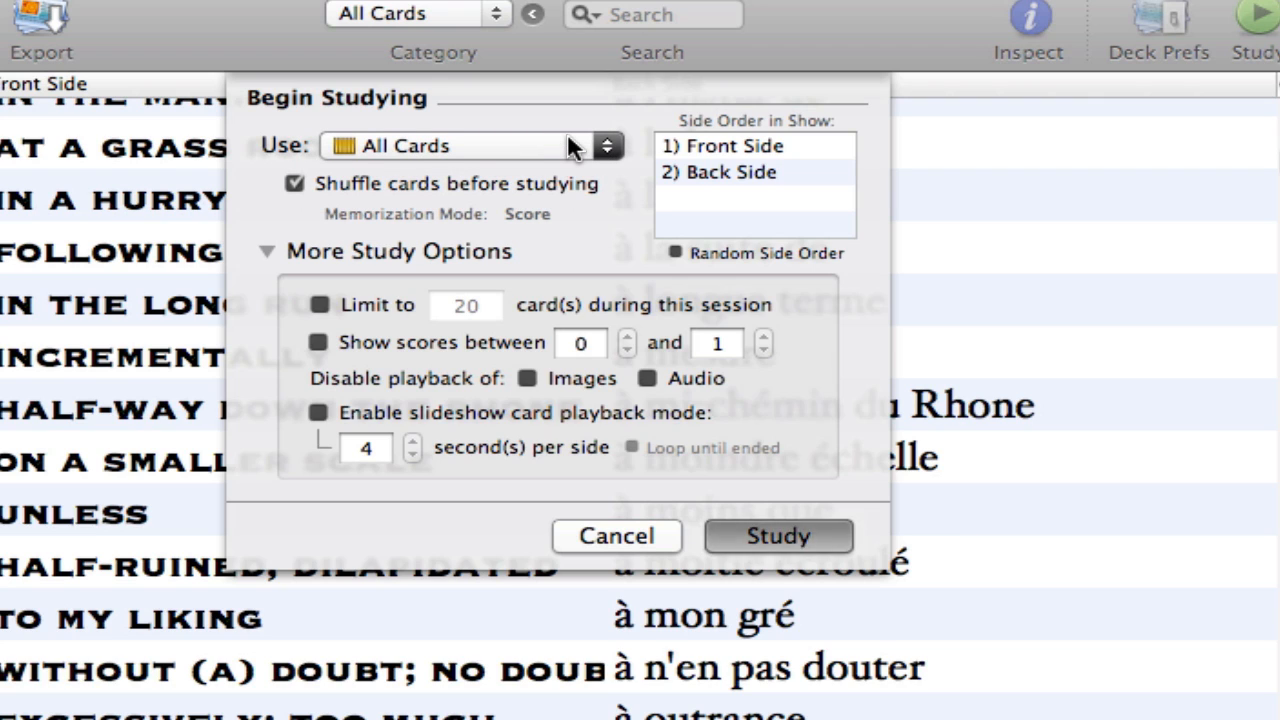
mouse_move(337, 232)
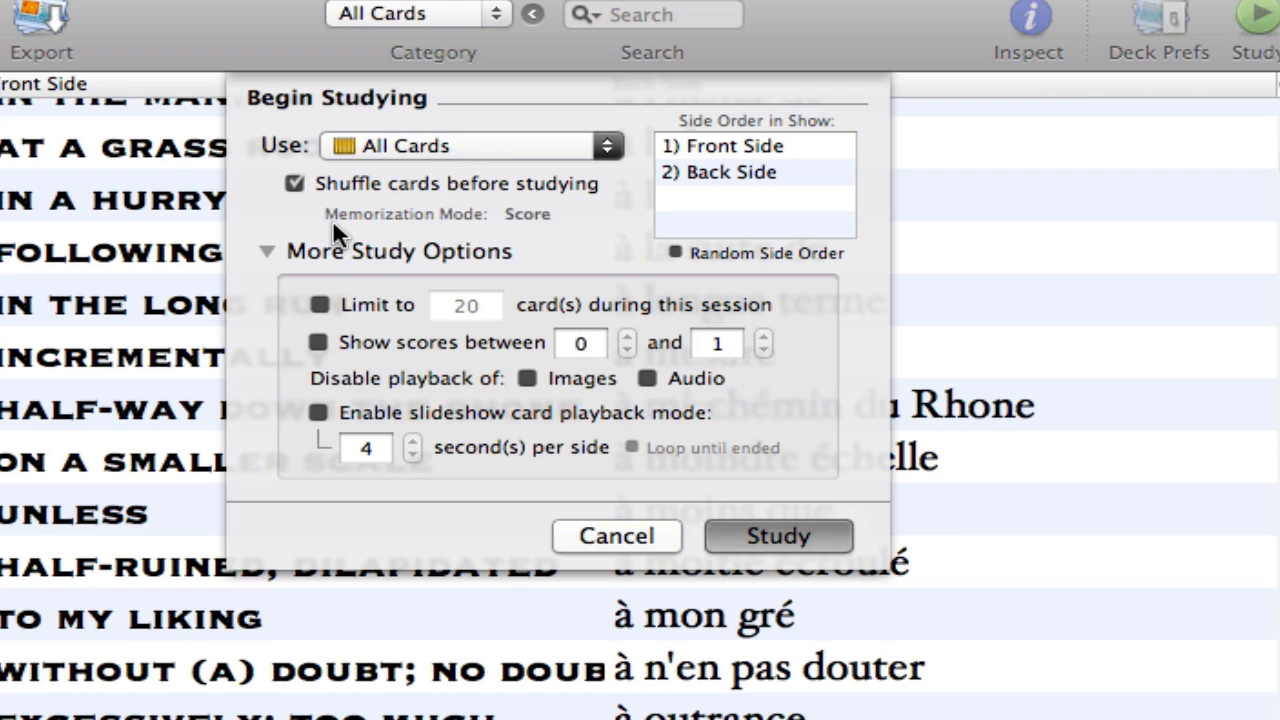
left_click(321, 305)
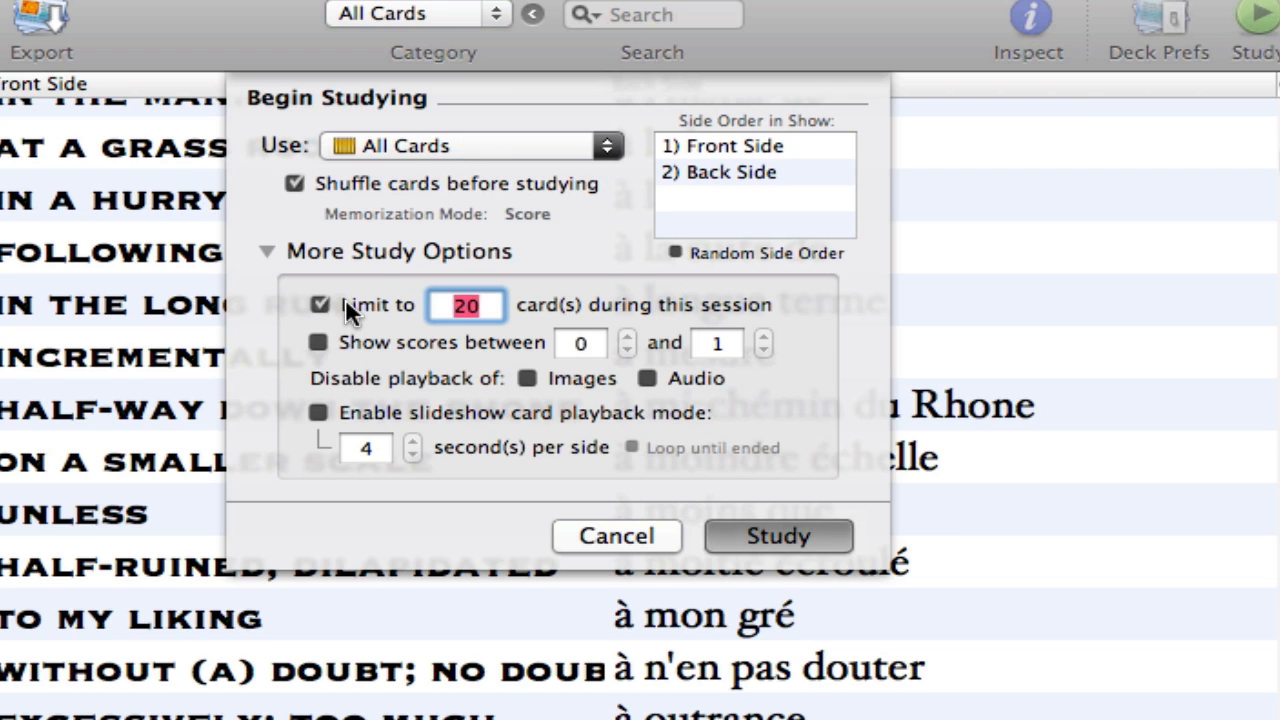
mouse_move(335, 270)
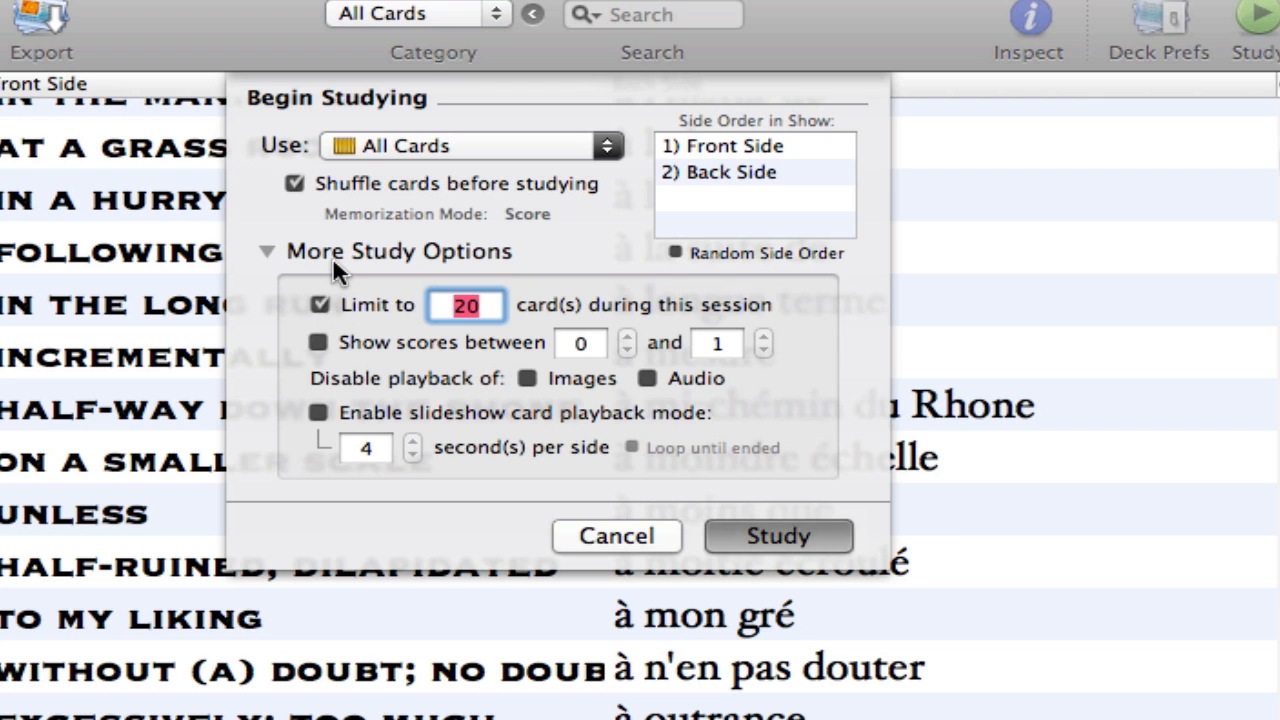
left_click(318, 304)
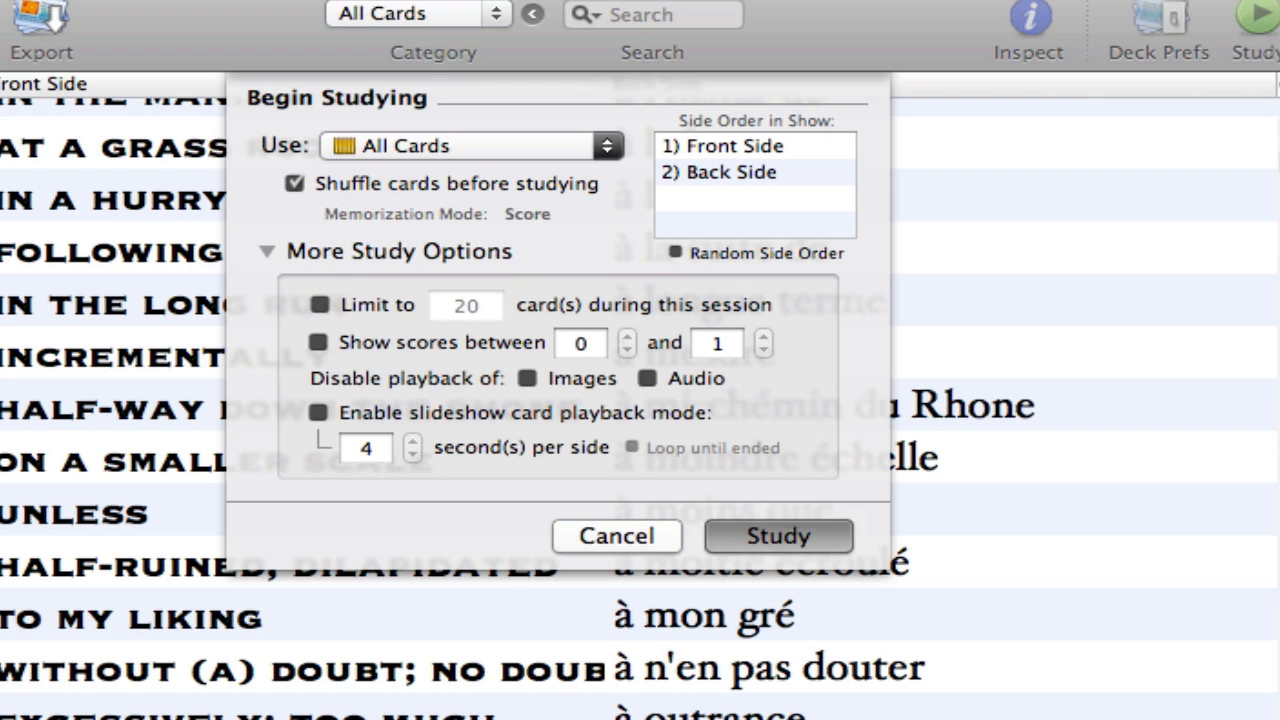
left_click(776, 535)
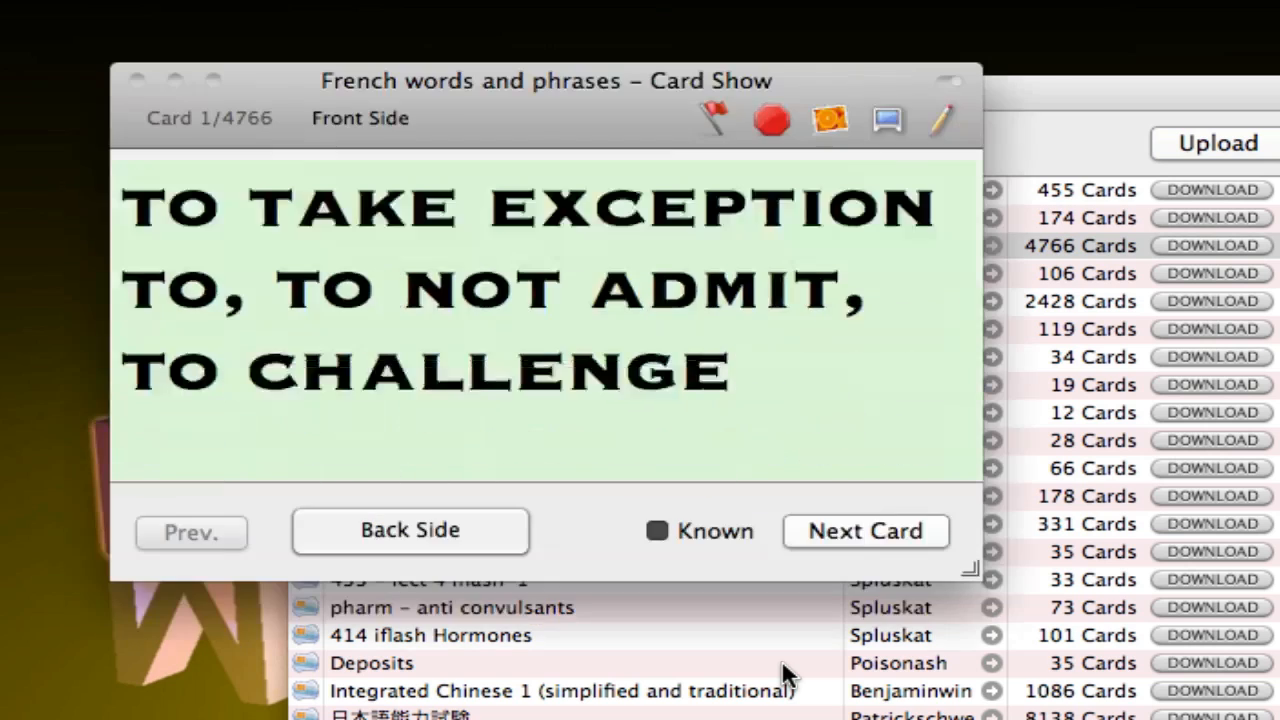
Step: Move the Card Show window aside, step forward and back to card 1, and toggle Known
left_click_drag(547, 81, 450, 121)
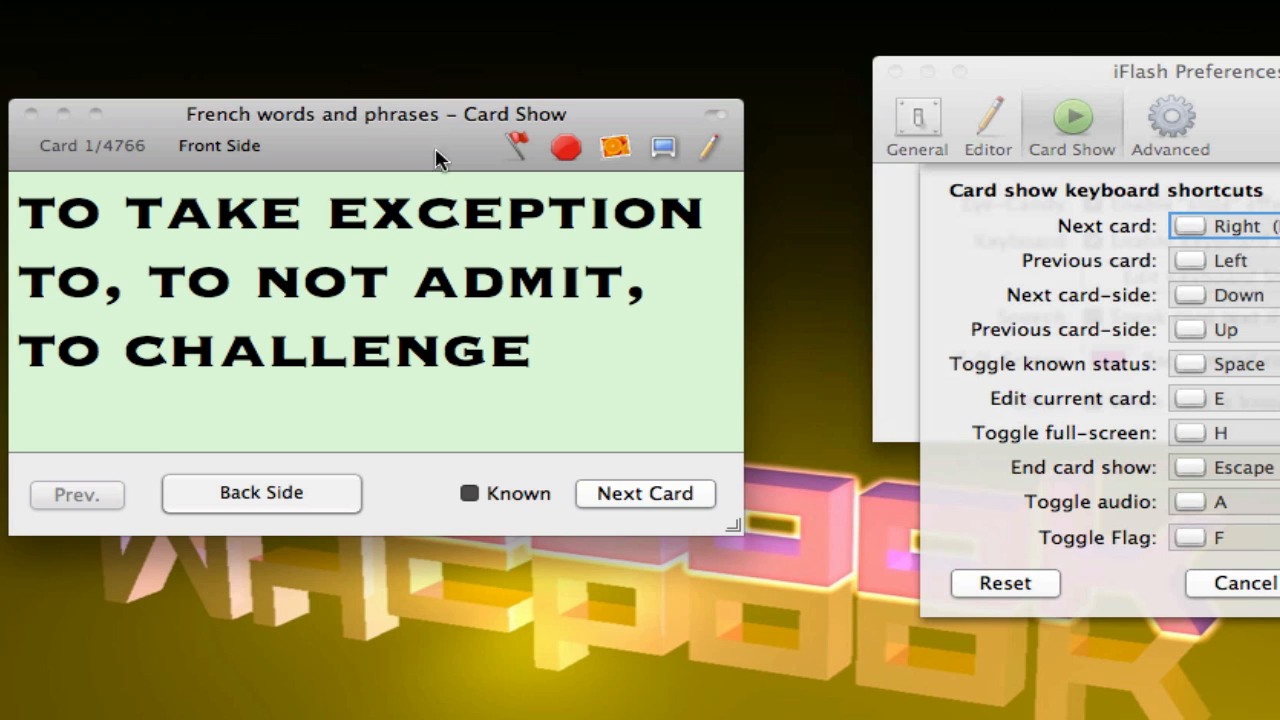
key("Right")
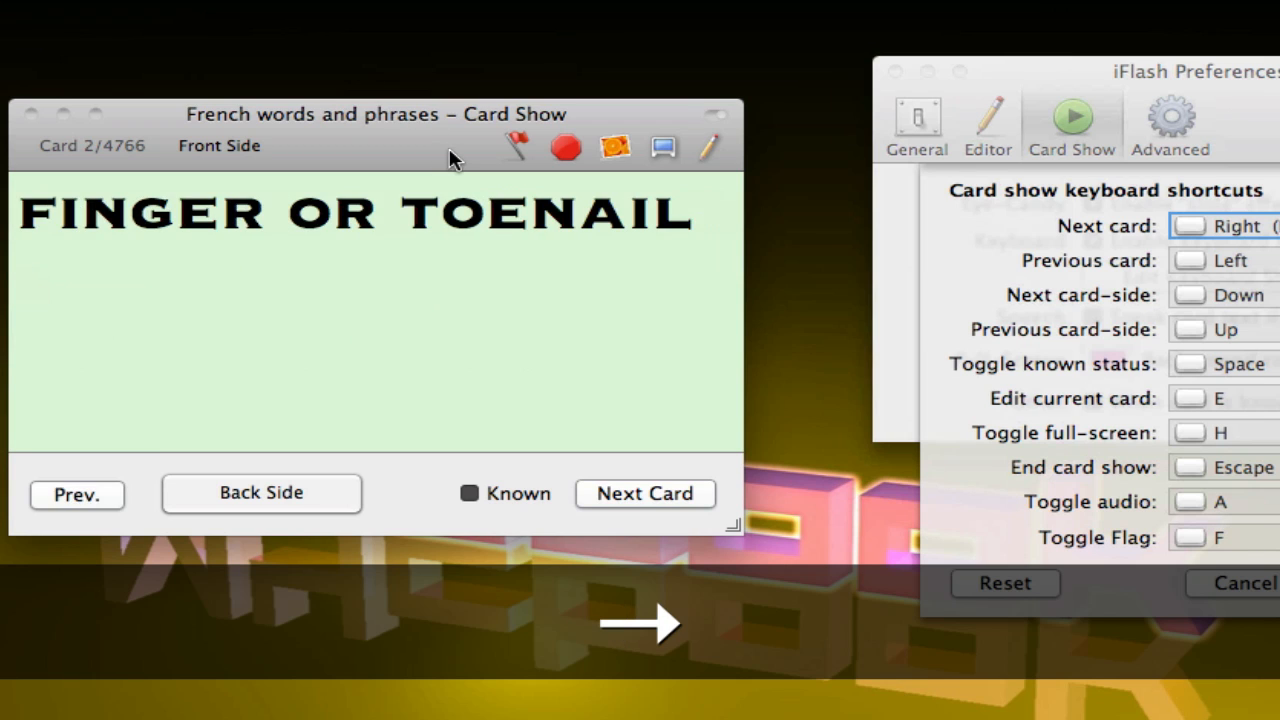
left_click(77, 494)
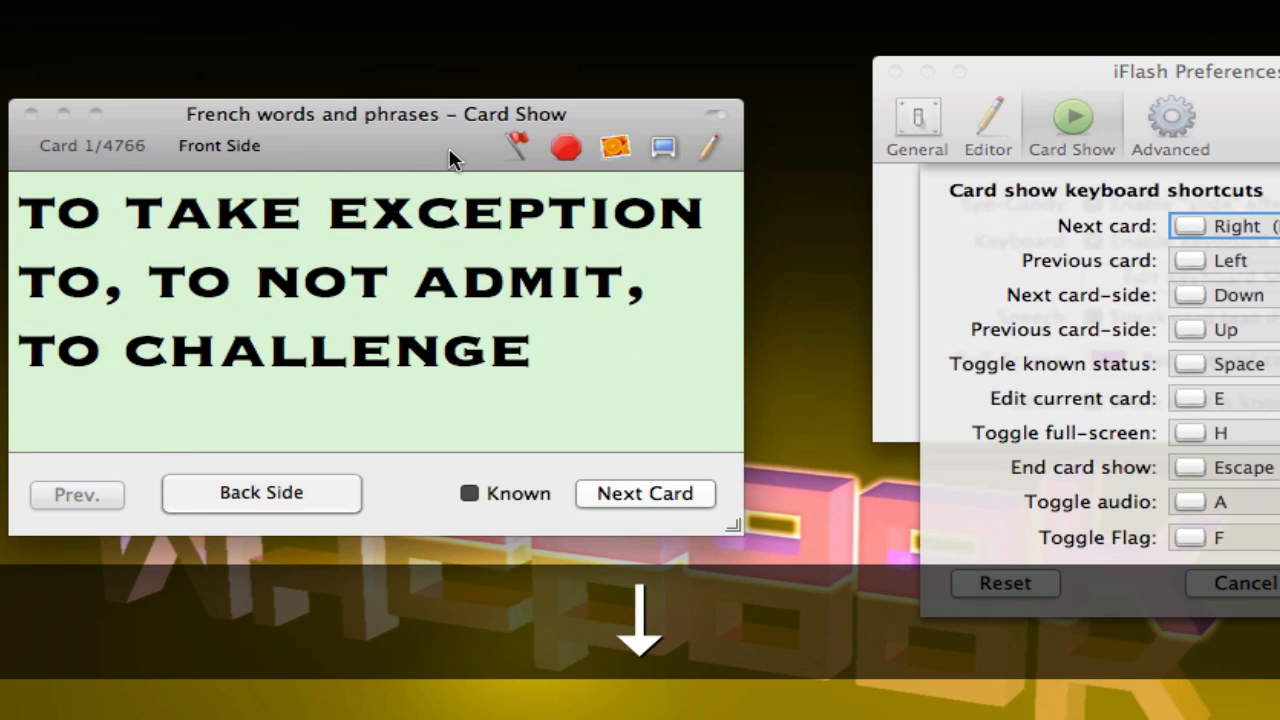
left_click(466, 493)
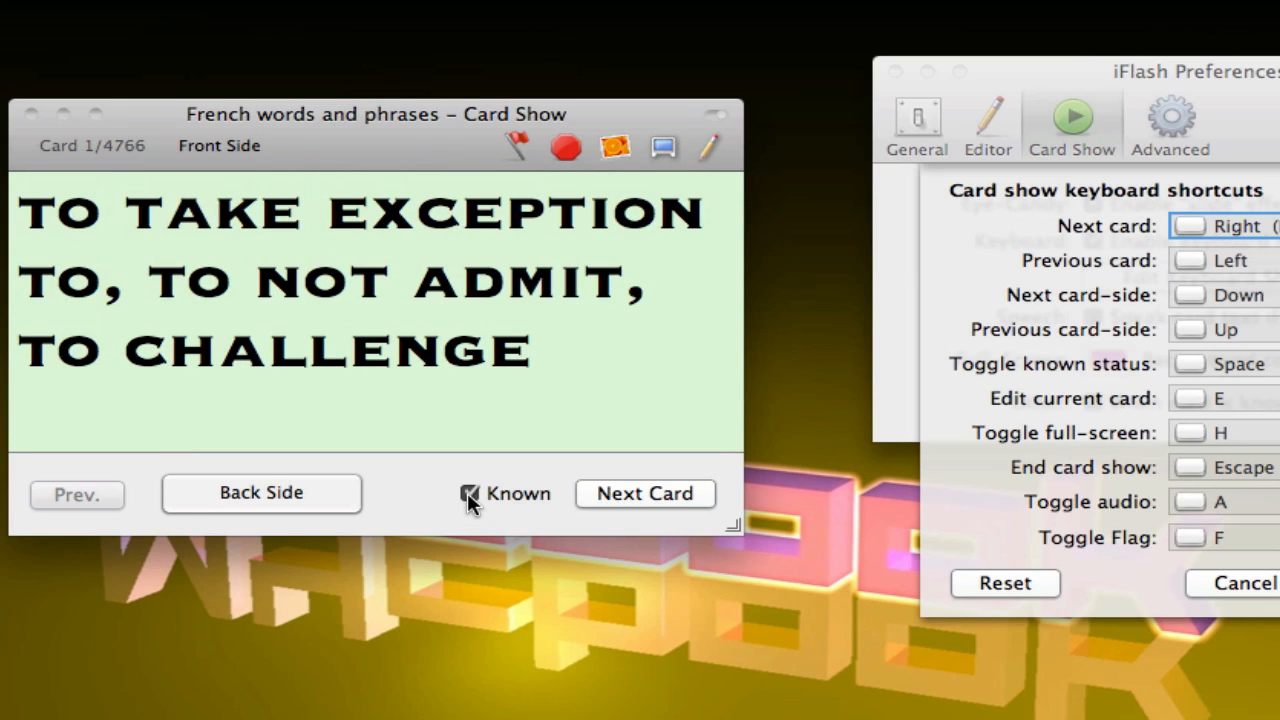
left_click(469, 494)
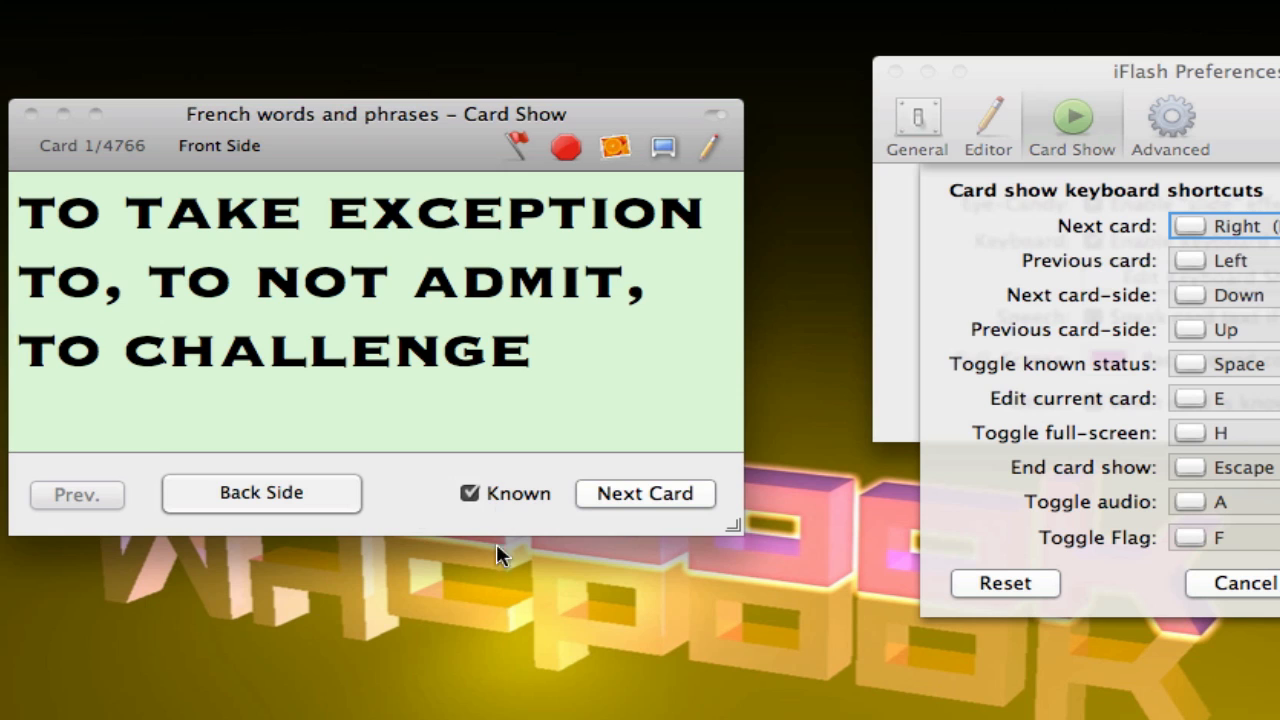
mouse_move(430, 461)
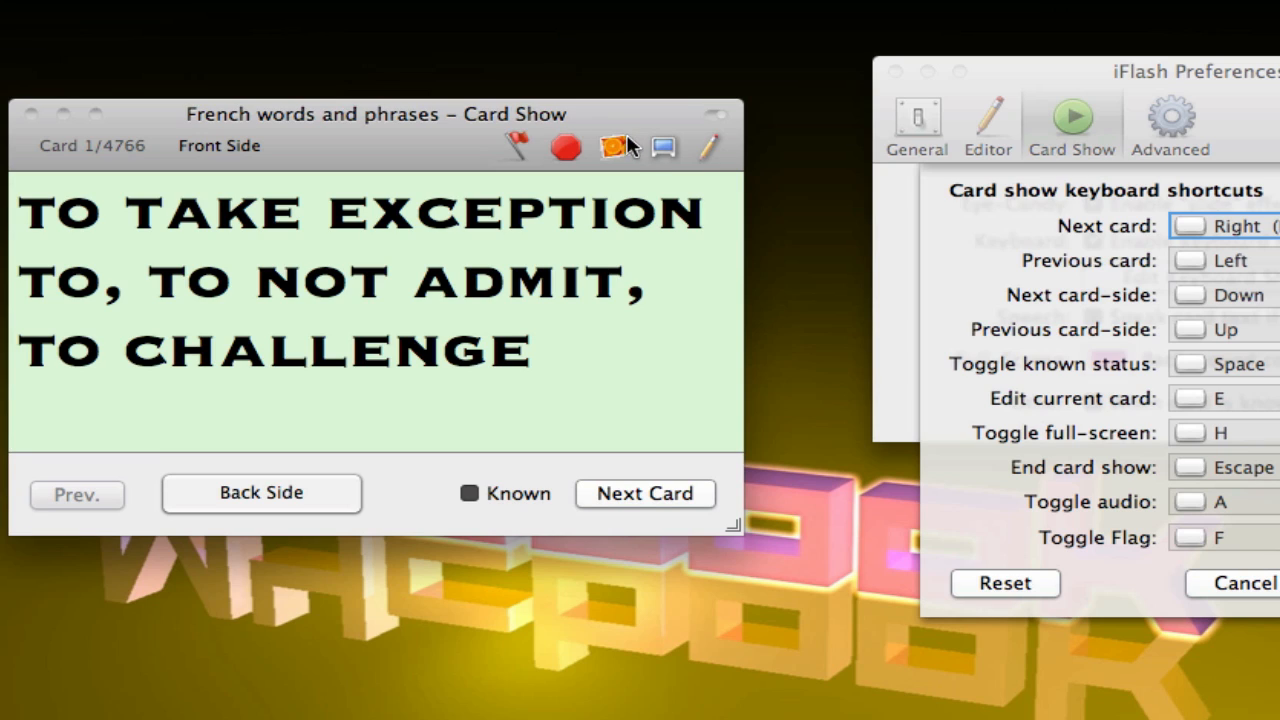
Step: Open card 1's empty Side Image window and drag it out of the way
left_click(663, 148)
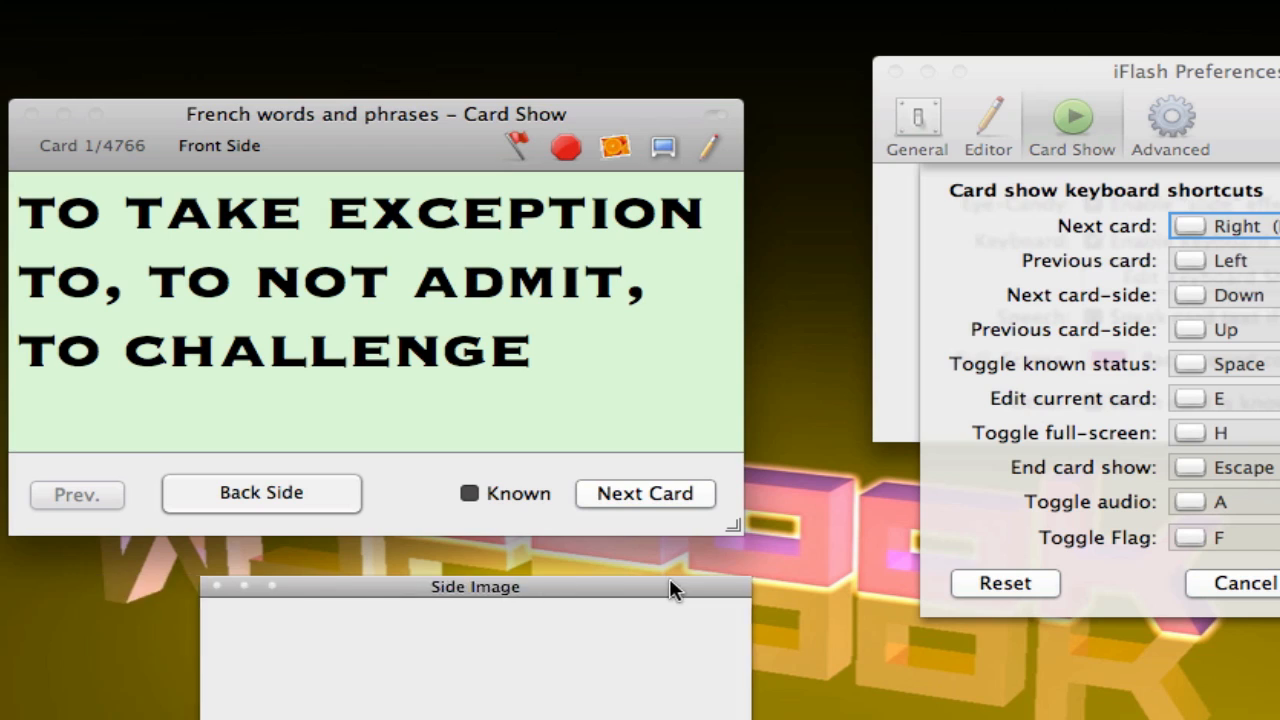
left_click_drag(670, 587, 558, 587)
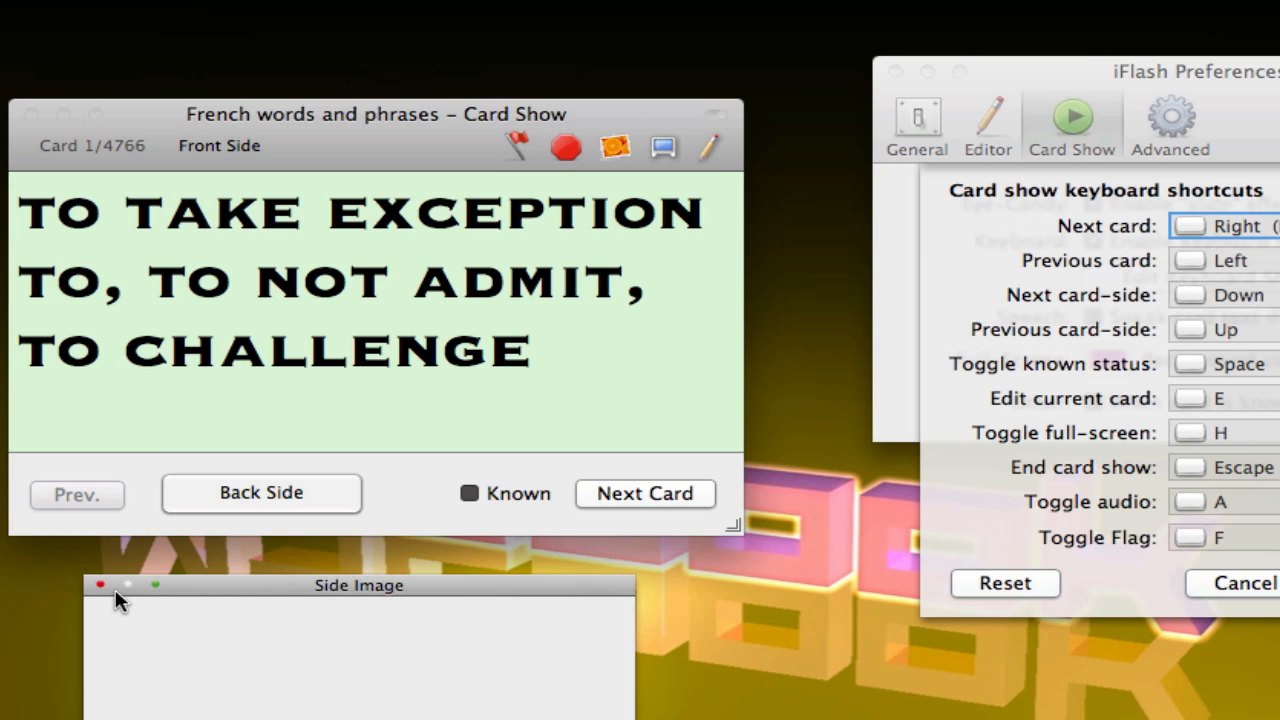
mouse_move(108, 590)
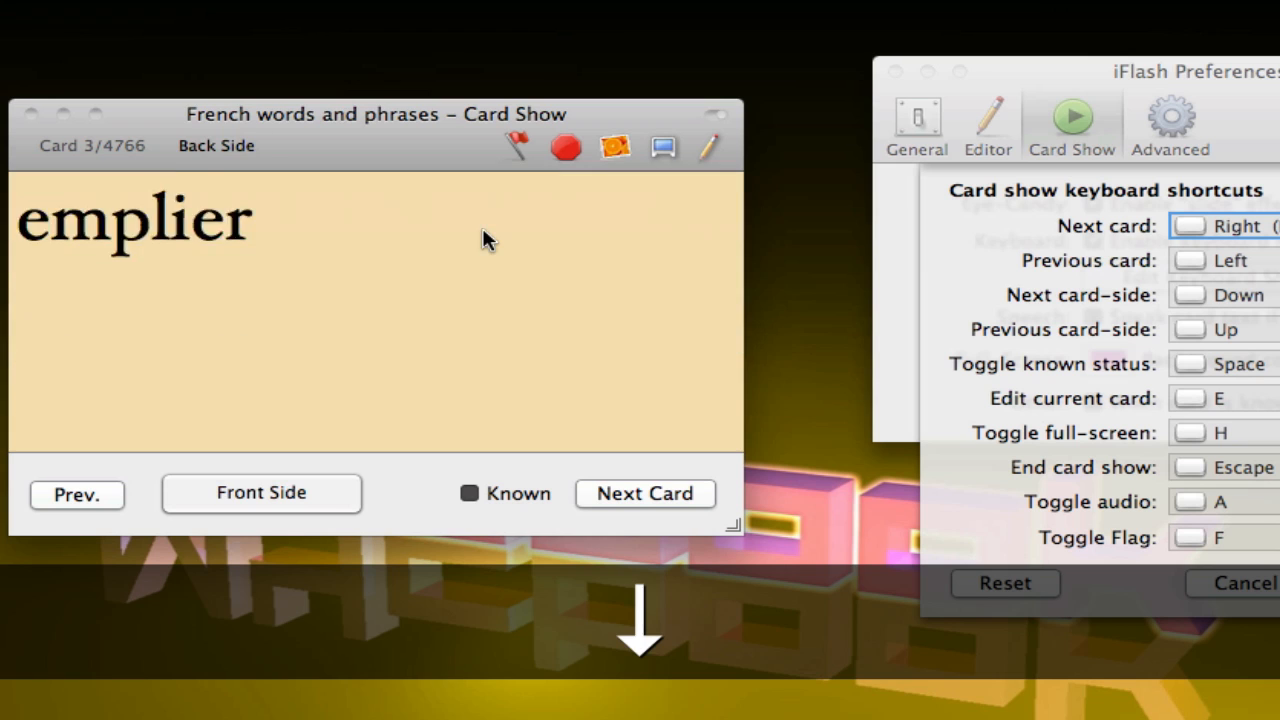
mouse_move(1023, 145)
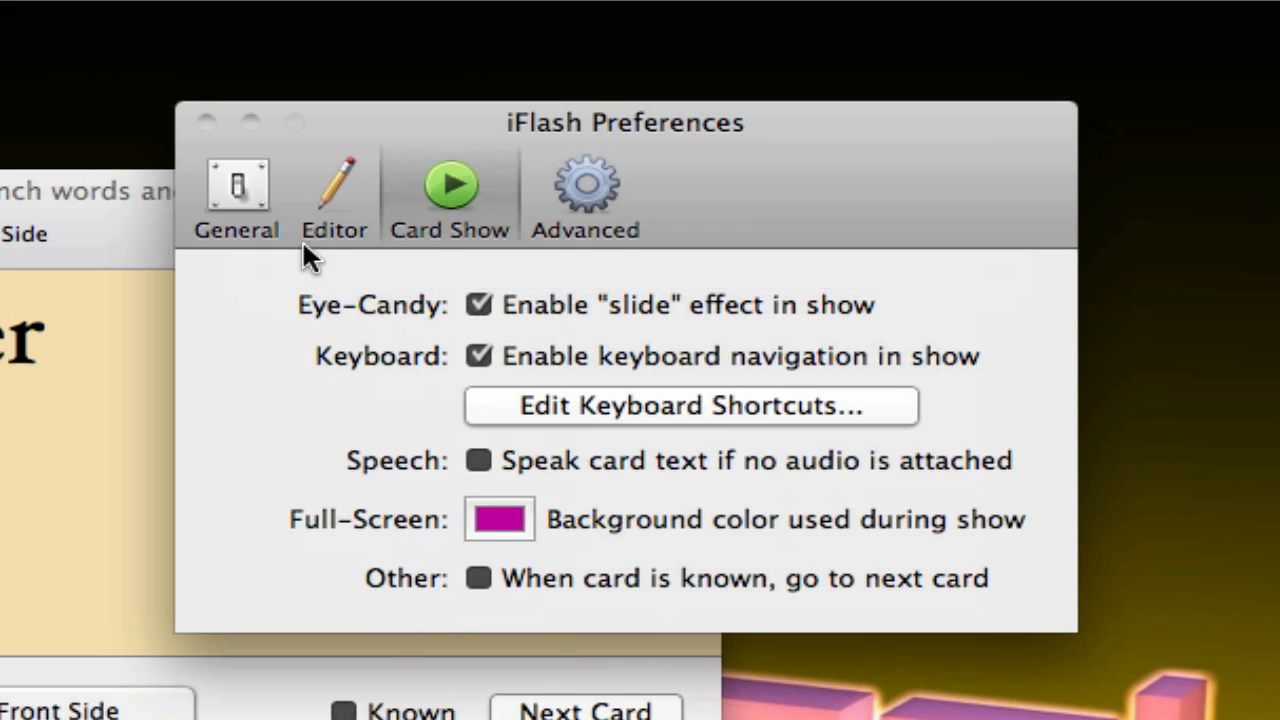
Step: Show General preferences and check the launch popup, leaving 'Show welcome window' selected
left_click(237, 185)
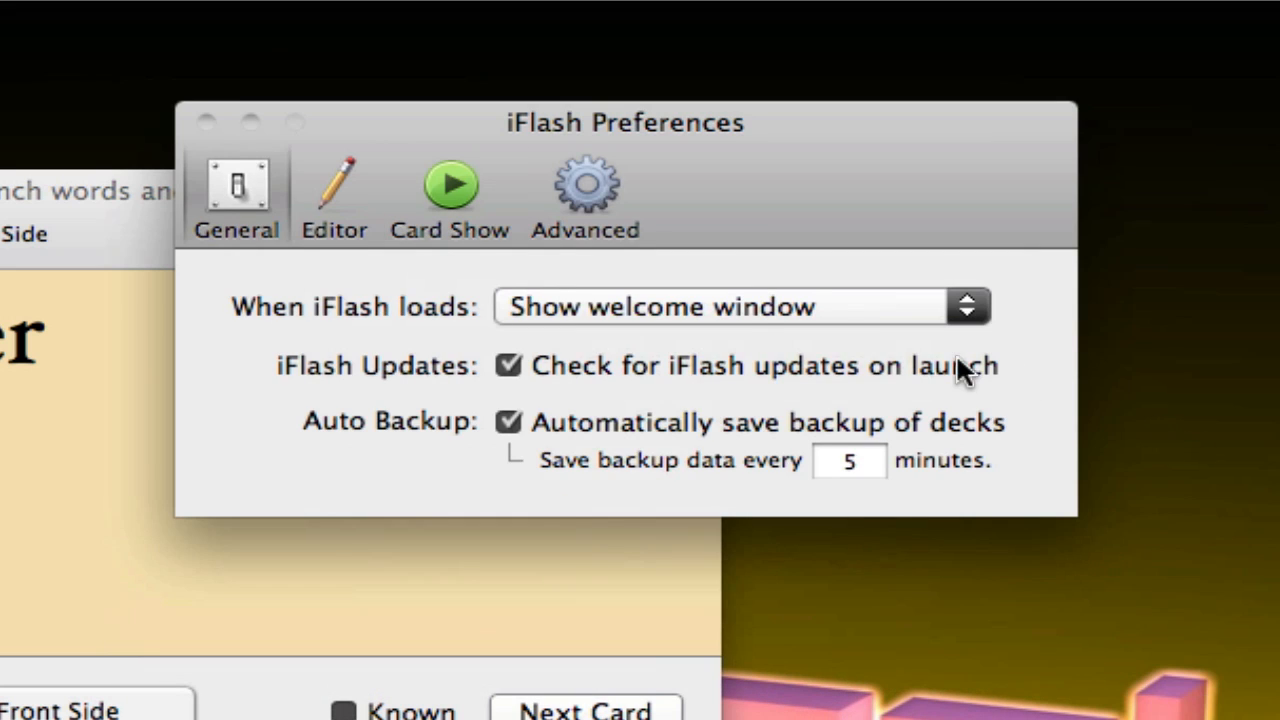
mouse_move(735, 307)
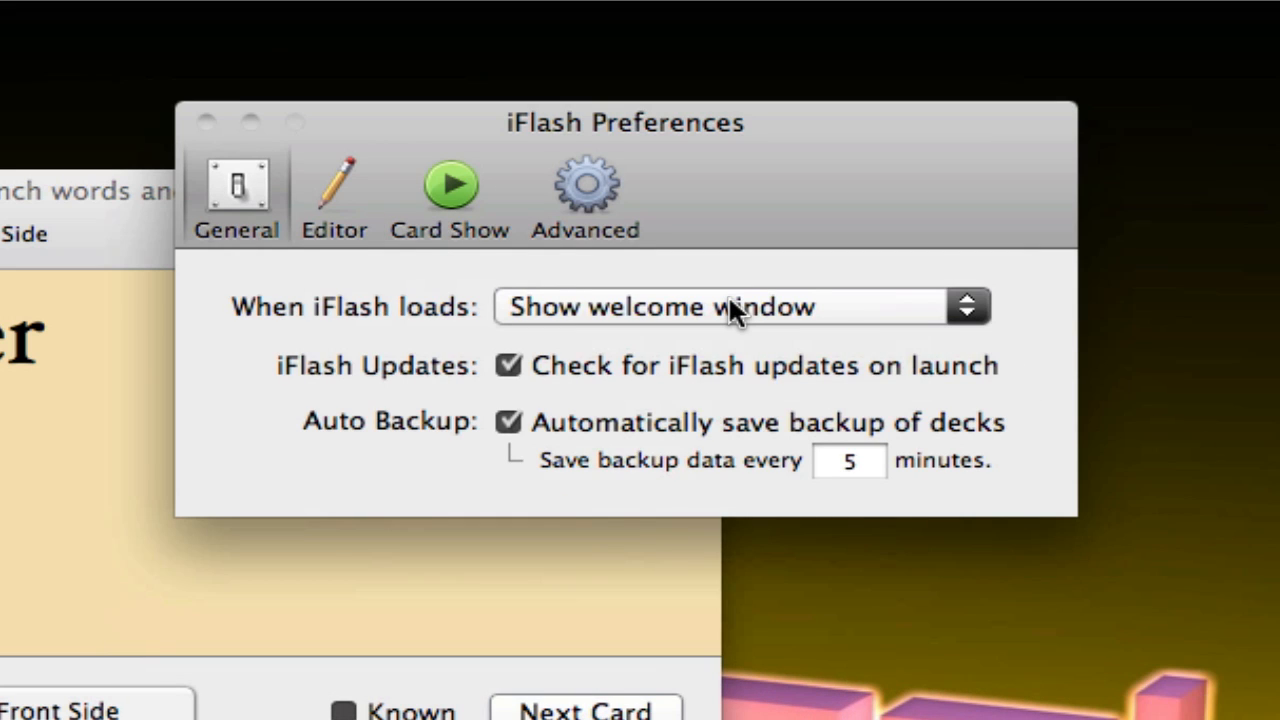
left_click(730, 306)
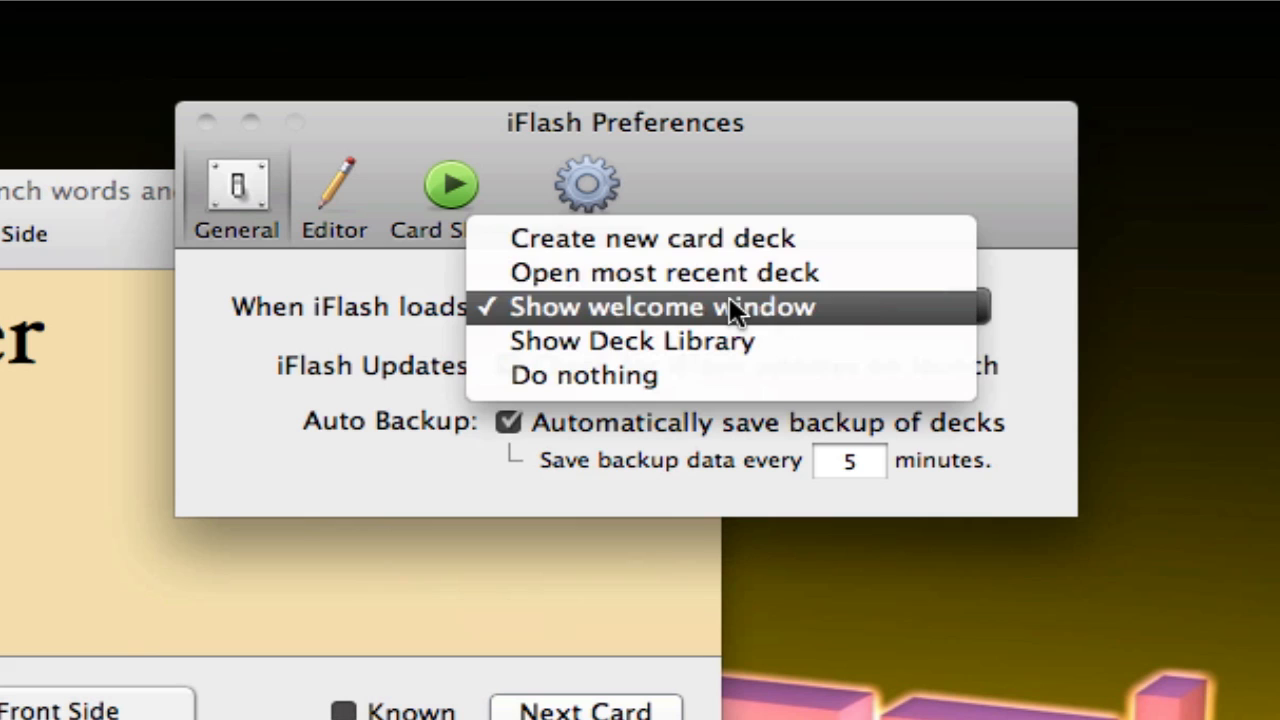
mouse_move(887, 313)
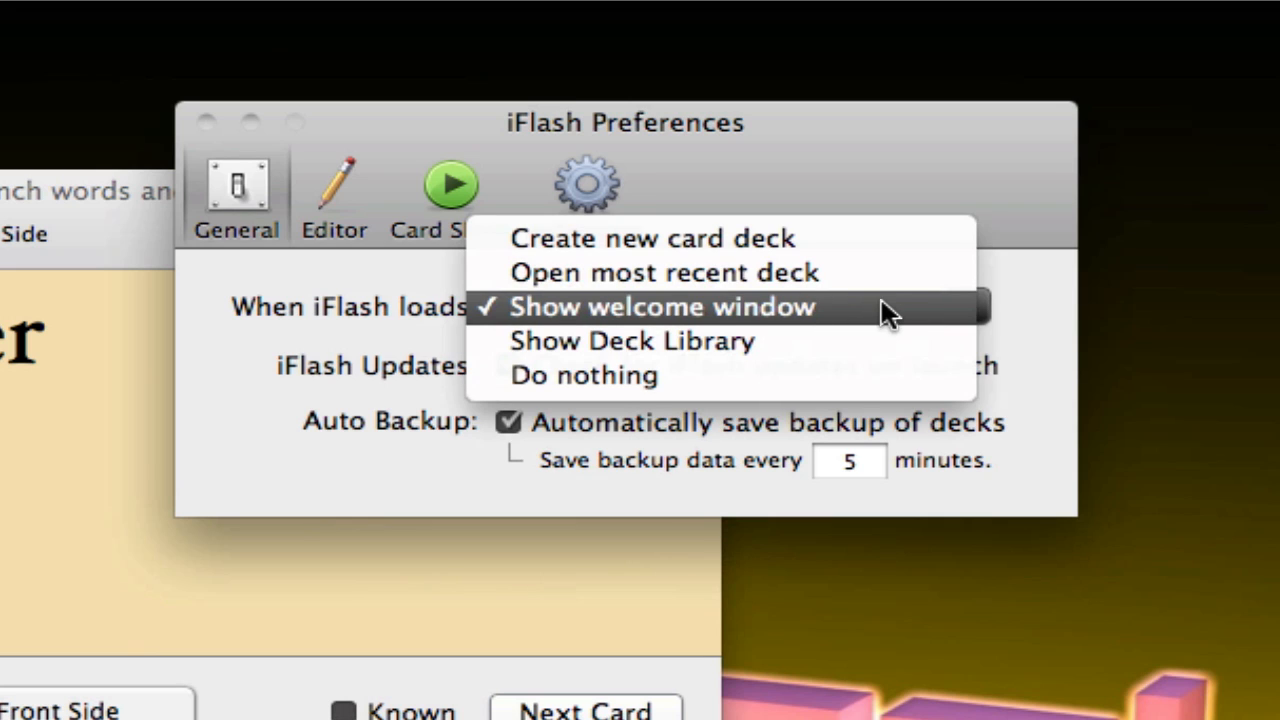
mouse_move(868, 243)
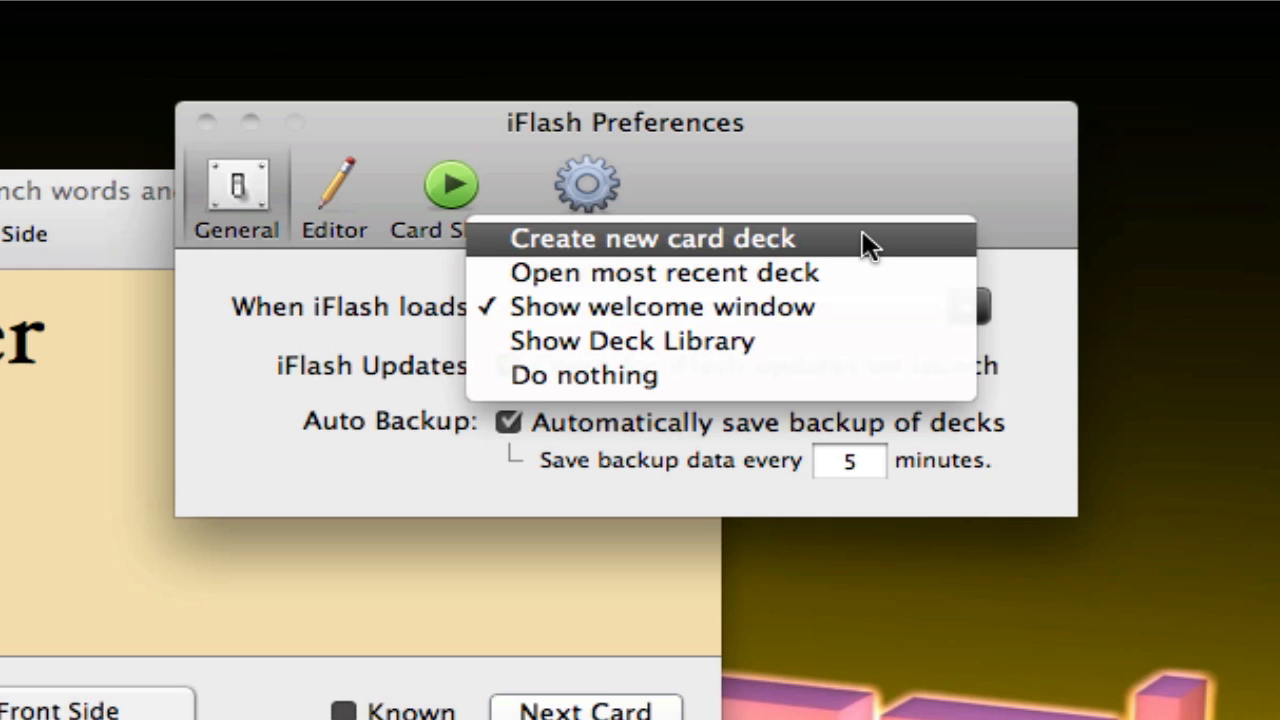
left_click(655, 307)
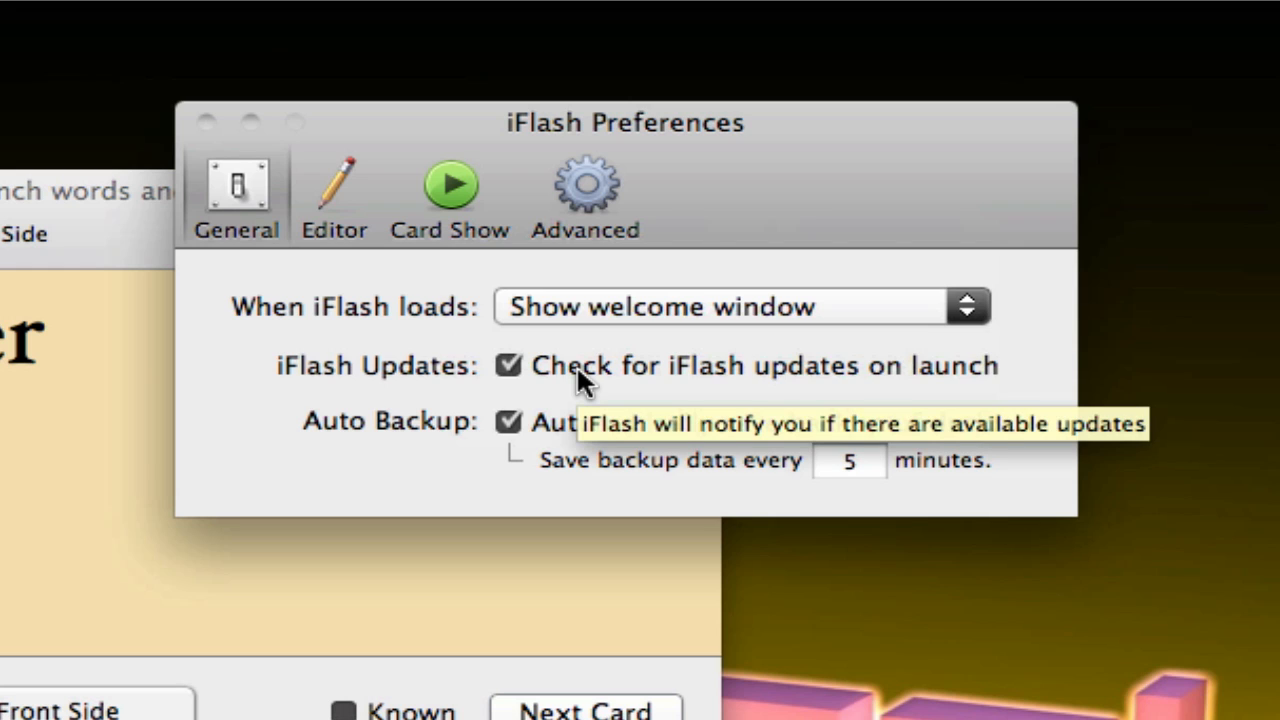
mouse_move(592, 422)
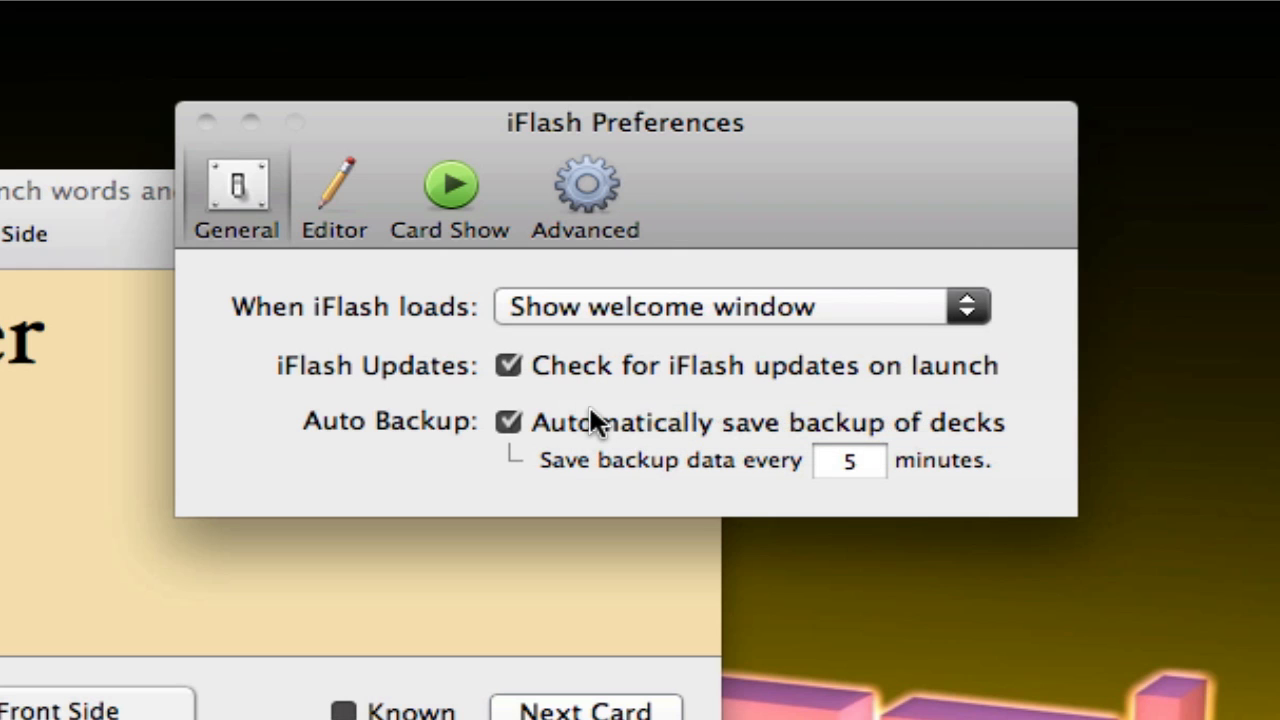
mouse_move(593, 423)
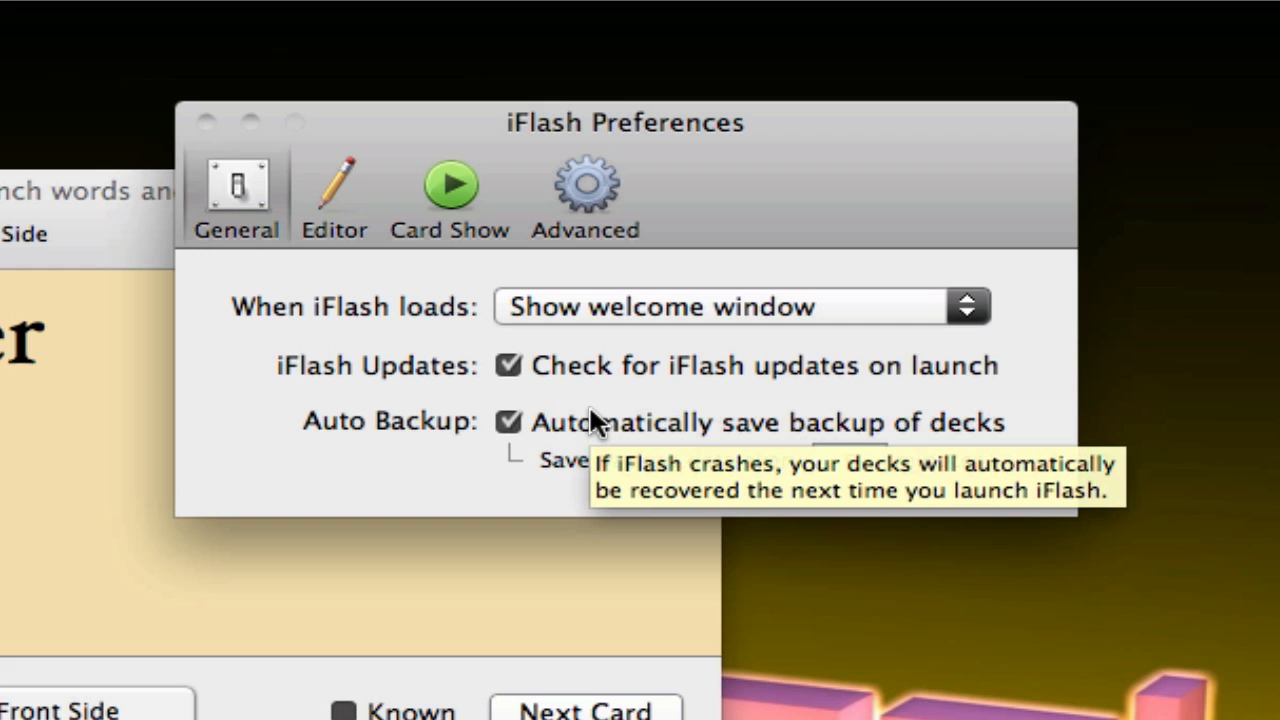
mouse_move(370, 180)
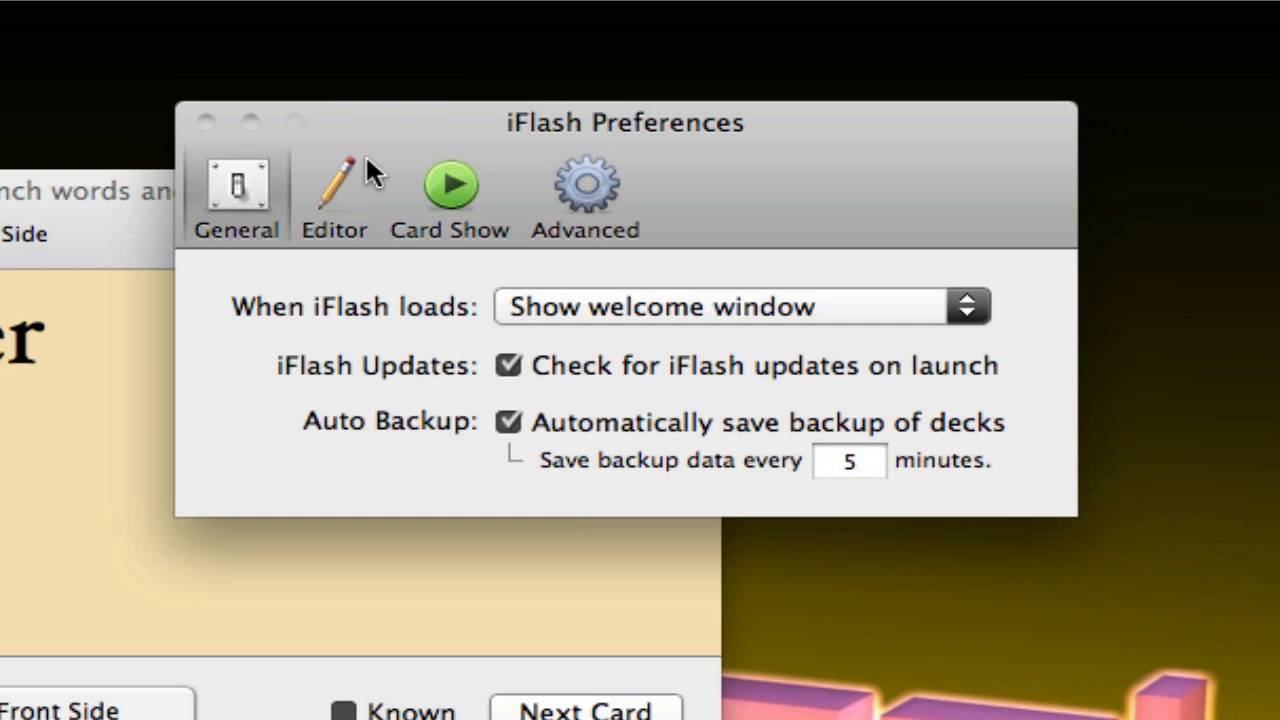
Step: Show Editor preferences and cancel Sound Settings, keeping MPEG-4 Audio 44.1 kHz compression
left_click(334, 185)
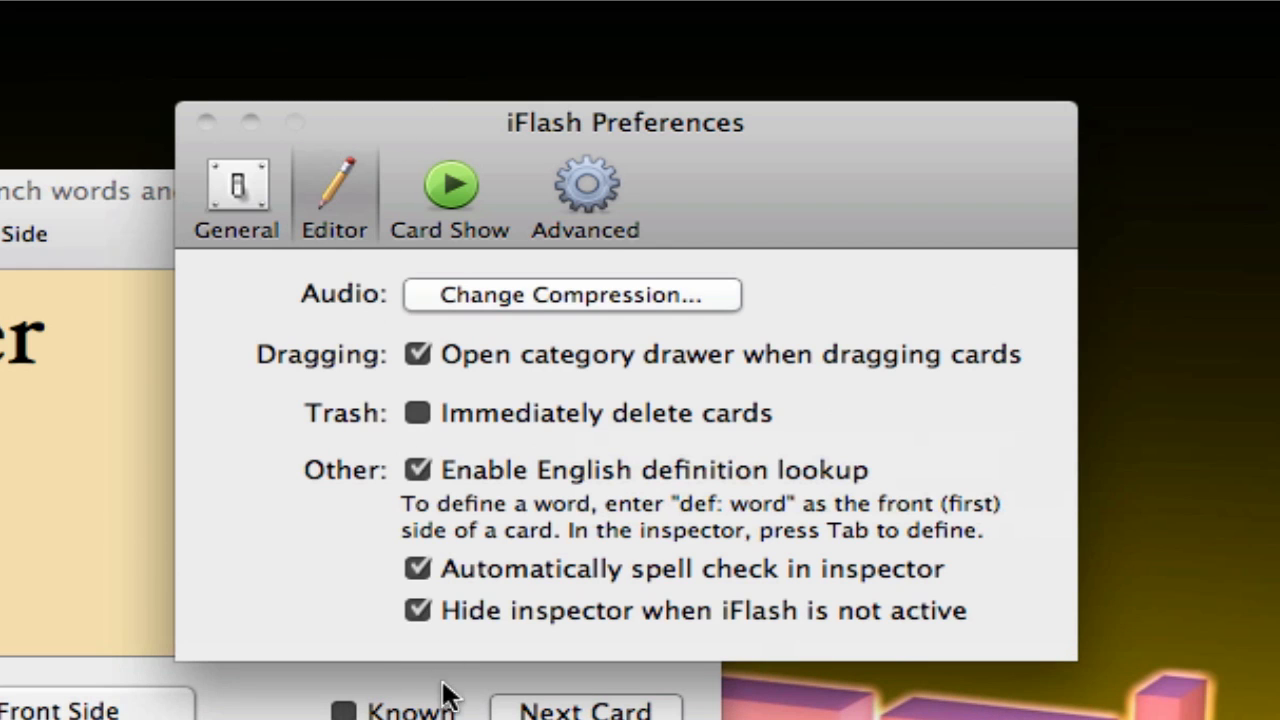
mouse_move(495, 360)
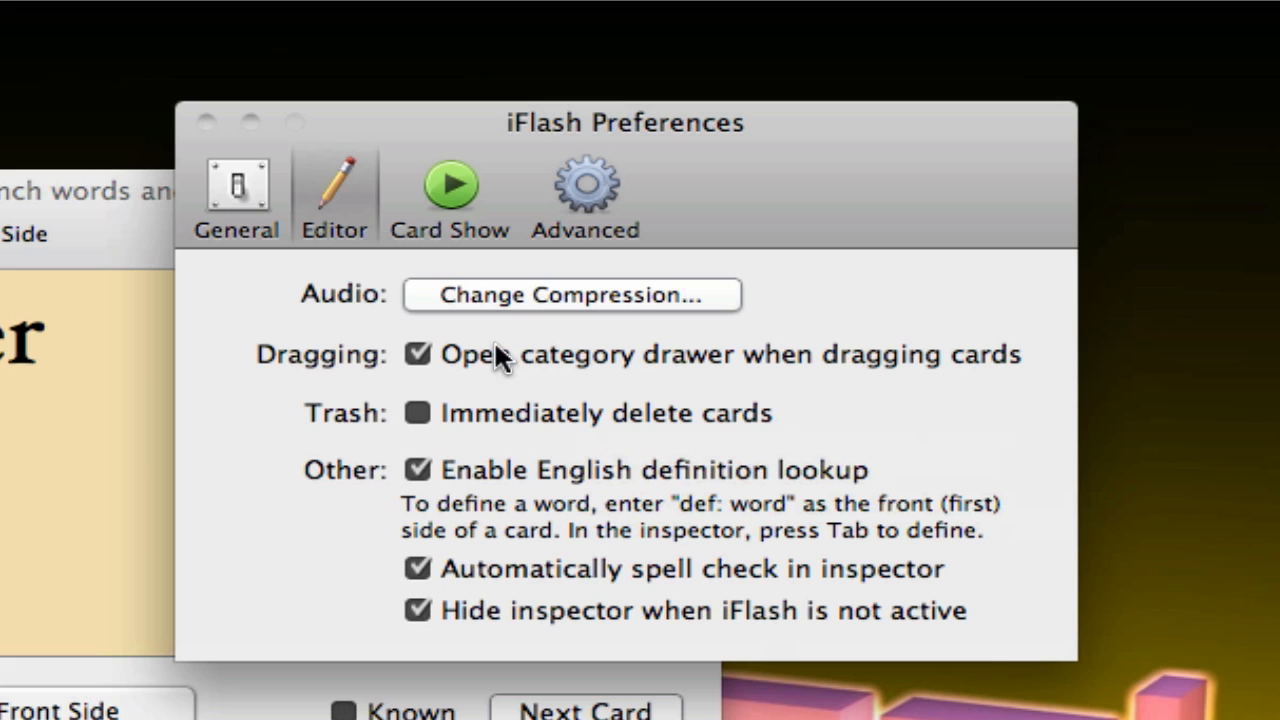
left_click(569, 295)
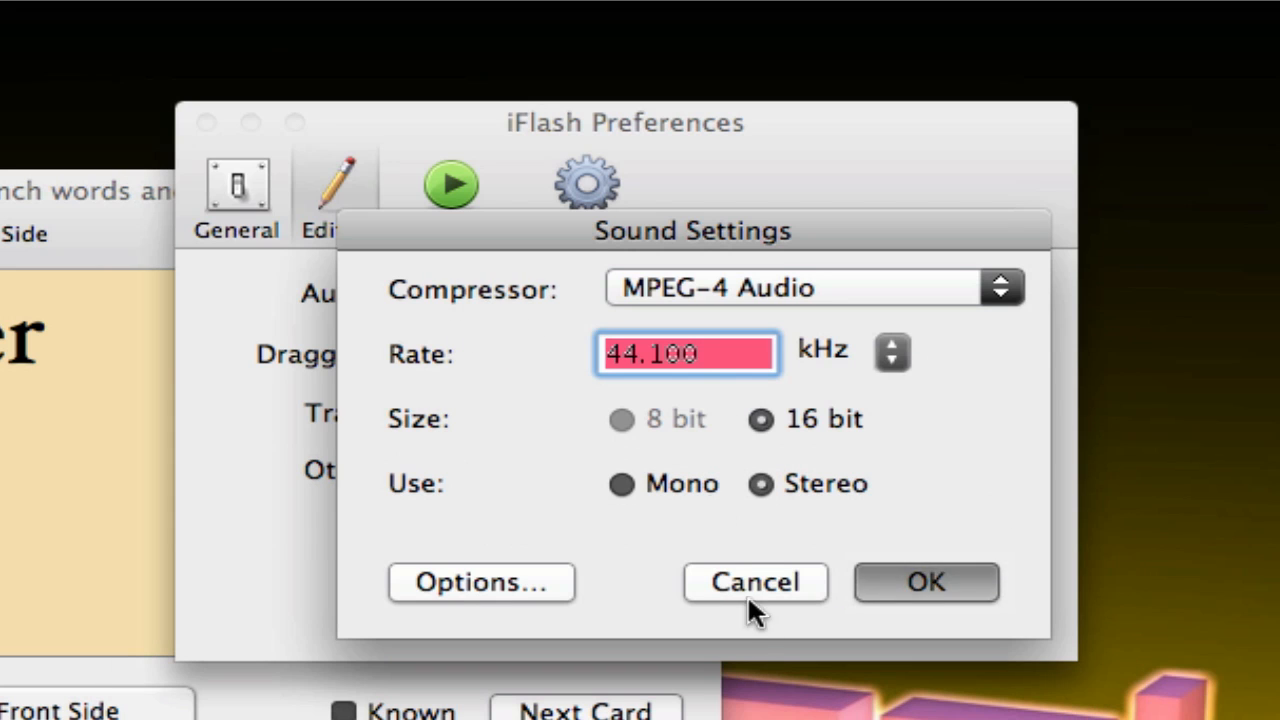
left_click(754, 583)
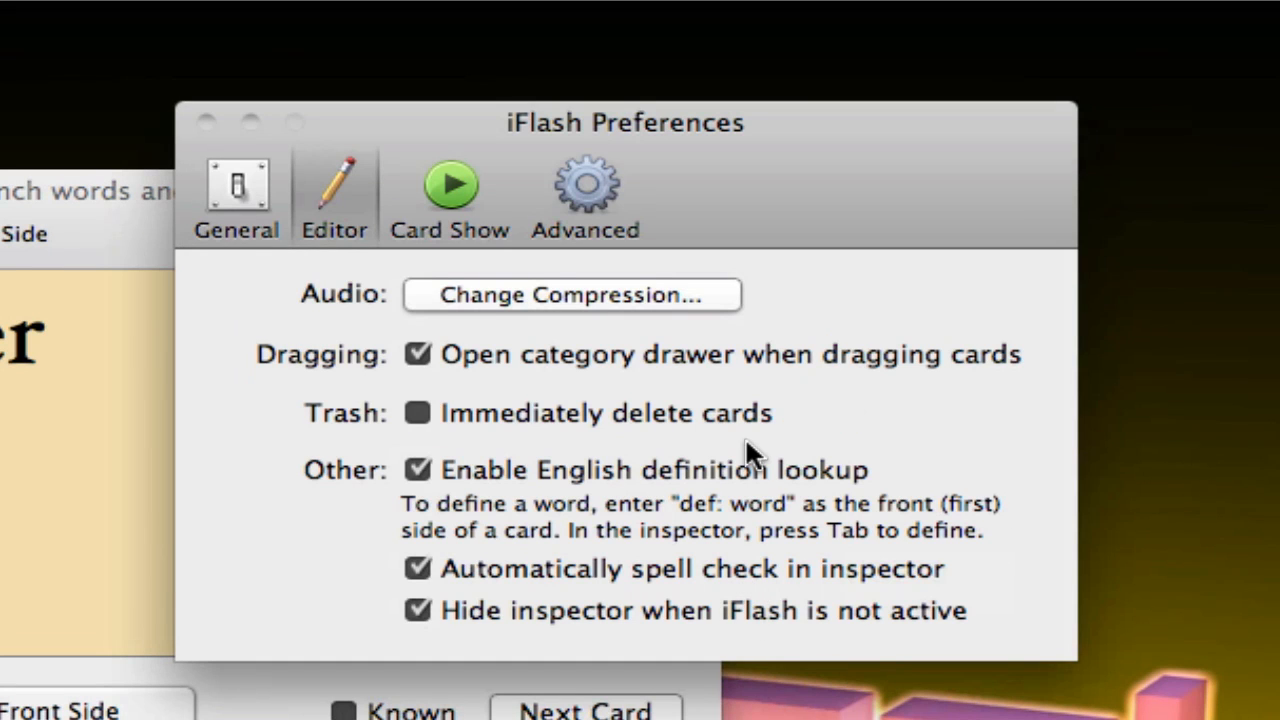
mouse_move(525, 455)
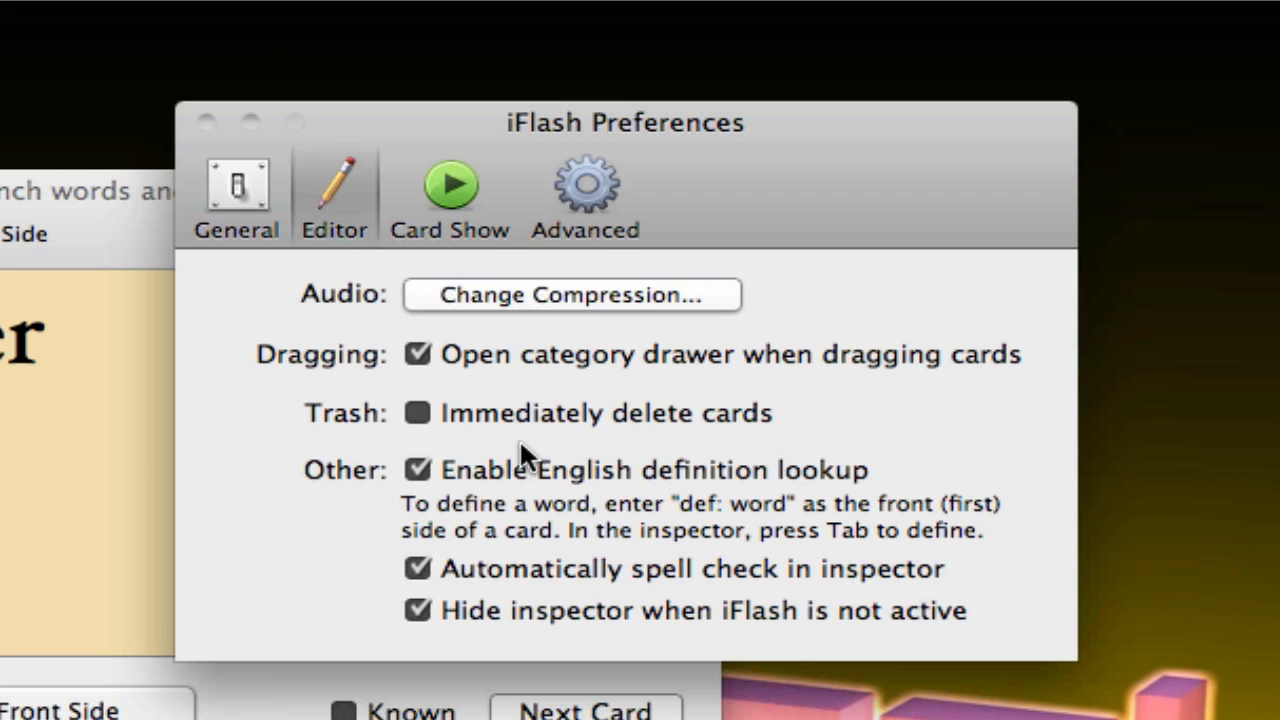
mouse_move(562, 422)
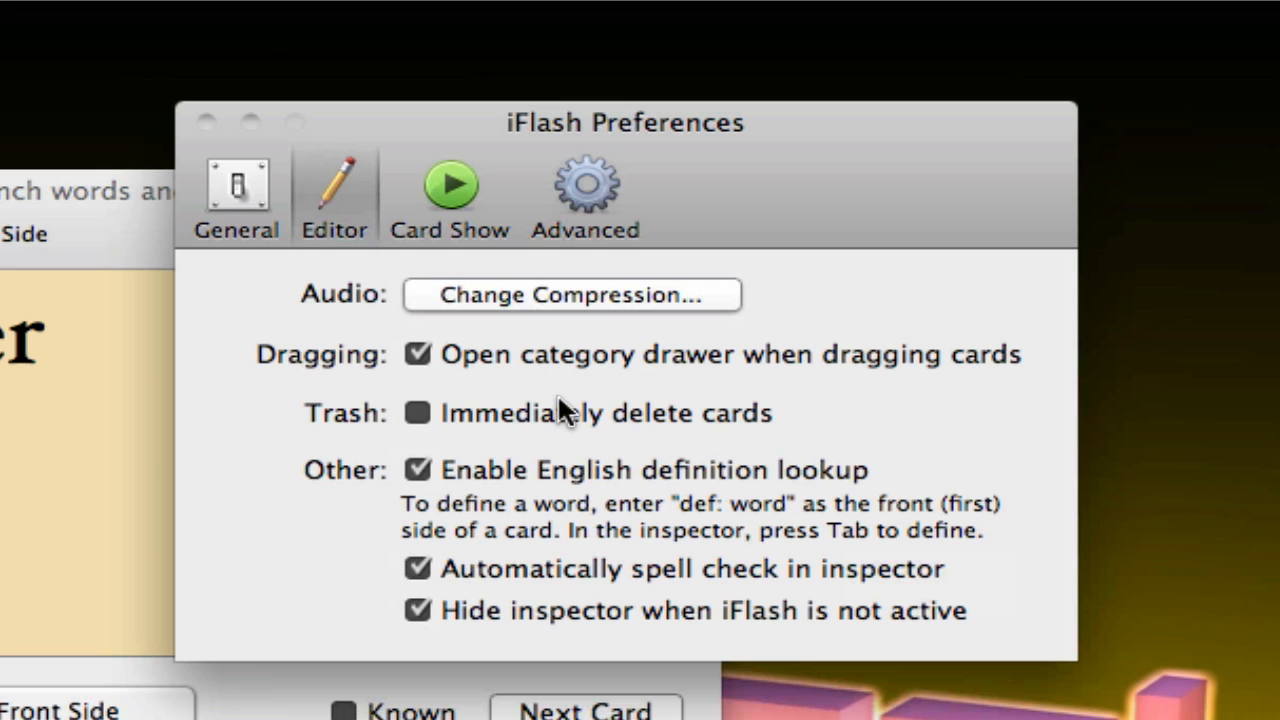
mouse_move(540, 425)
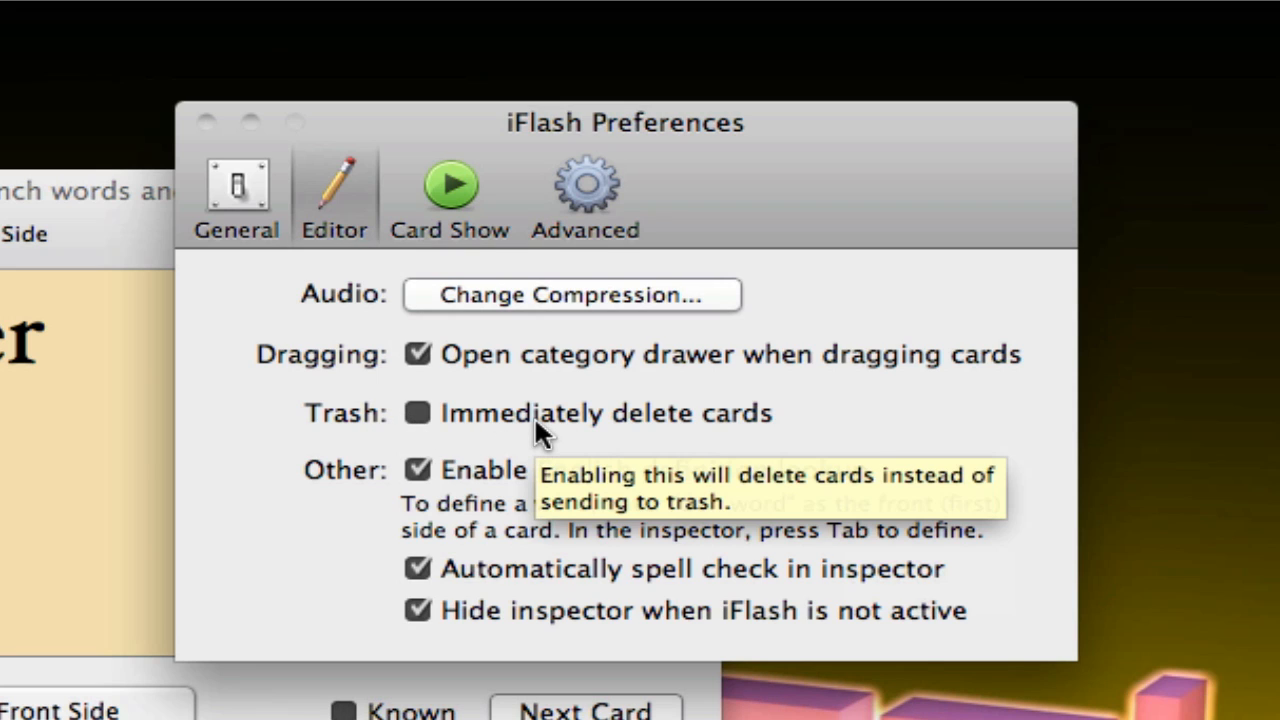
mouse_move(275, 460)
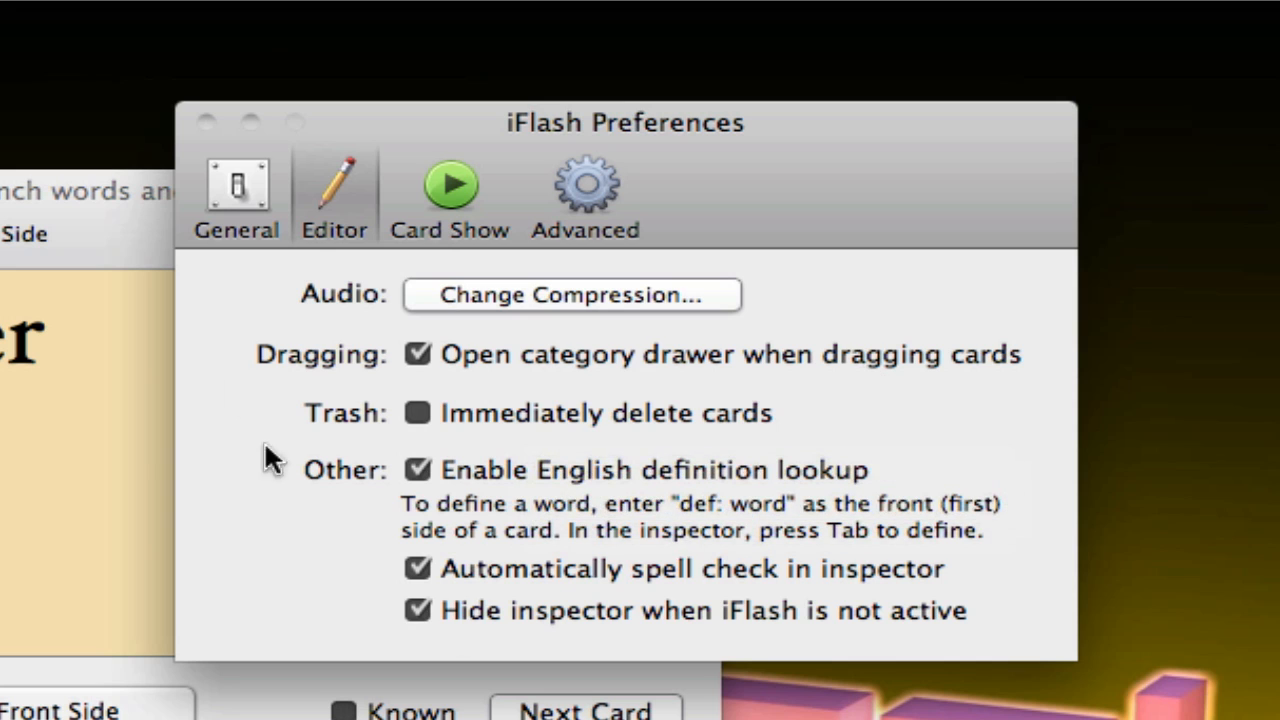
mouse_move(463, 217)
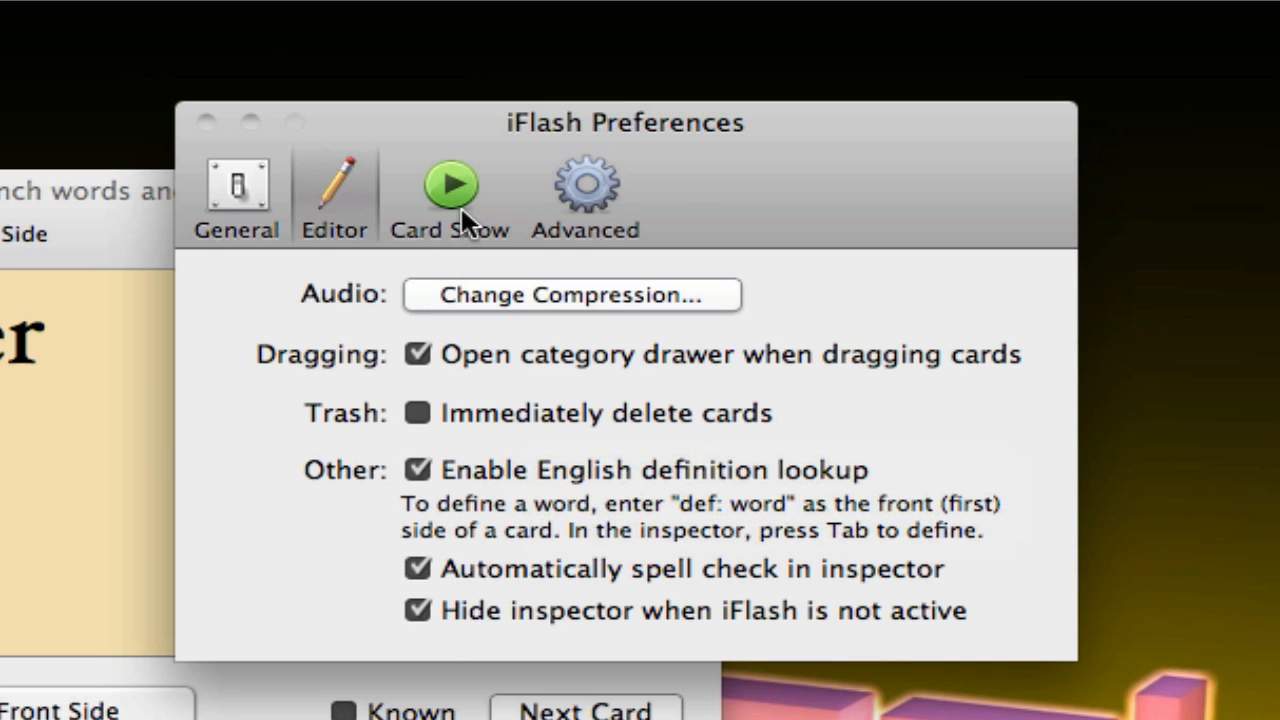
Step: Give Card Show a black full-screen background and auto-advance to the next card once known
left_click(450, 185)
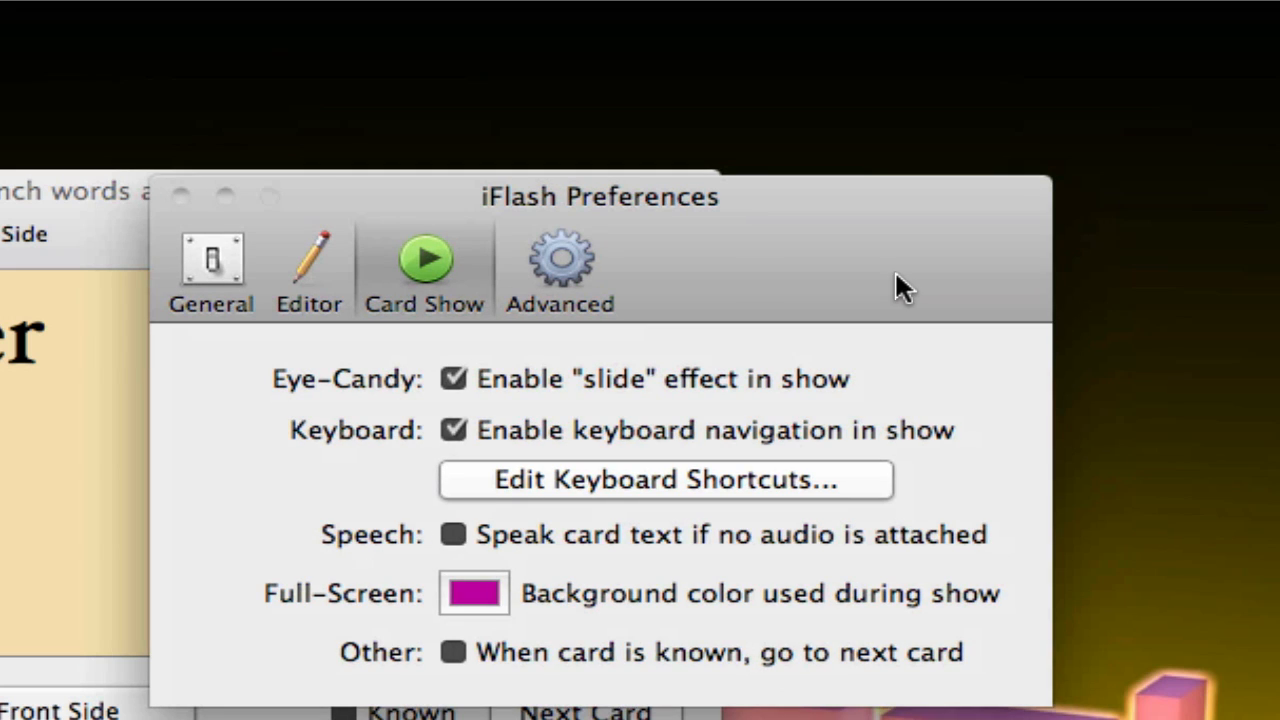
mouse_move(383, 398)
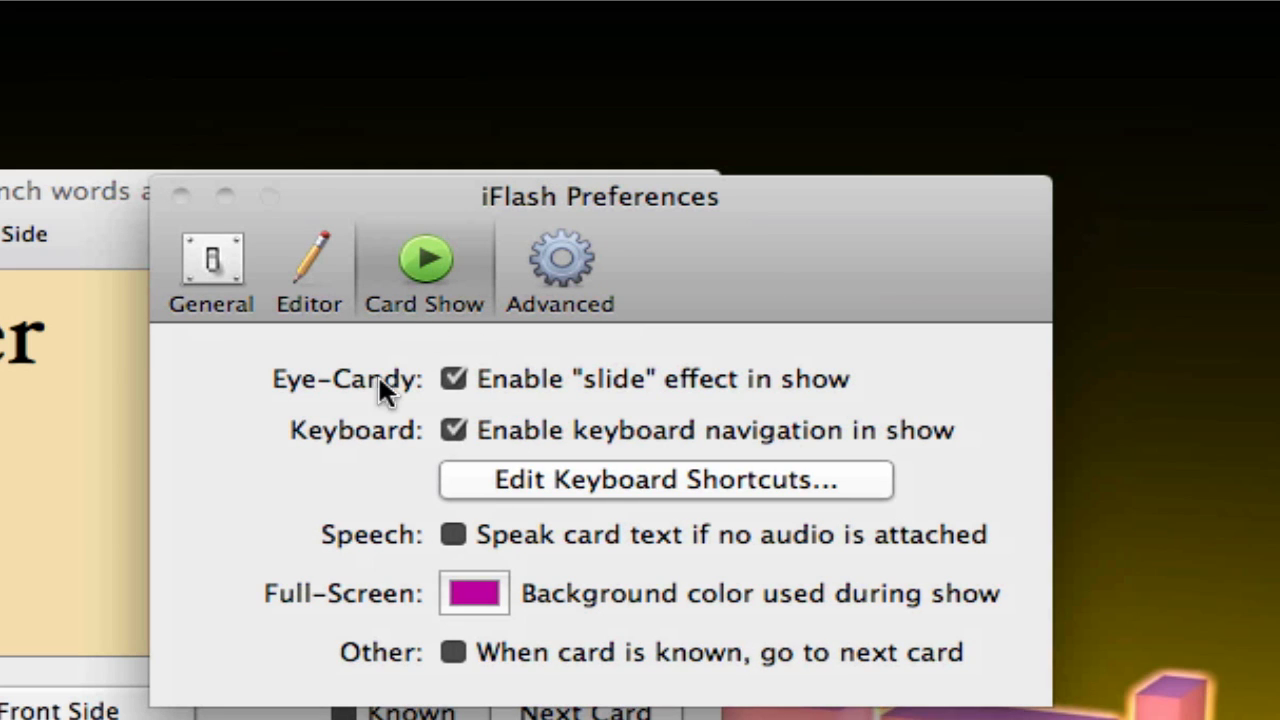
mouse_move(550, 412)
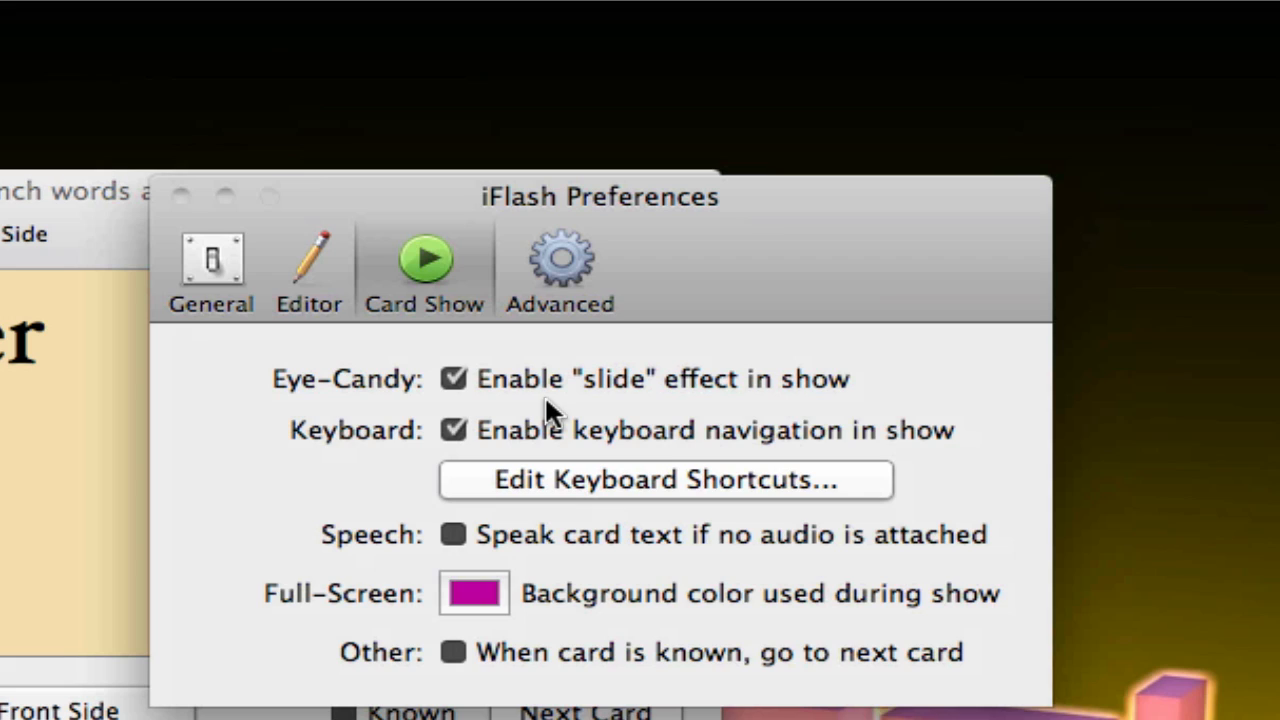
mouse_move(648, 447)
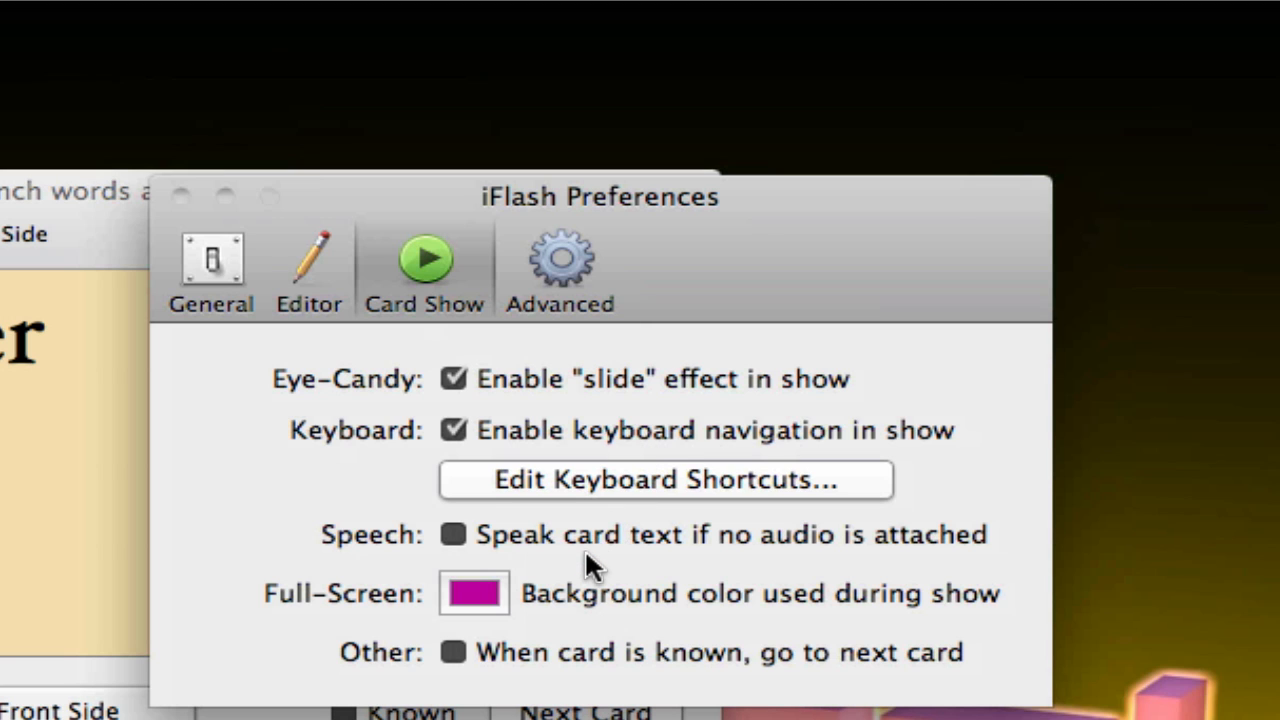
left_click(478, 593)
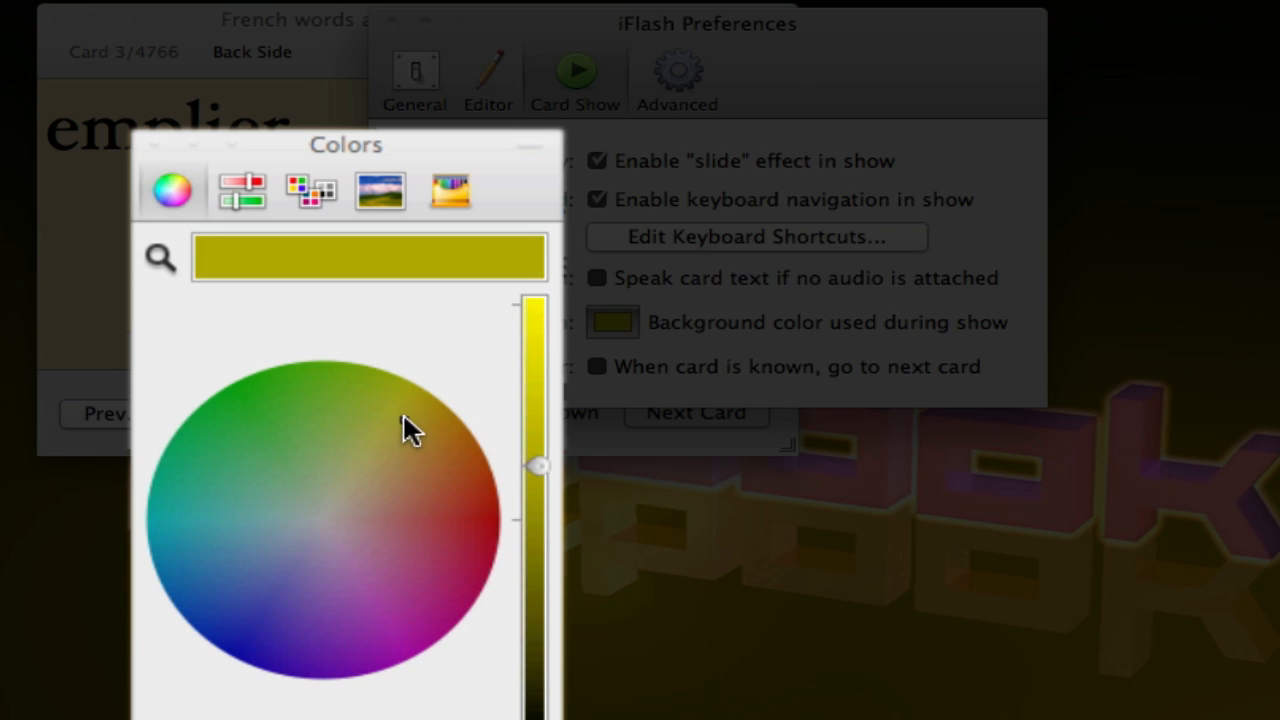
left_click_drag(540, 465, 540, 303)
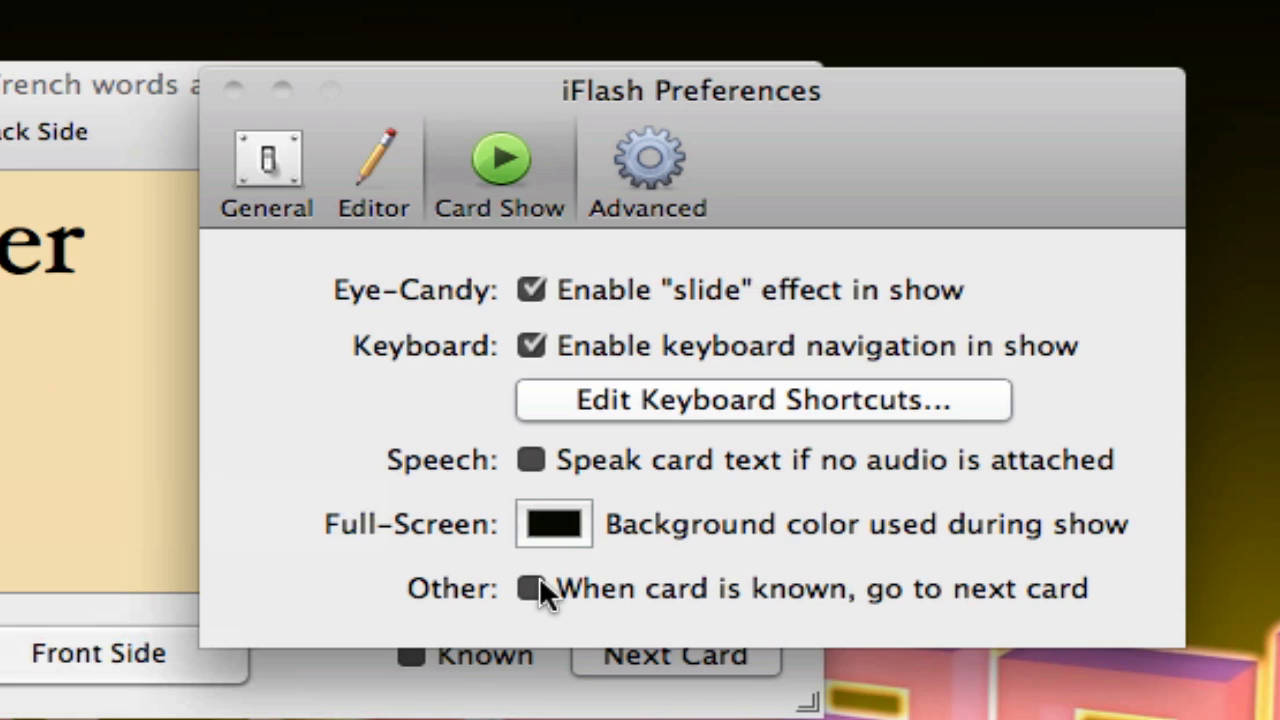
left_click(532, 590)
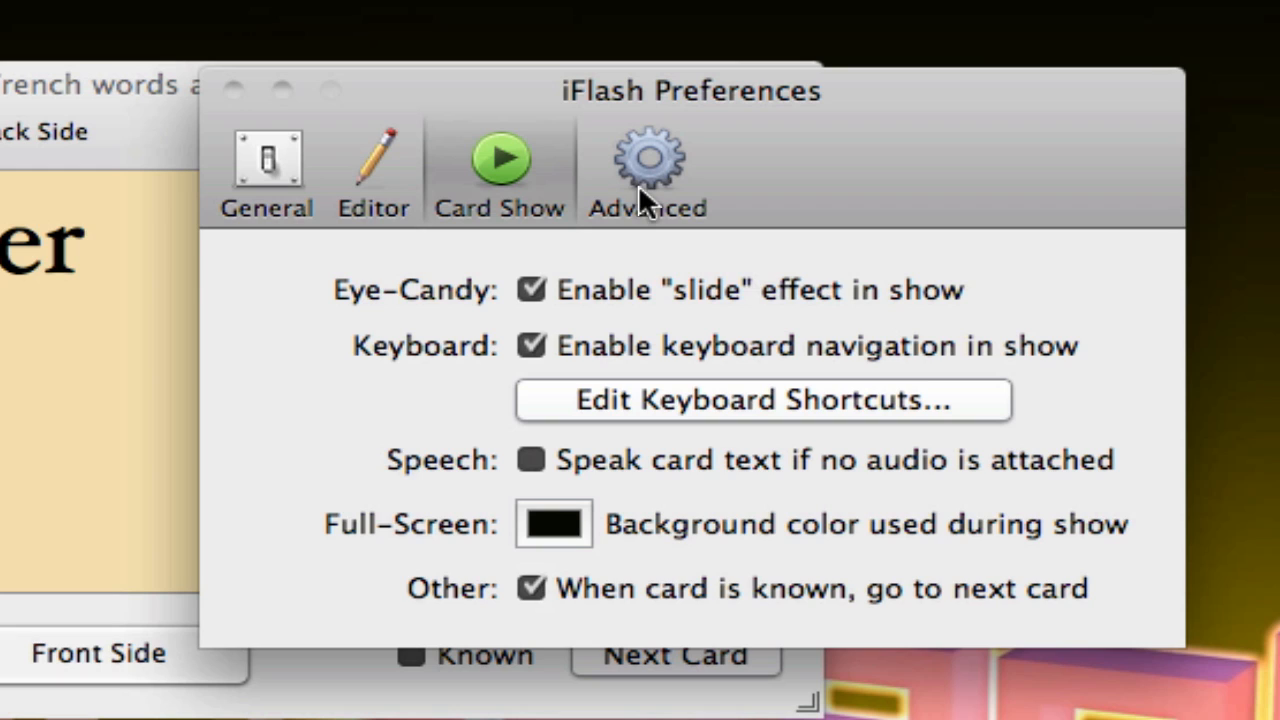
Step: Show the Advanced preferences: new deck templates, table view tips and Inspector settings
left_click(647, 160)
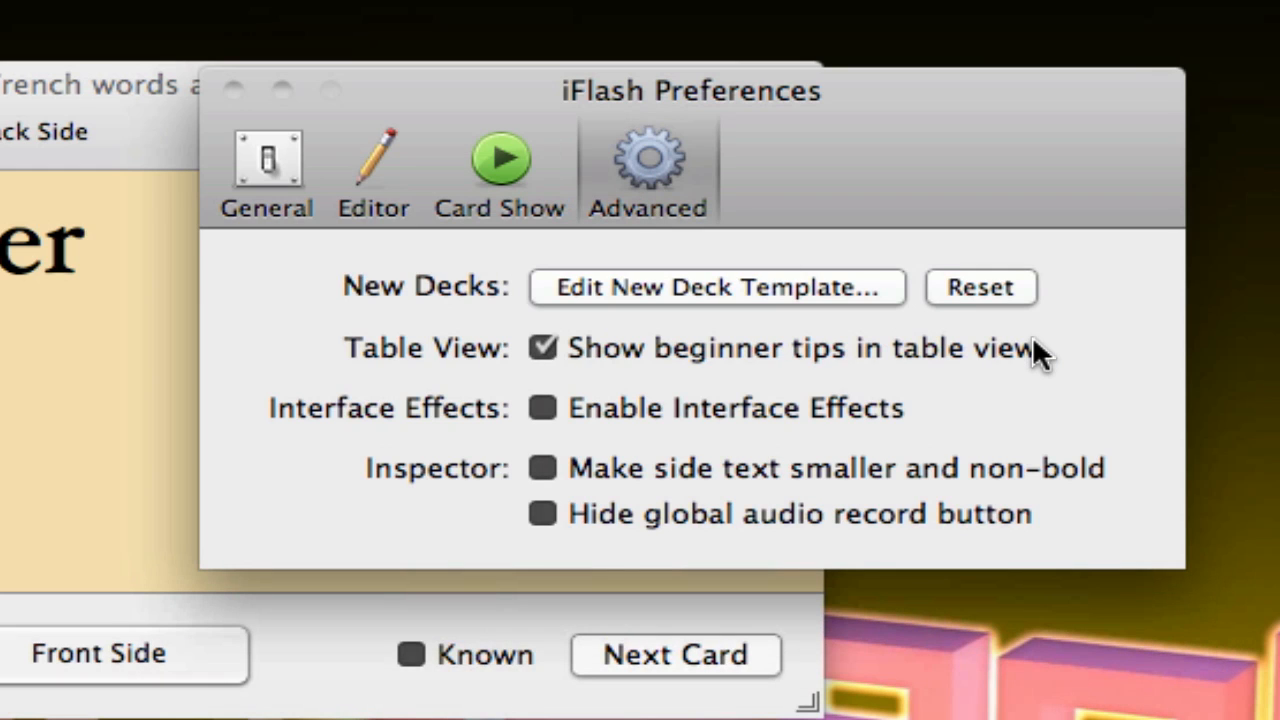
mouse_move(1038, 350)
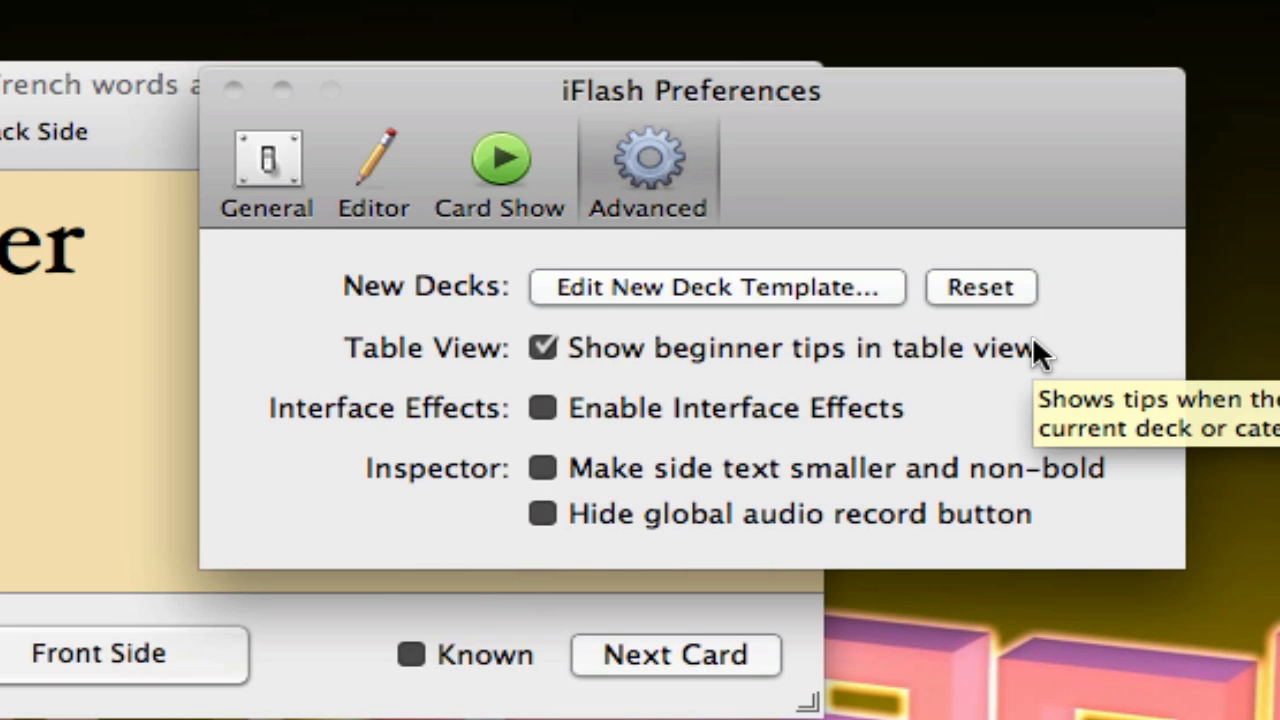
mouse_move(950, 410)
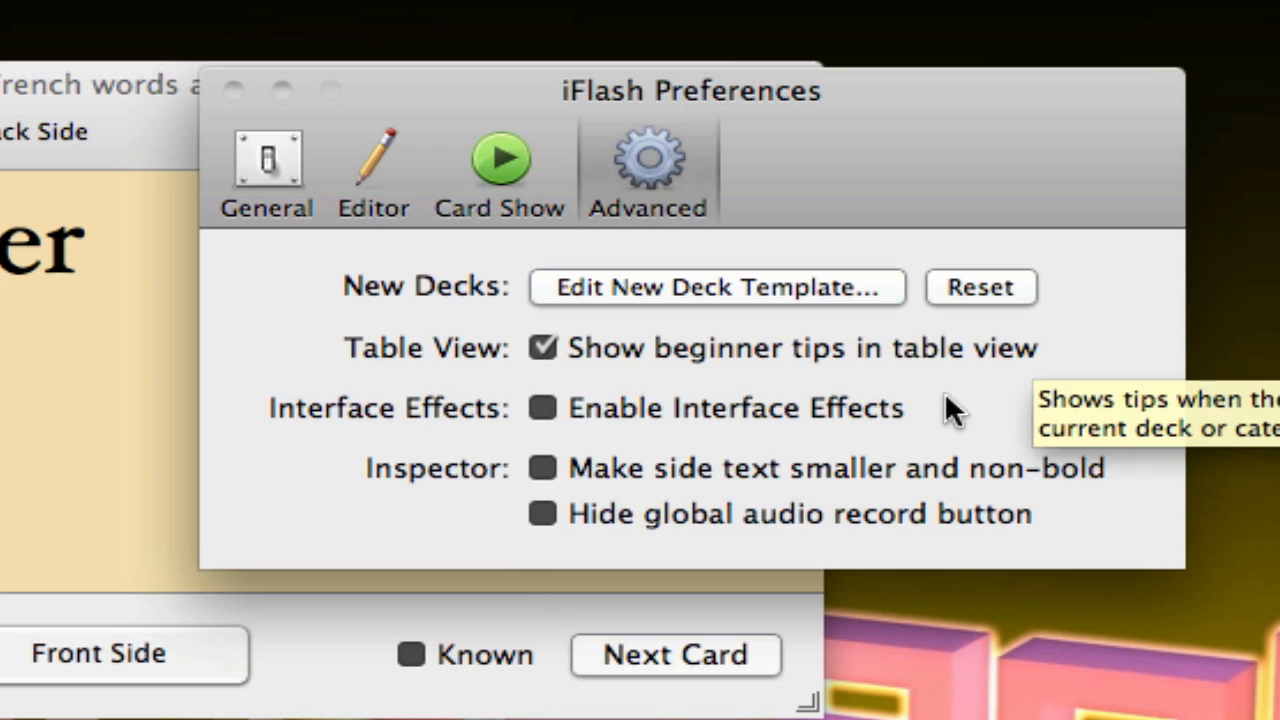
mouse_move(498, 391)
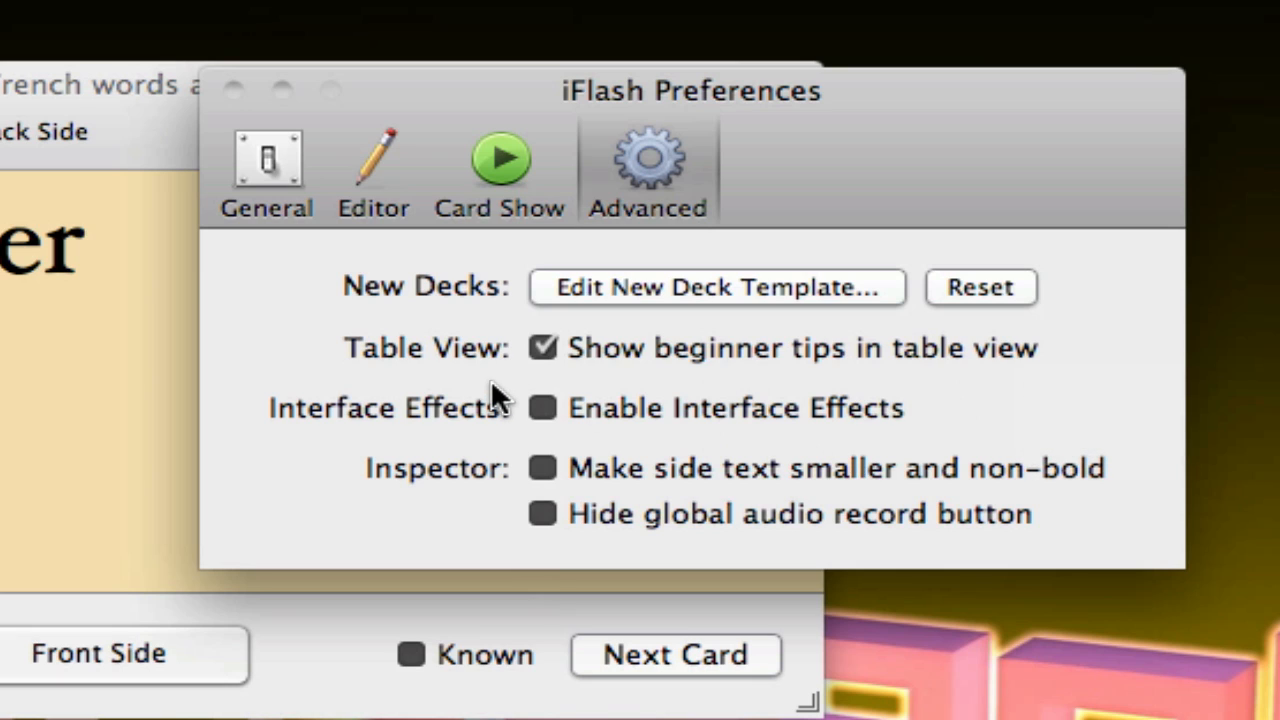
mouse_move(920, 370)
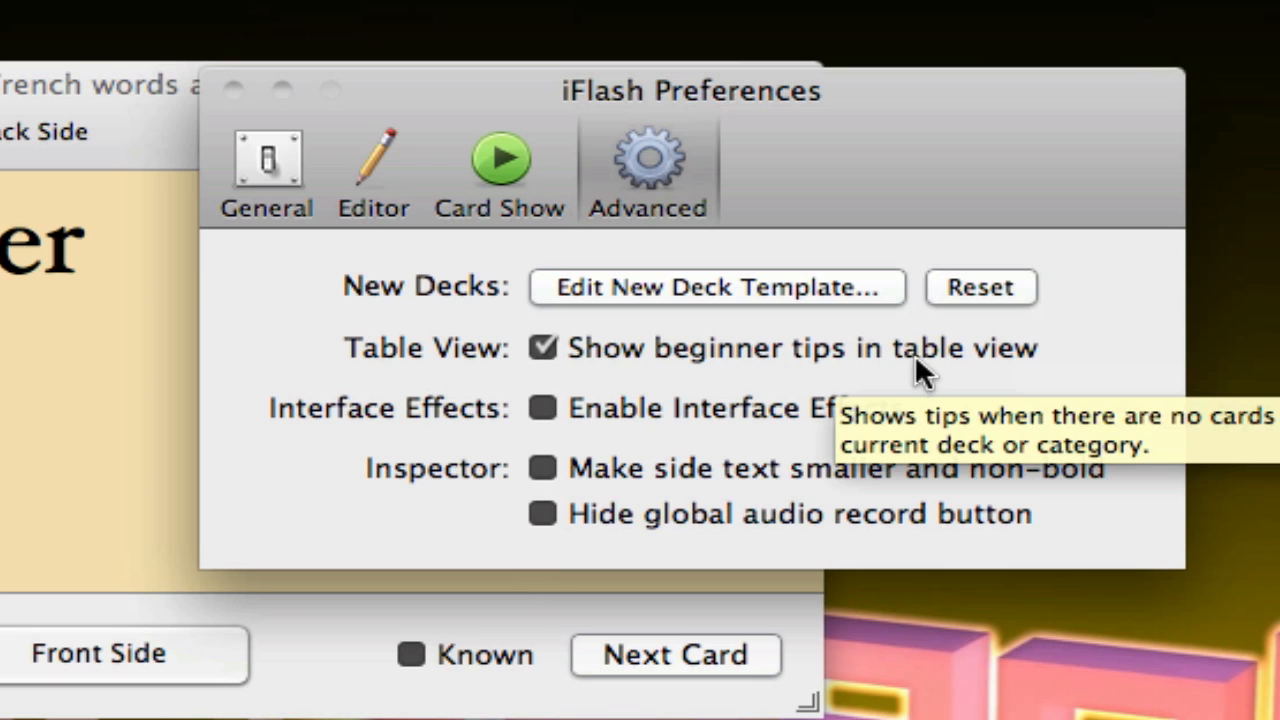
mouse_move(648, 482)
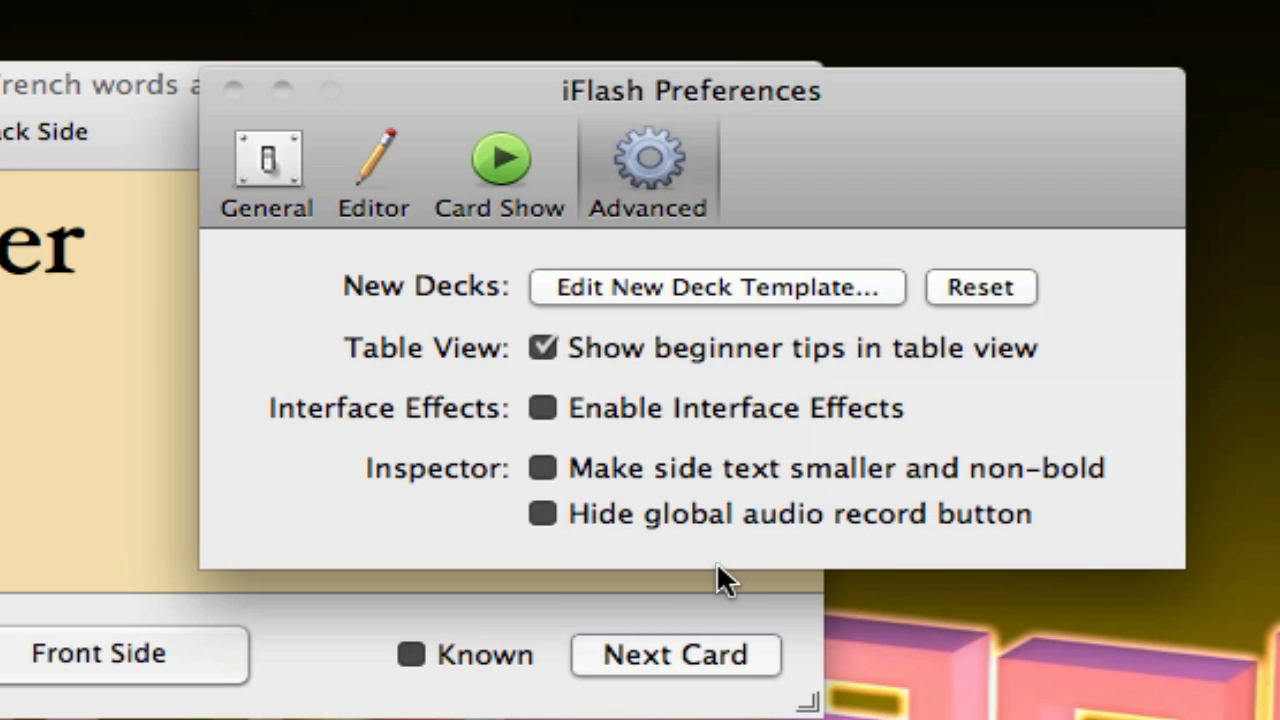
mouse_move(150, 137)
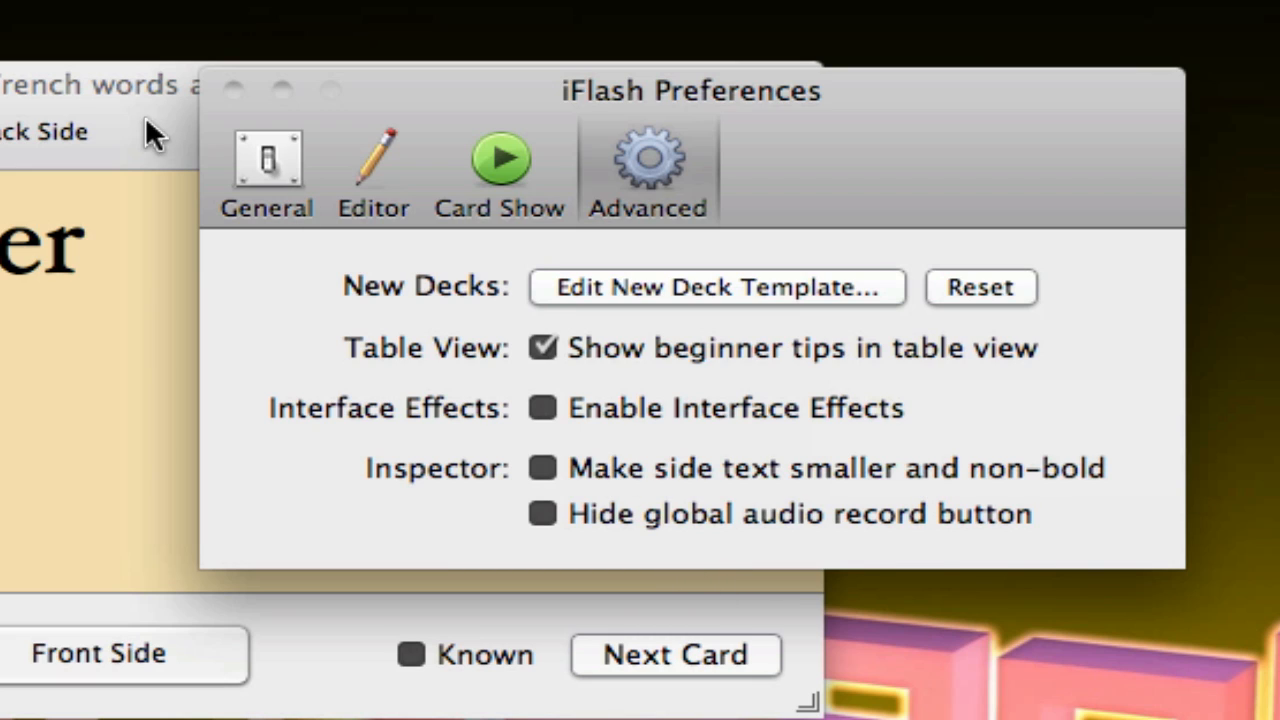
mouse_move(395, 155)
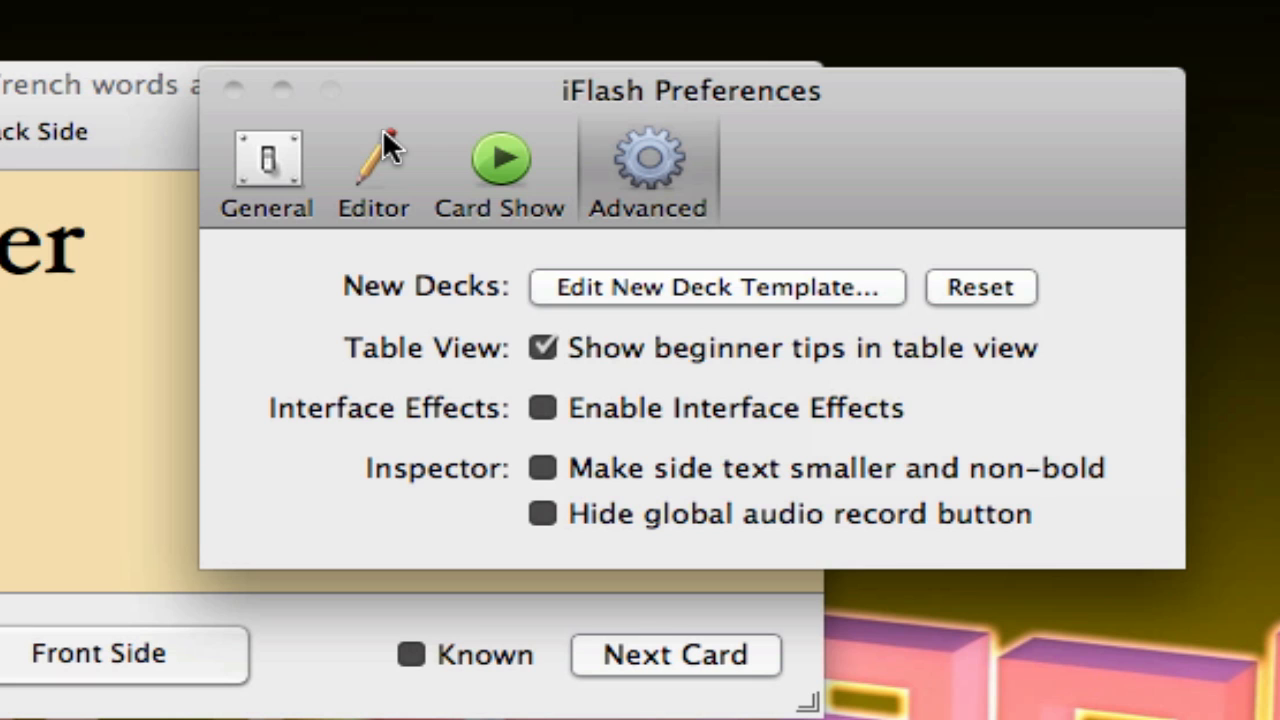
mouse_move(320, 165)
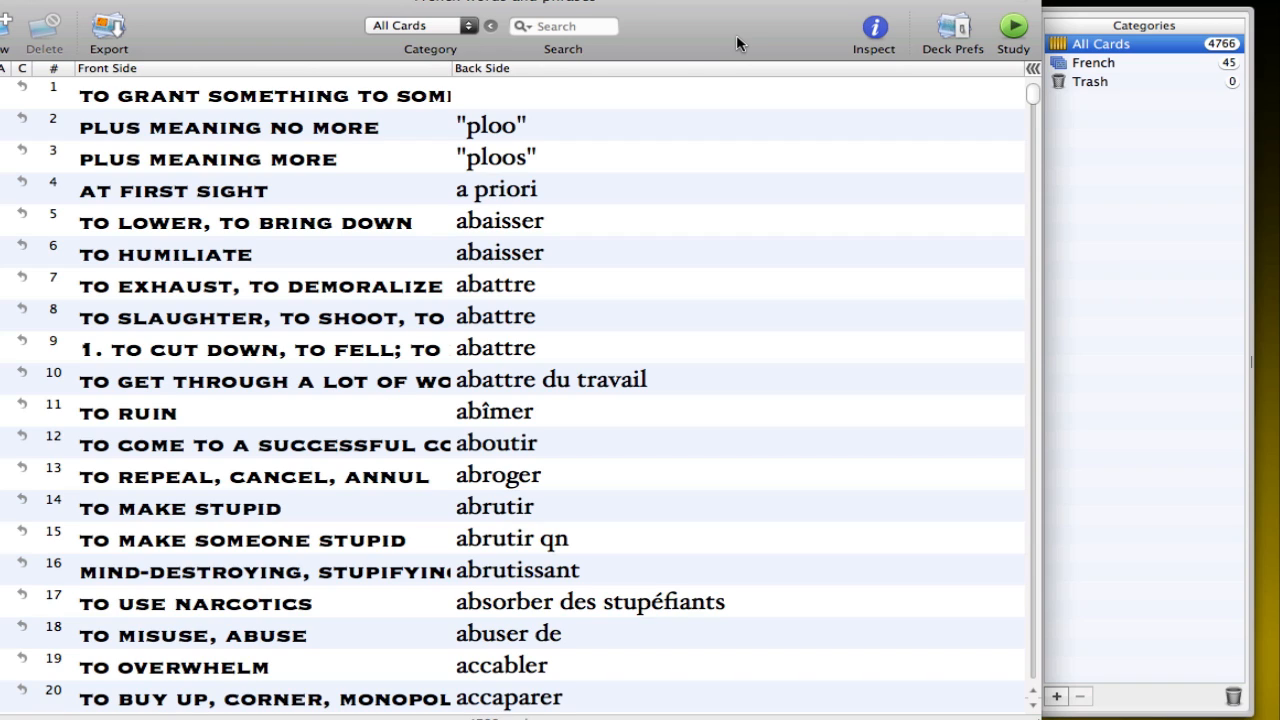
mouse_move(791, 251)
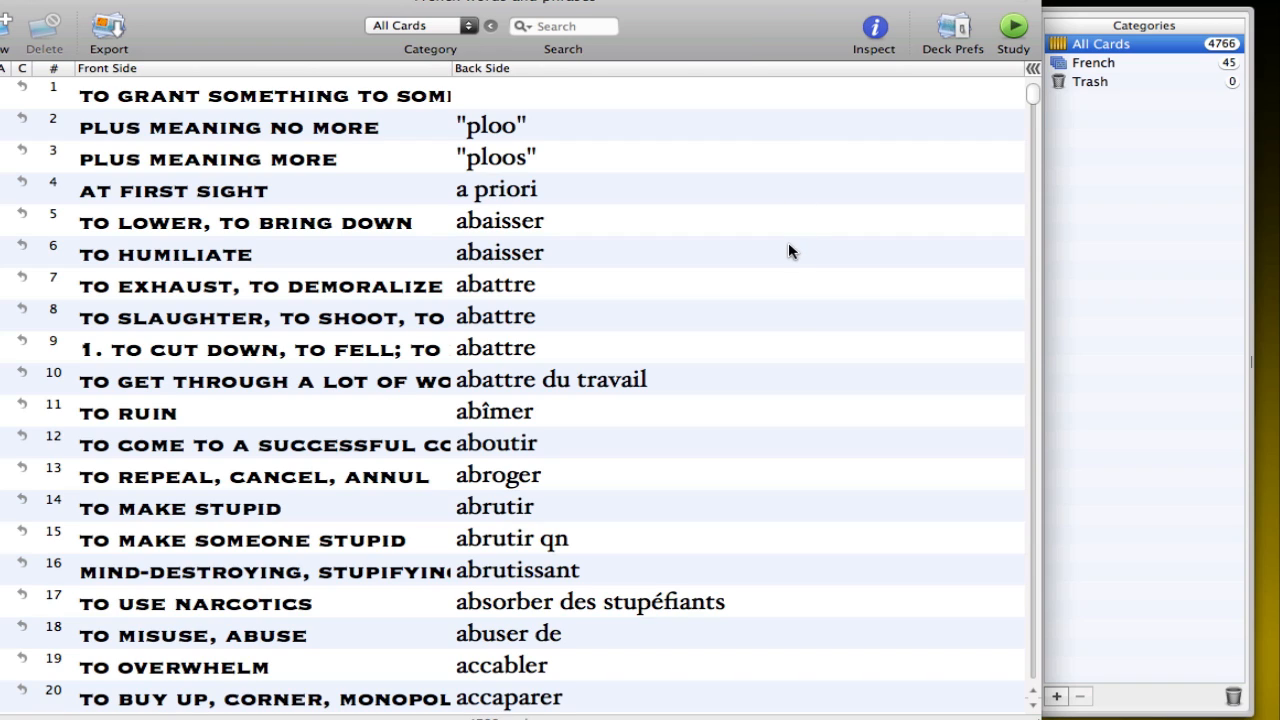
Step: Inspect card 5, move the Inspector beside the list, then select card 11 (TO RUIN / abîmer)
left_click(245, 222)
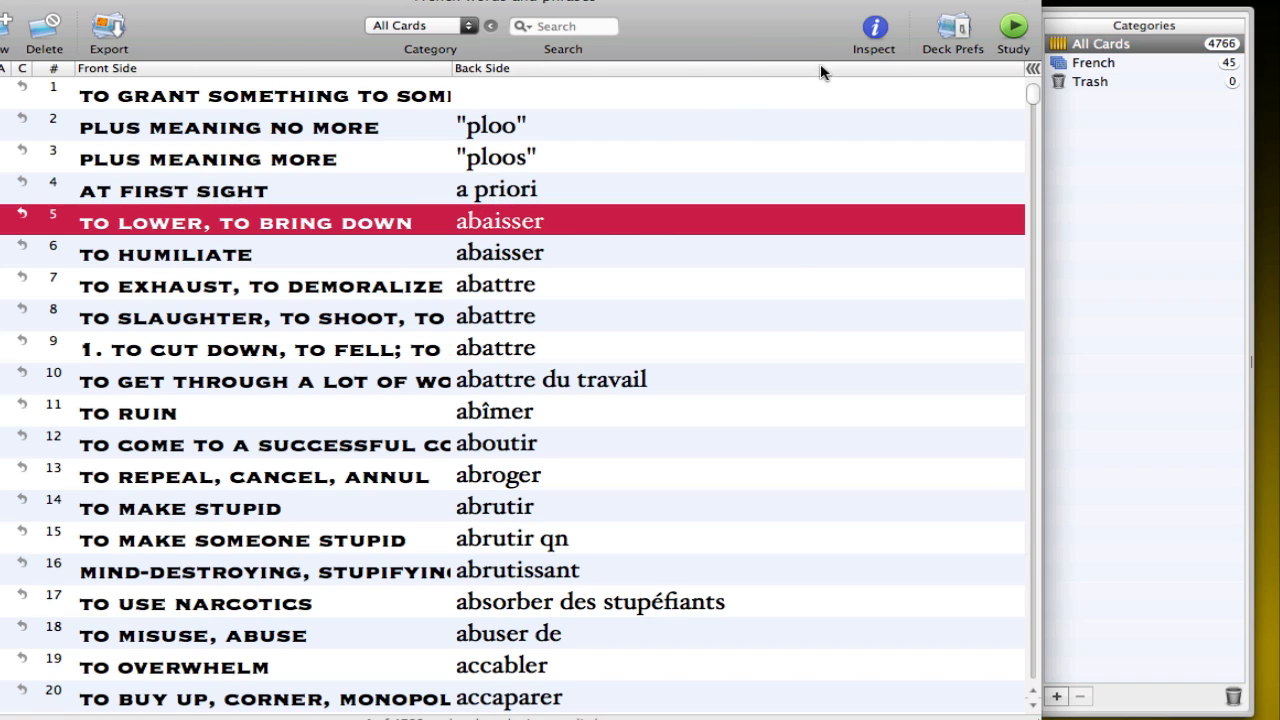
left_click(873, 27)
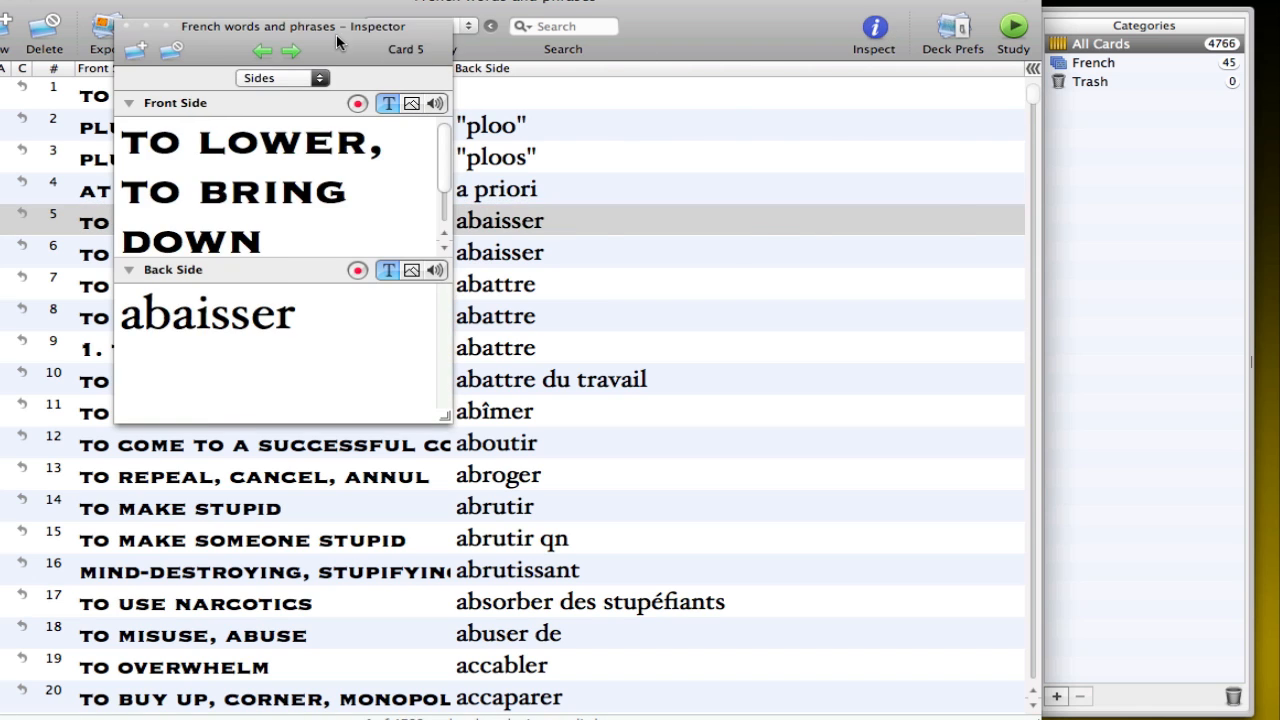
left_click_drag(280, 26, 975, 90)
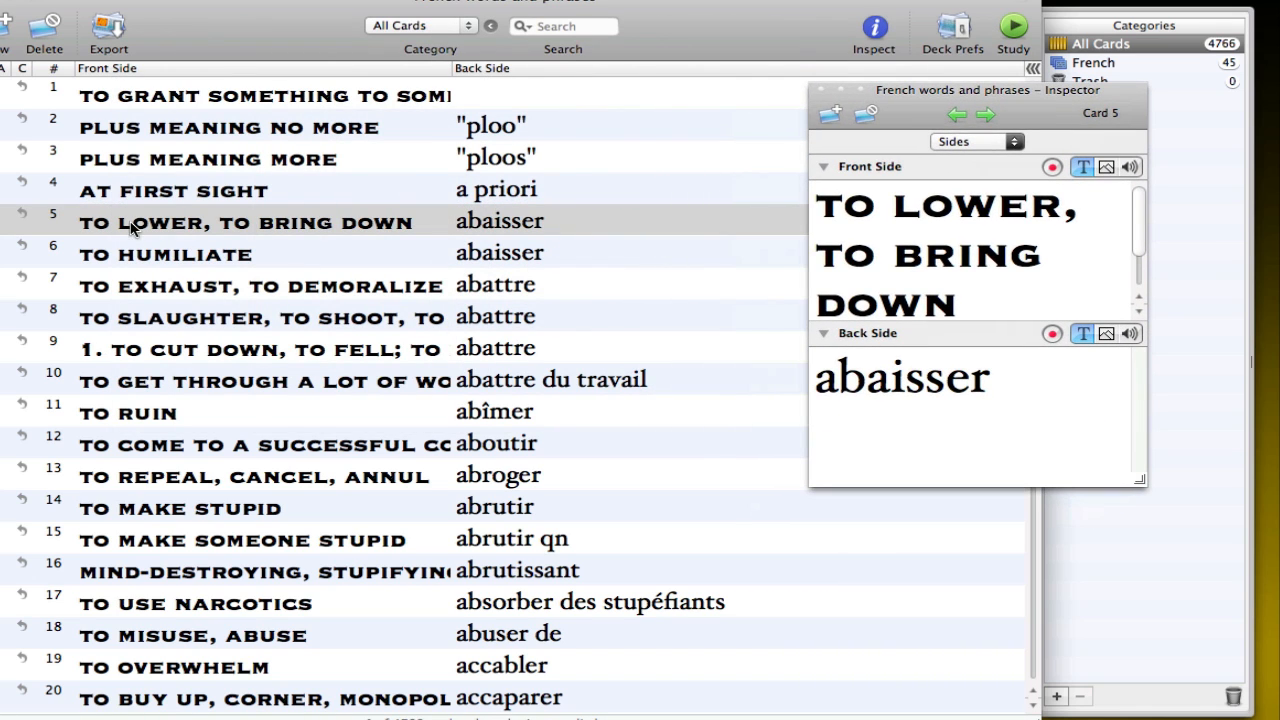
left_click(245, 221)
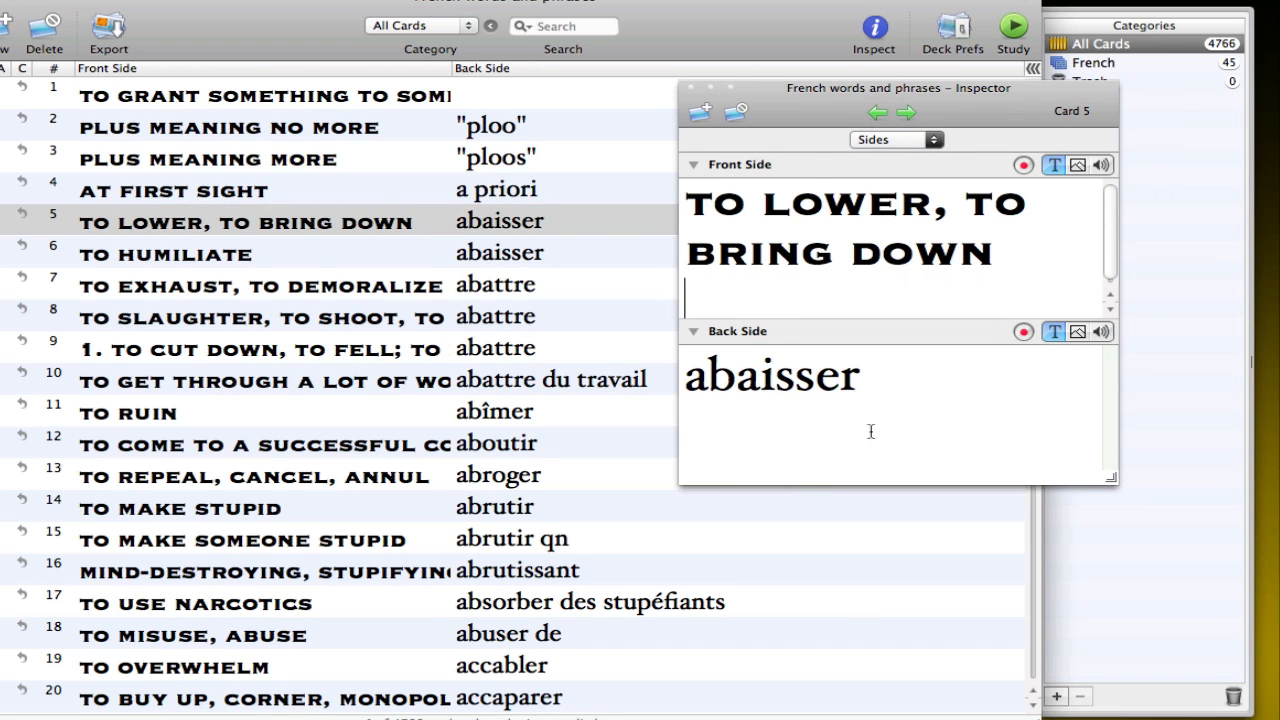
left_click(911, 110)
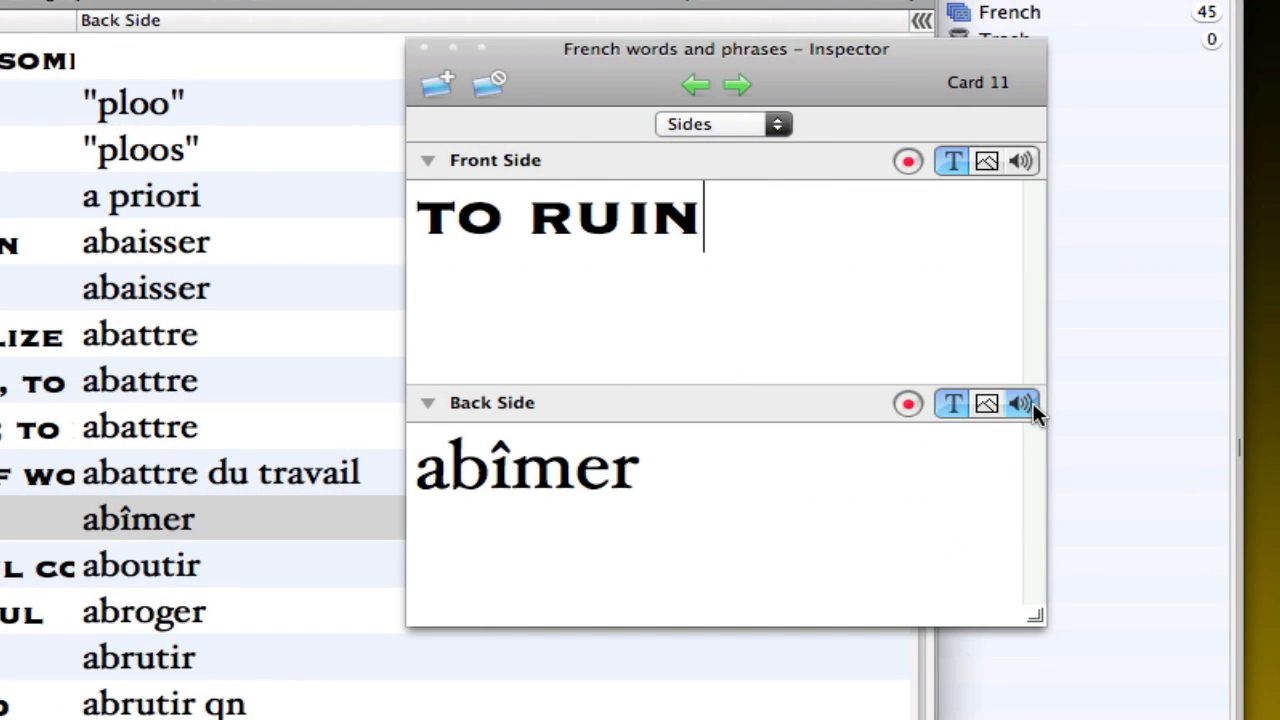
Step: Record a 3-second sound on the TO RUIN card's back side, then delete it
left_click(1020, 403)
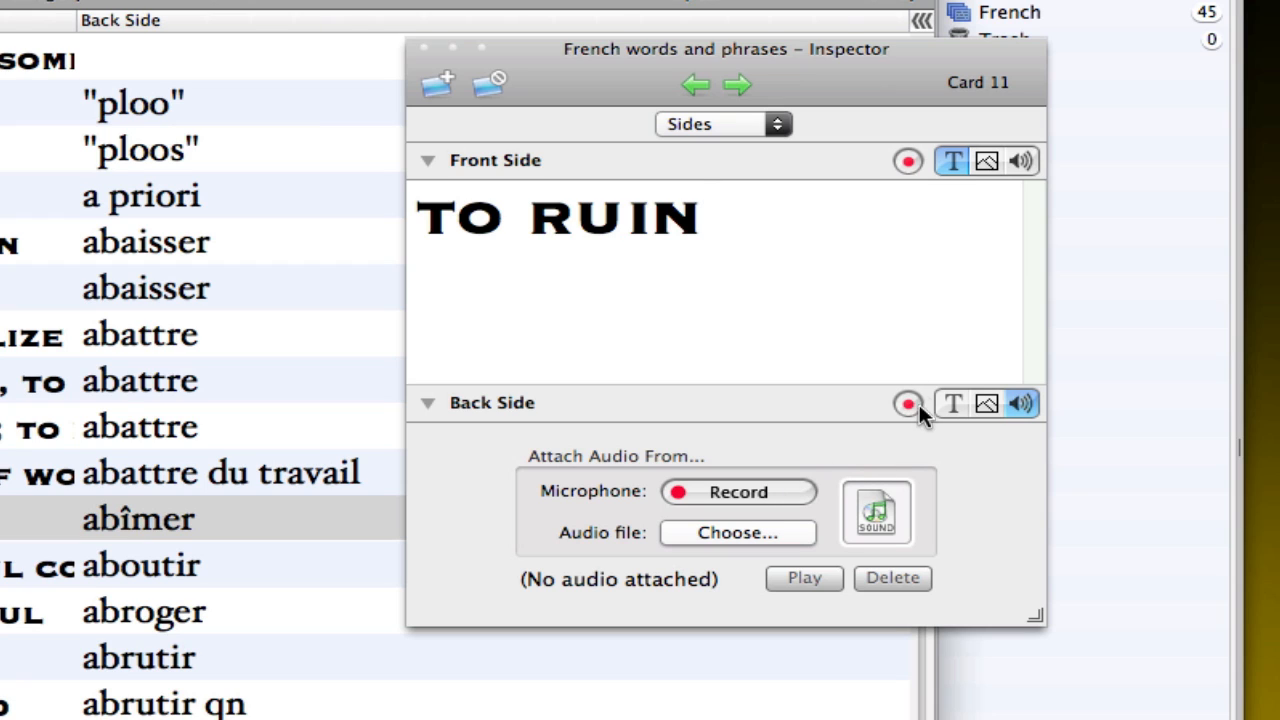
left_click(947, 404)
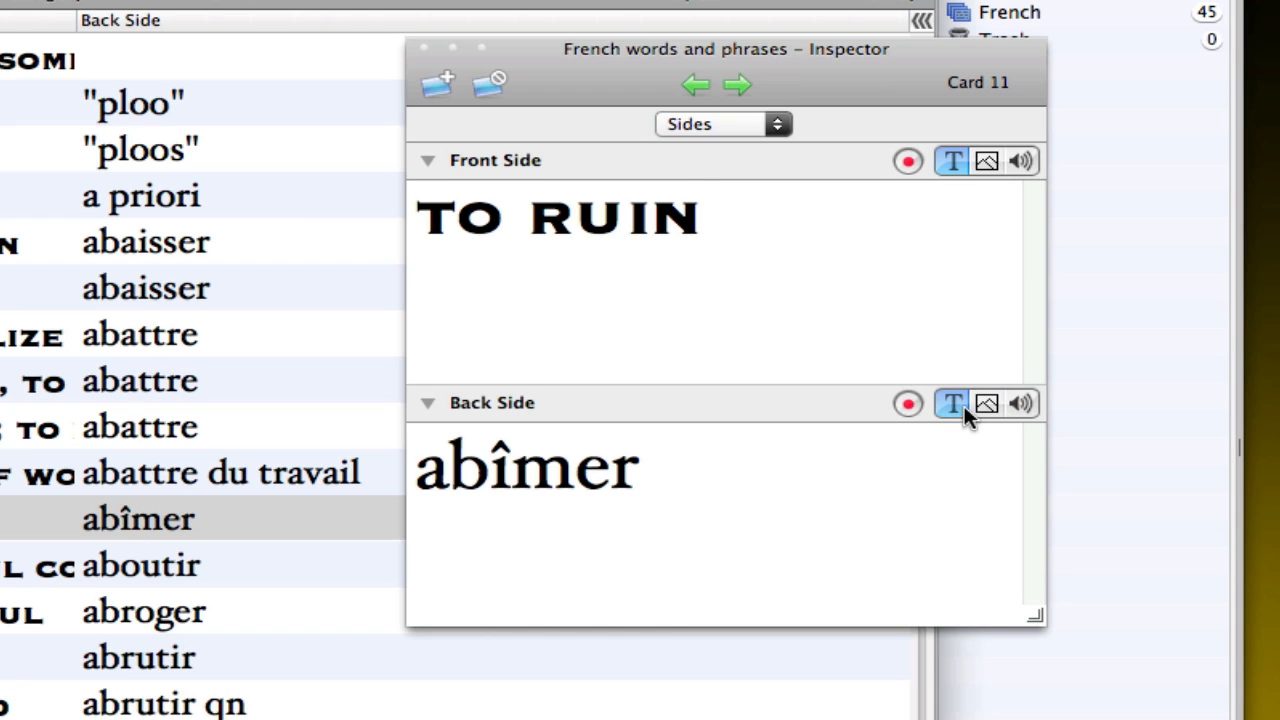
left_click(1021, 403)
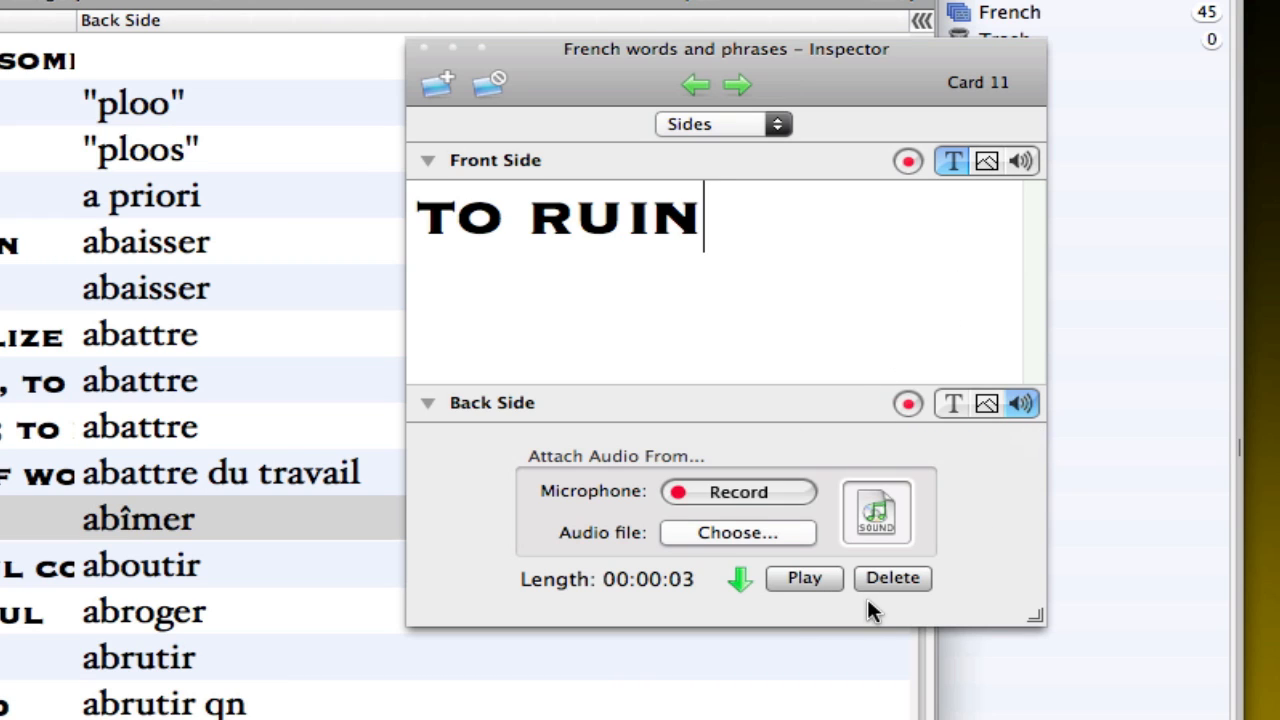
left_click(892, 578)
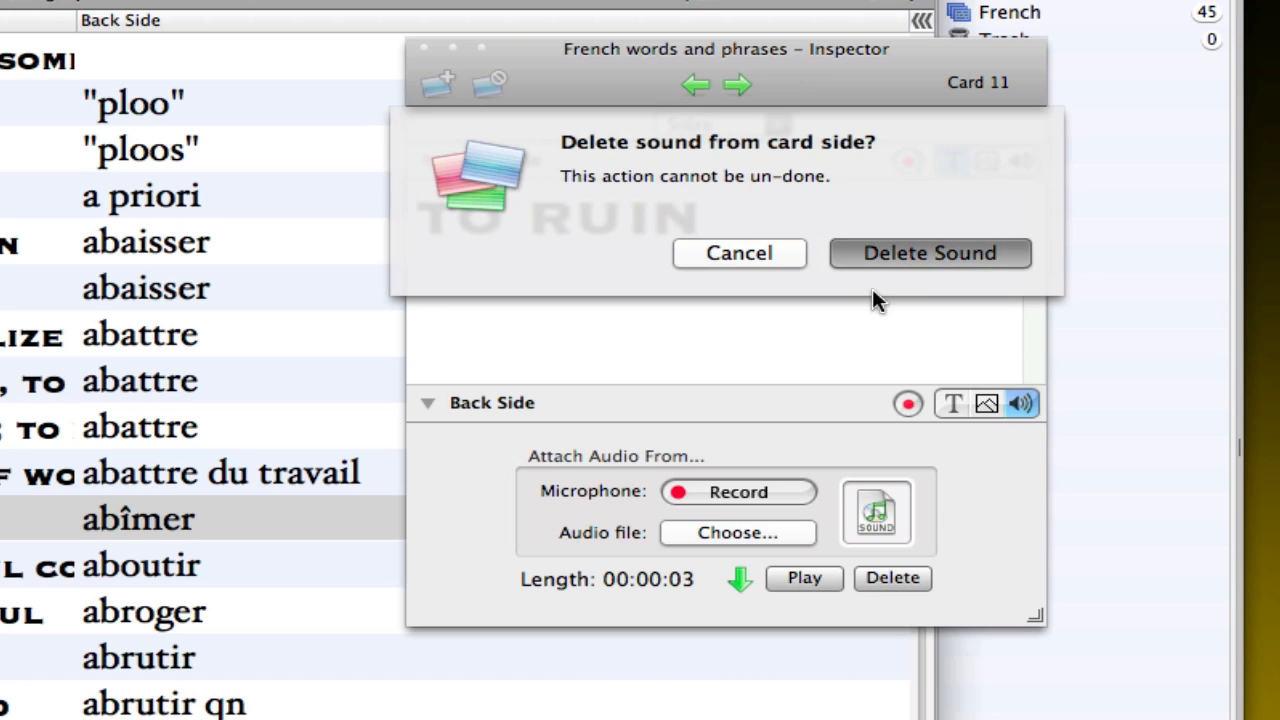
left_click(929, 252)
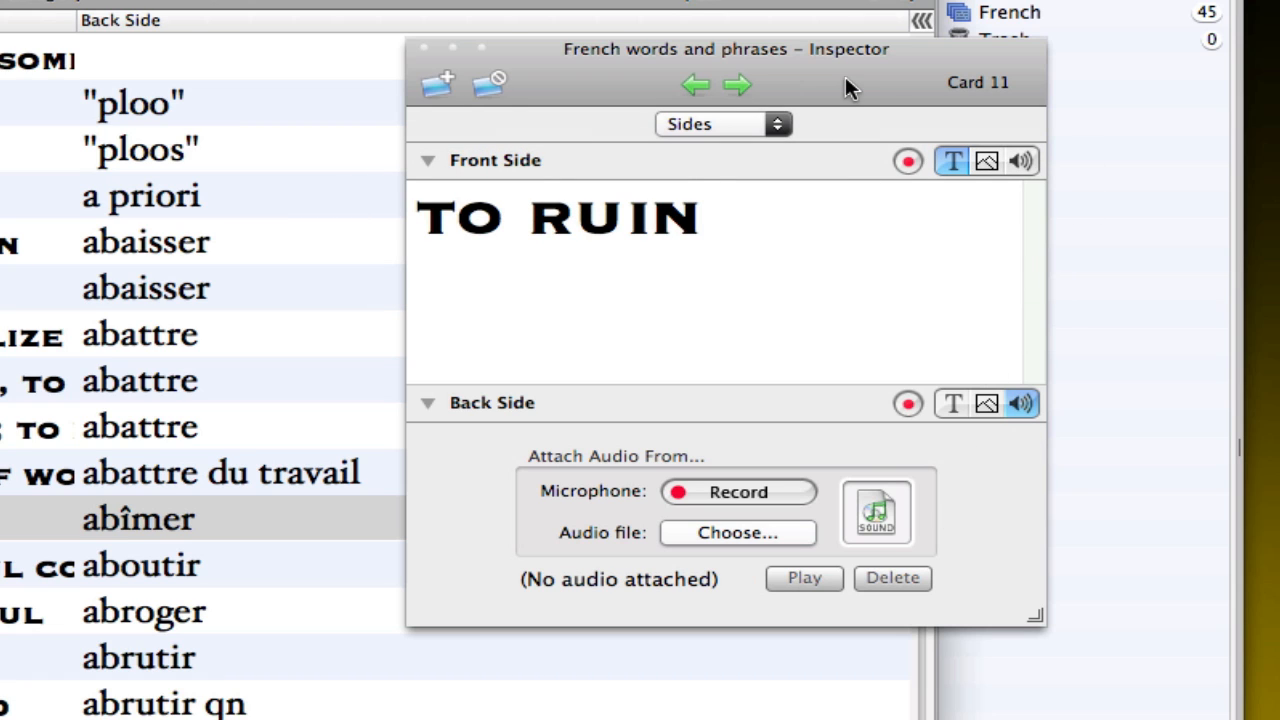
mouse_move(426, 54)
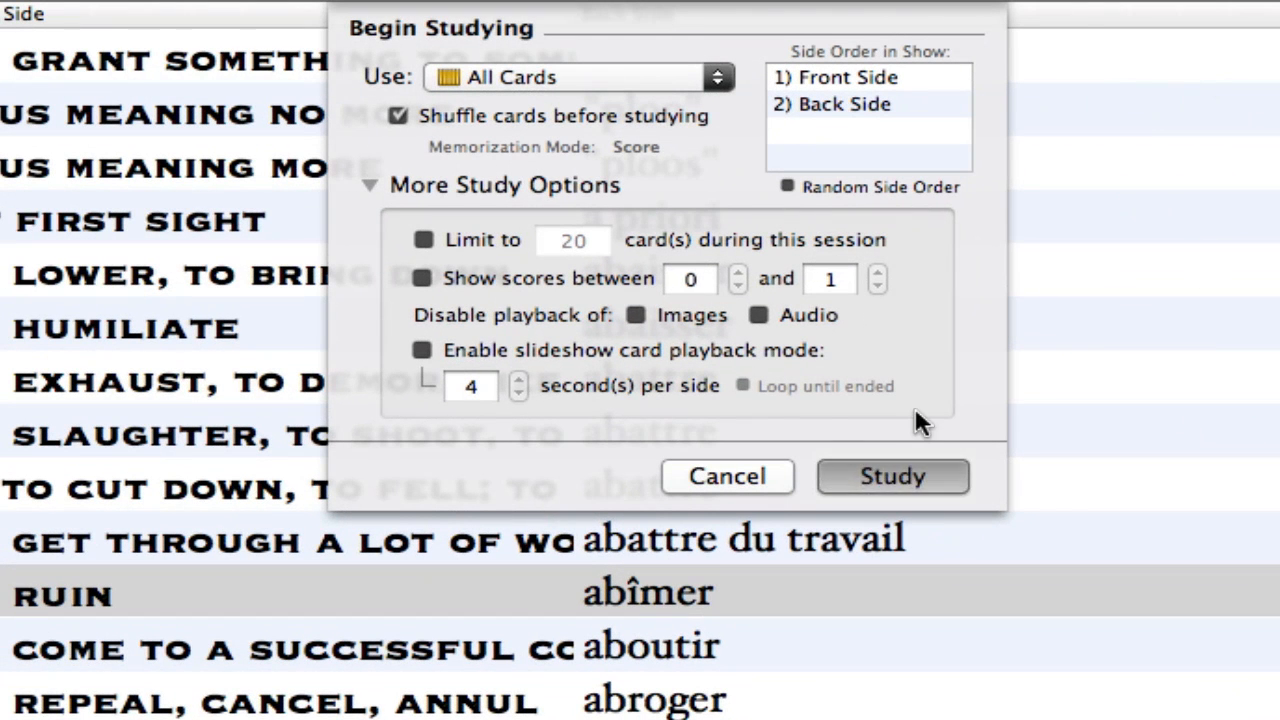
Step: Start a study session on all 4766 cards of the French words and phrases deck
left_click(892, 477)
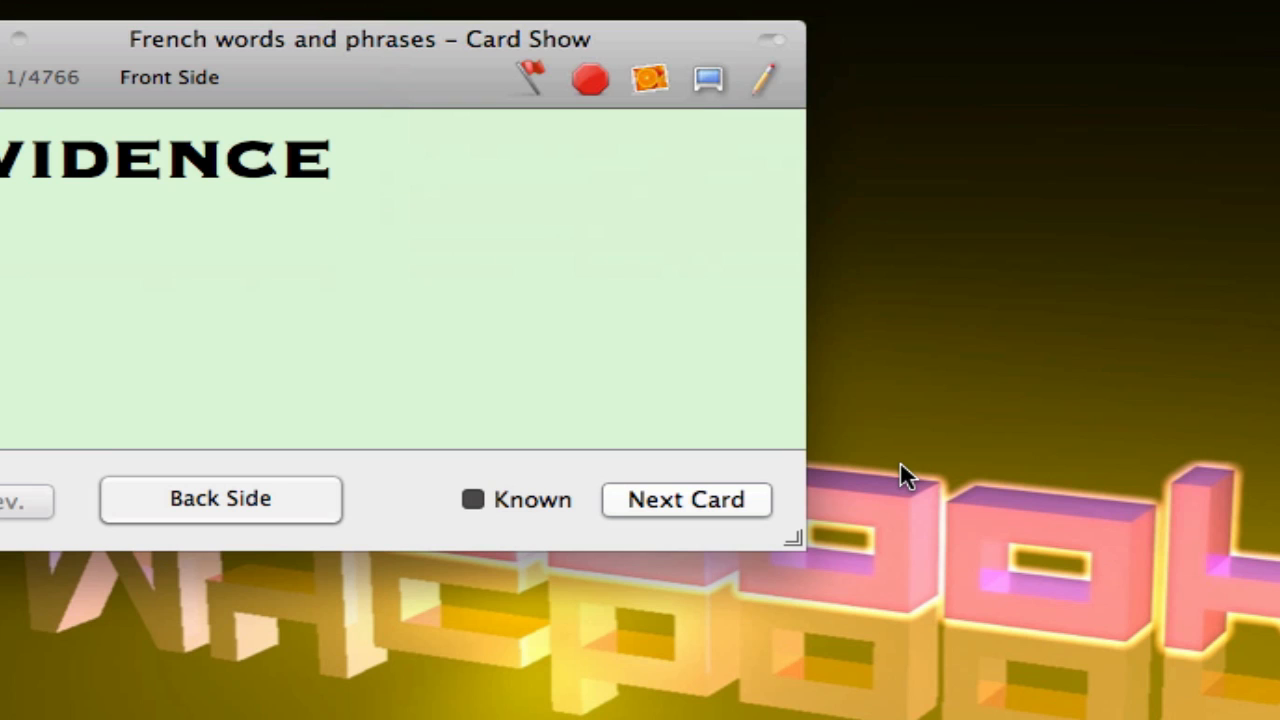
mouse_move(670, 32)
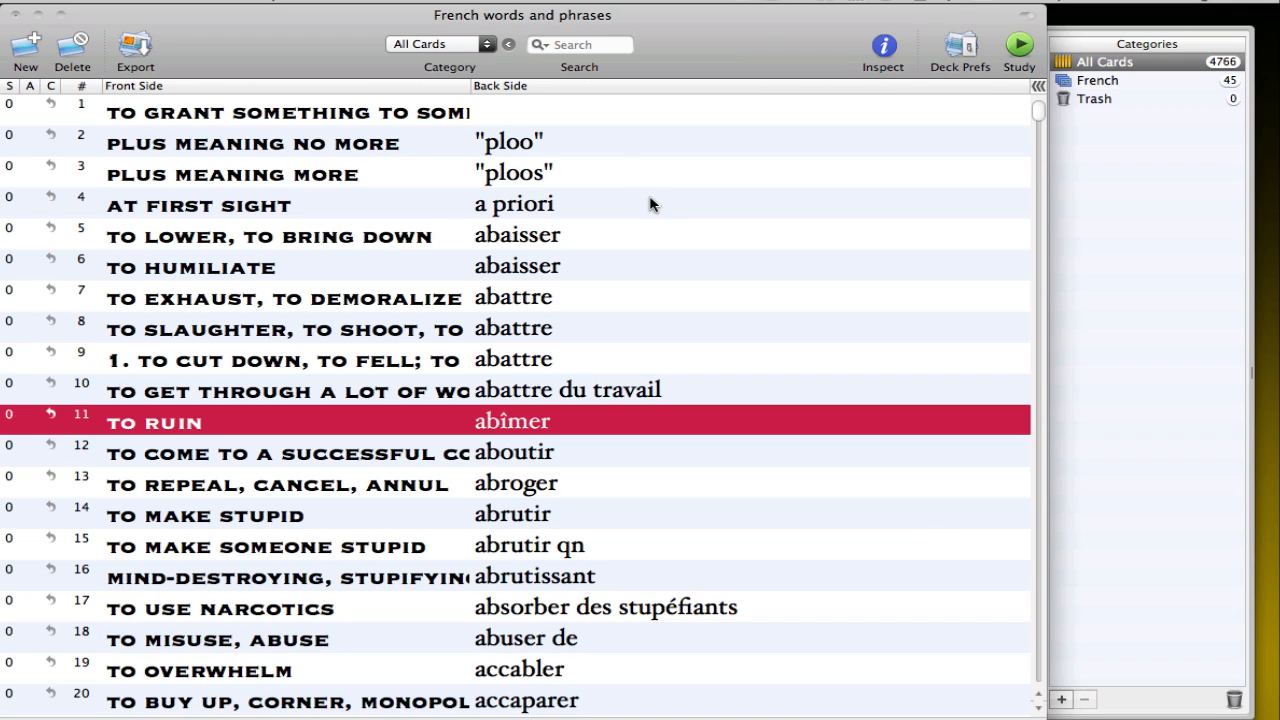
mouse_move(805, 173)
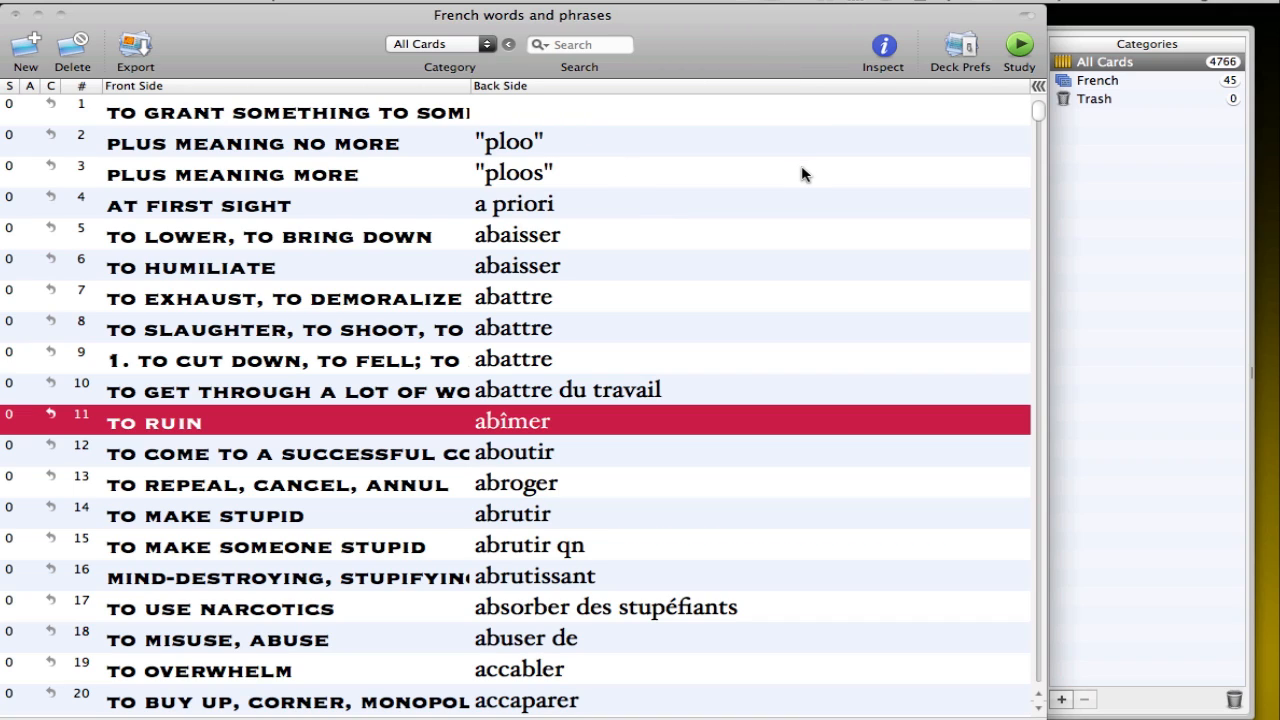